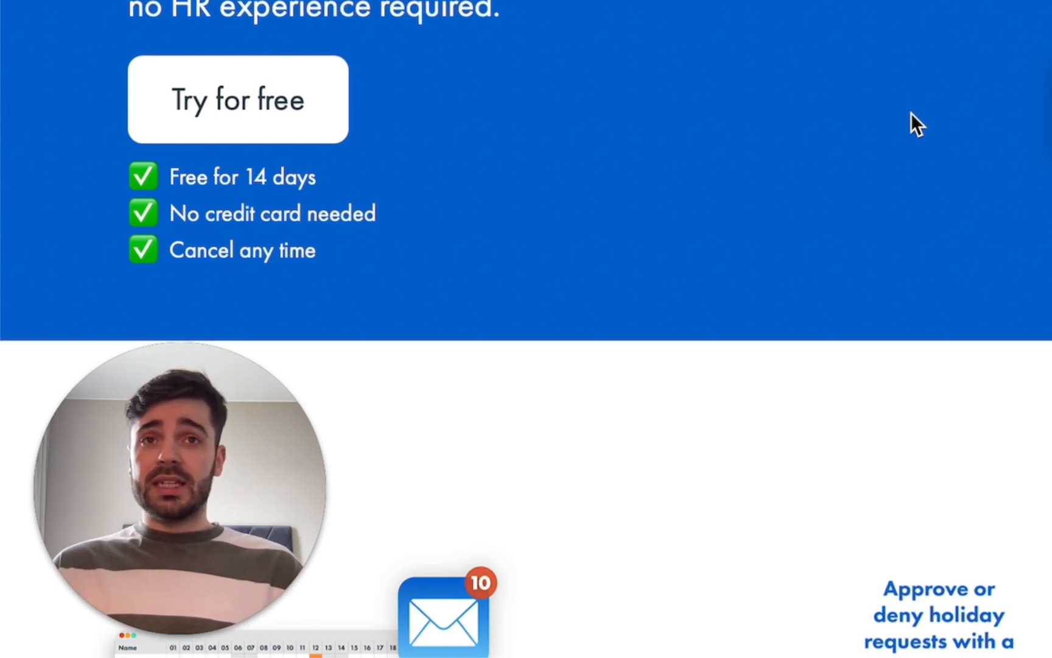
{"action": "mouse_move", "coordinate": [894, 134]}
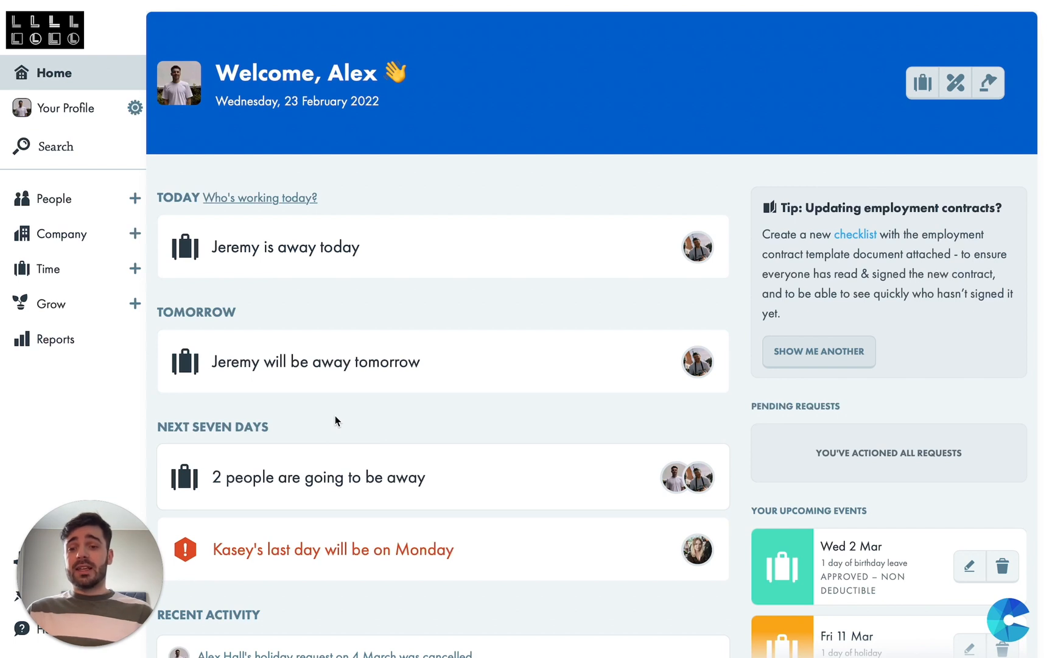
{"action": "mouse_move", "coordinate": [582, 157]}
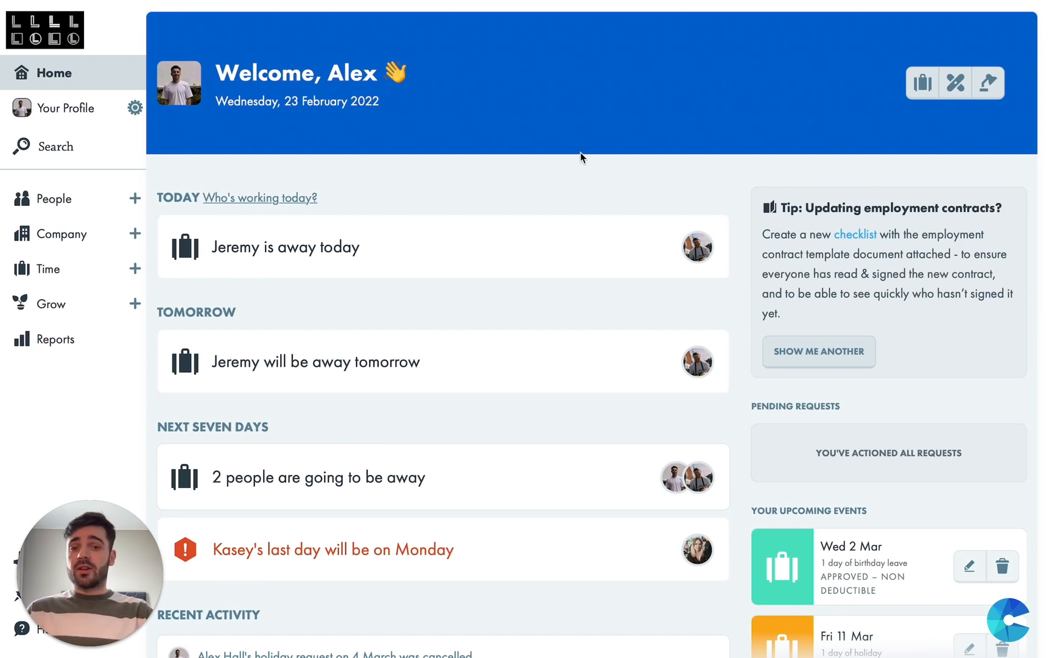
{"action": "mouse_move", "coordinate": [696, 5]}
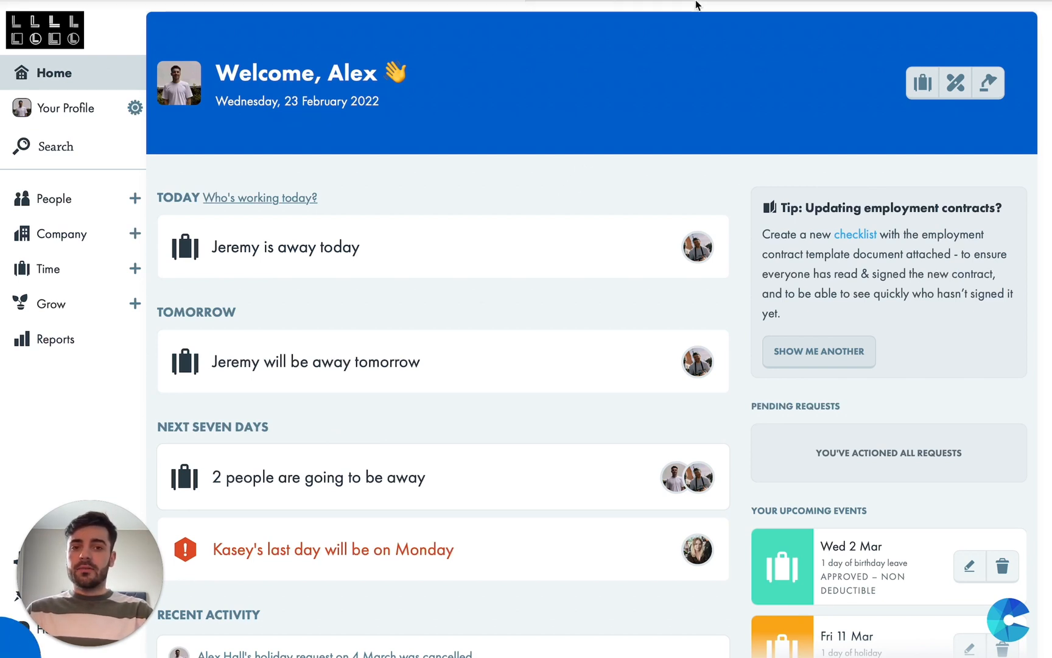
Browse your profile's Personal Details: contact, address, next of kin, key dates, and custom fields
{"action": "left_click", "coordinate": [67, 107]}
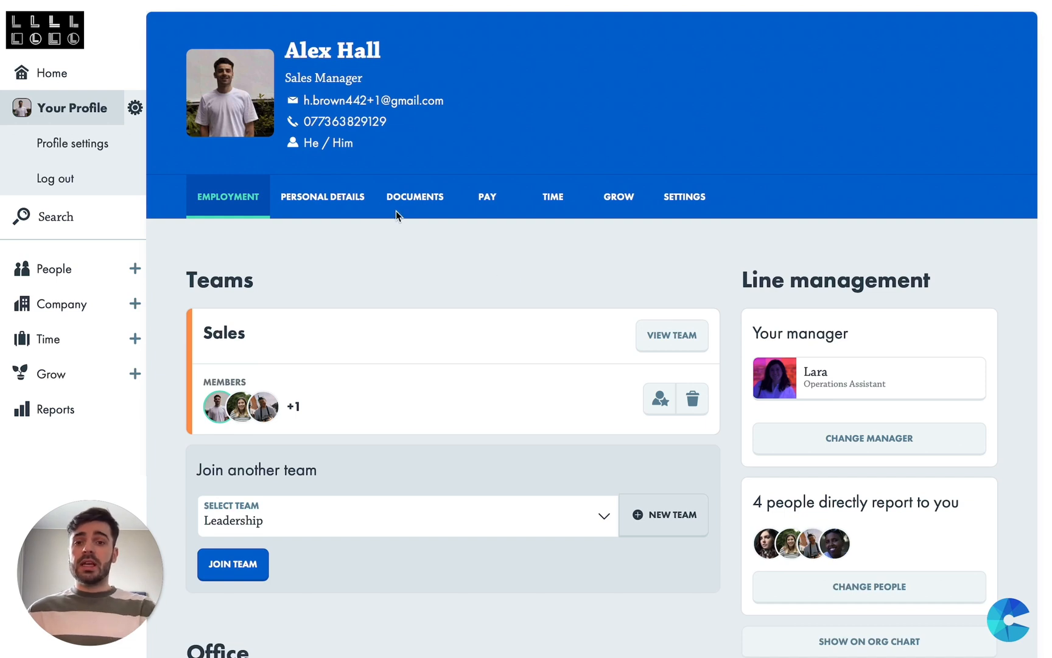
{"action": "left_click", "coordinate": [322, 196]}
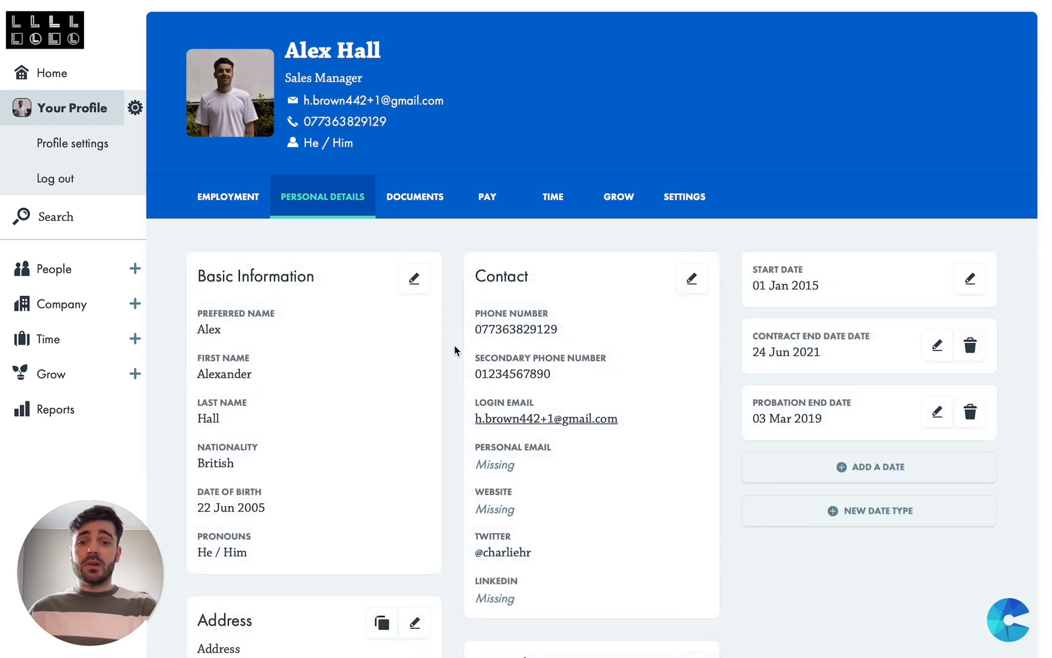
{"action": "scroll", "scroll_direction": "down", "scroll_amount": 3}
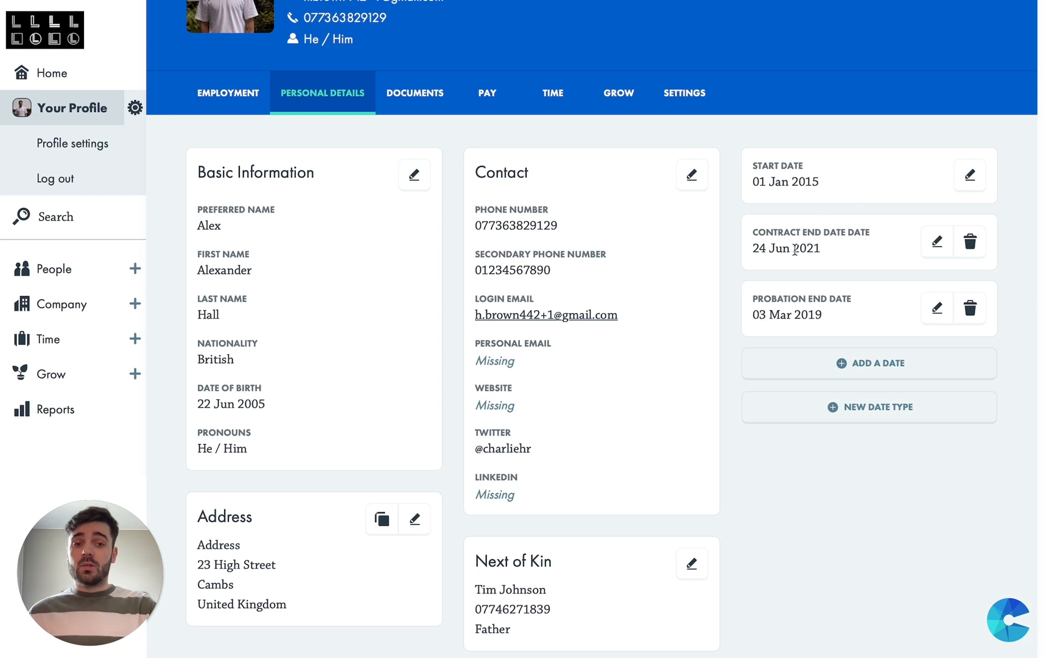
{"action": "mouse_move", "coordinate": [729, 360]}
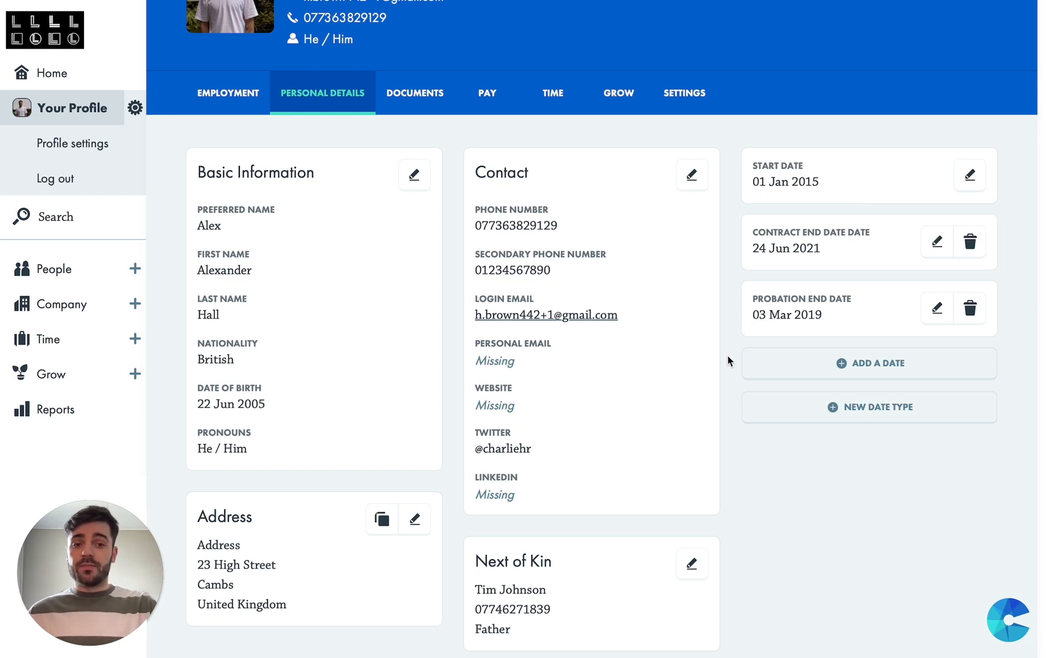
{"action": "scroll", "scroll_direction": "down", "scroll_amount": 3}
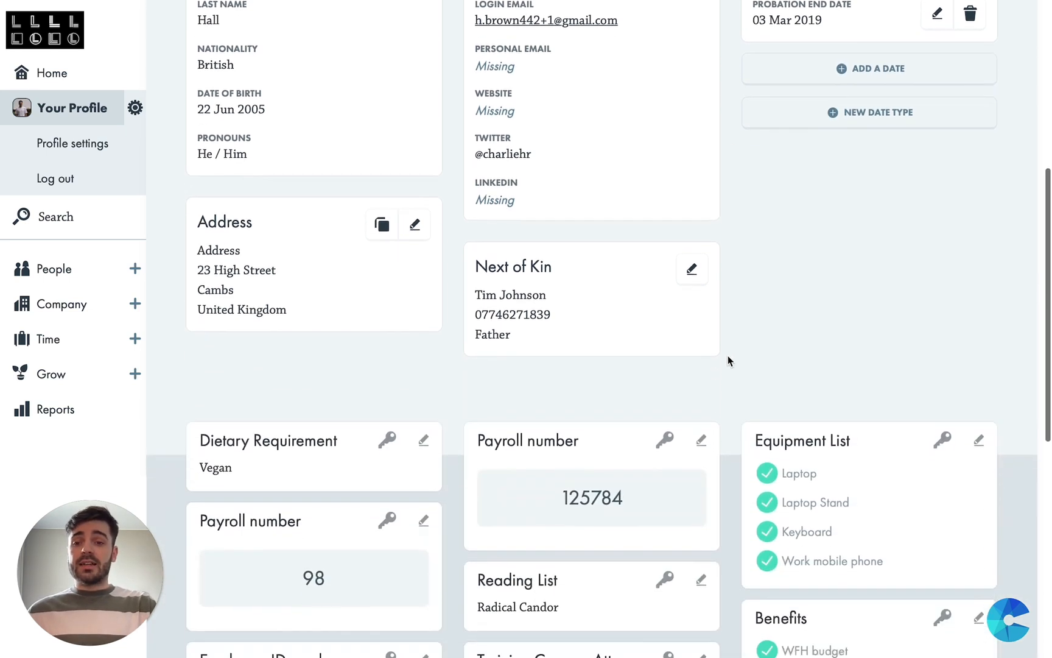
{"action": "scroll", "scroll_direction": "down", "scroll_amount": 3}
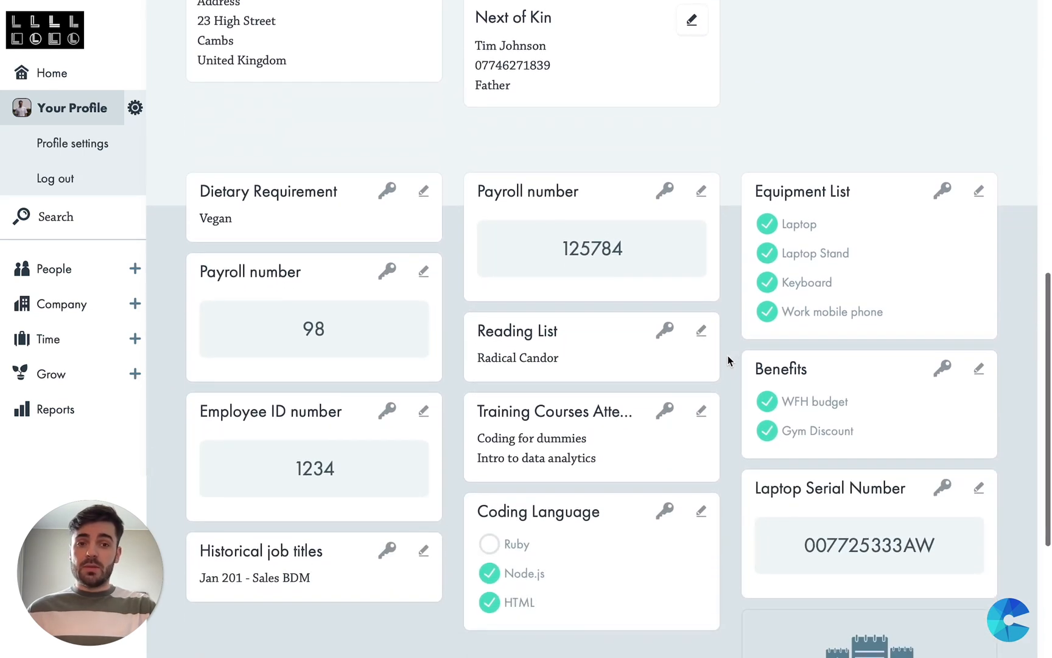
{"action": "scroll", "scroll_direction": "down", "scroll_amount": 3}
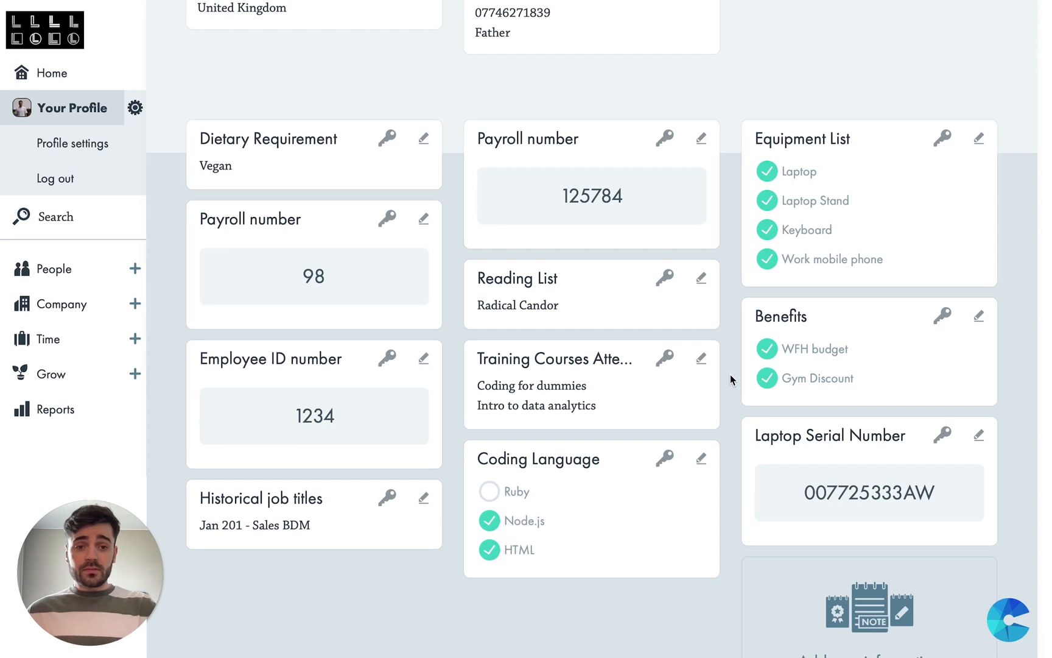
{"action": "mouse_move", "coordinate": [809, 143]}
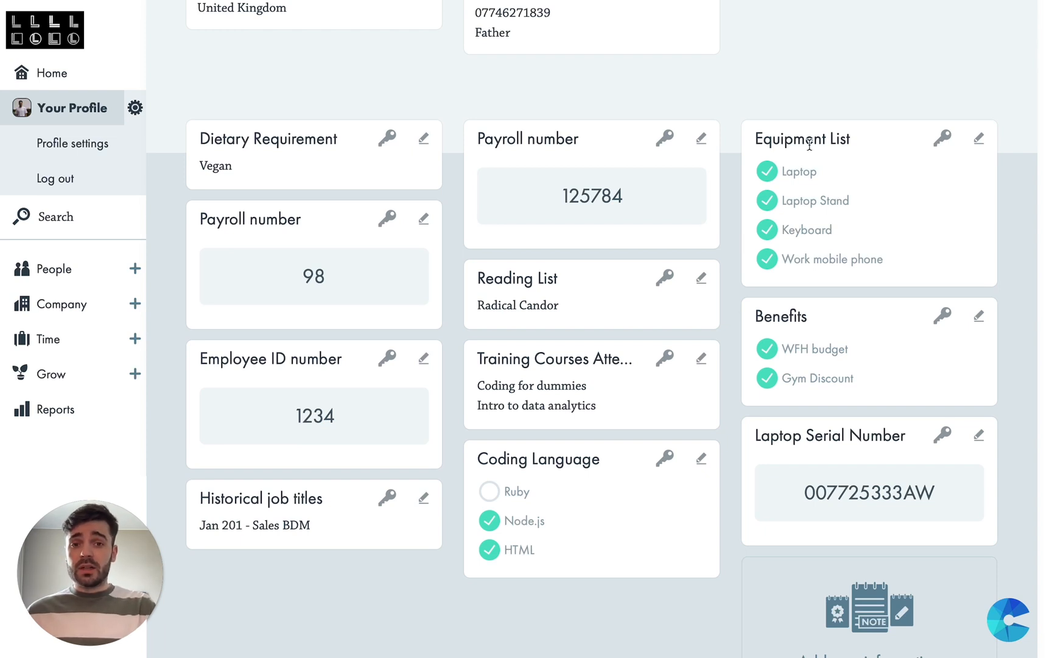
{"action": "mouse_move", "coordinate": [387, 218]}
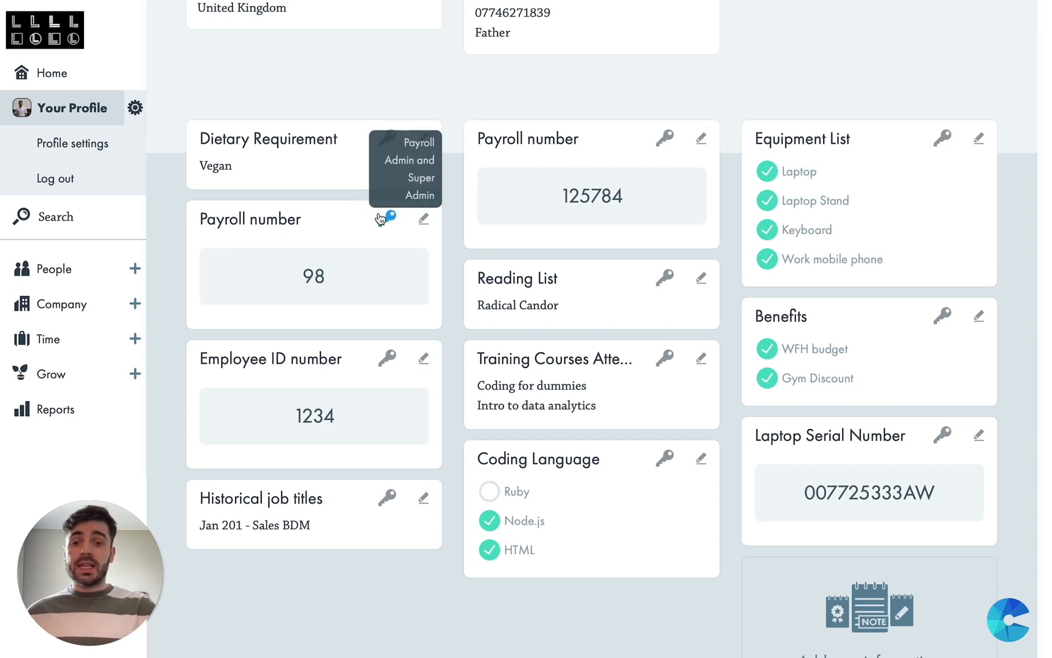
{"action": "mouse_move", "coordinate": [355, 211]}
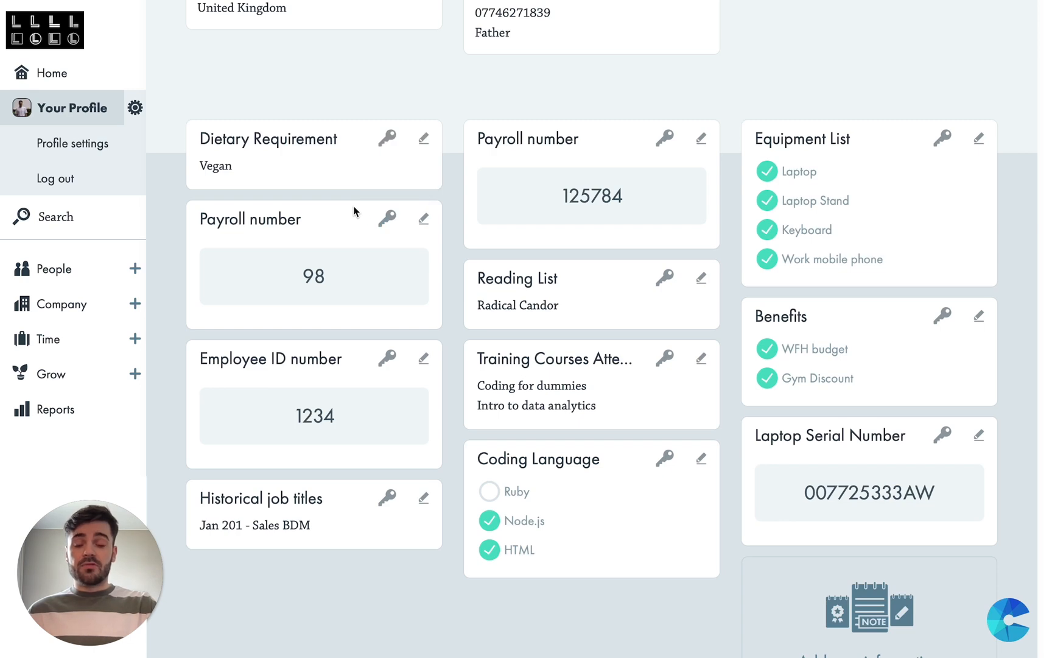
View the profile's Documents tab, then scroll its Time tab's pending requests and remaining allowance
{"action": "left_click", "coordinate": [322, 198]}
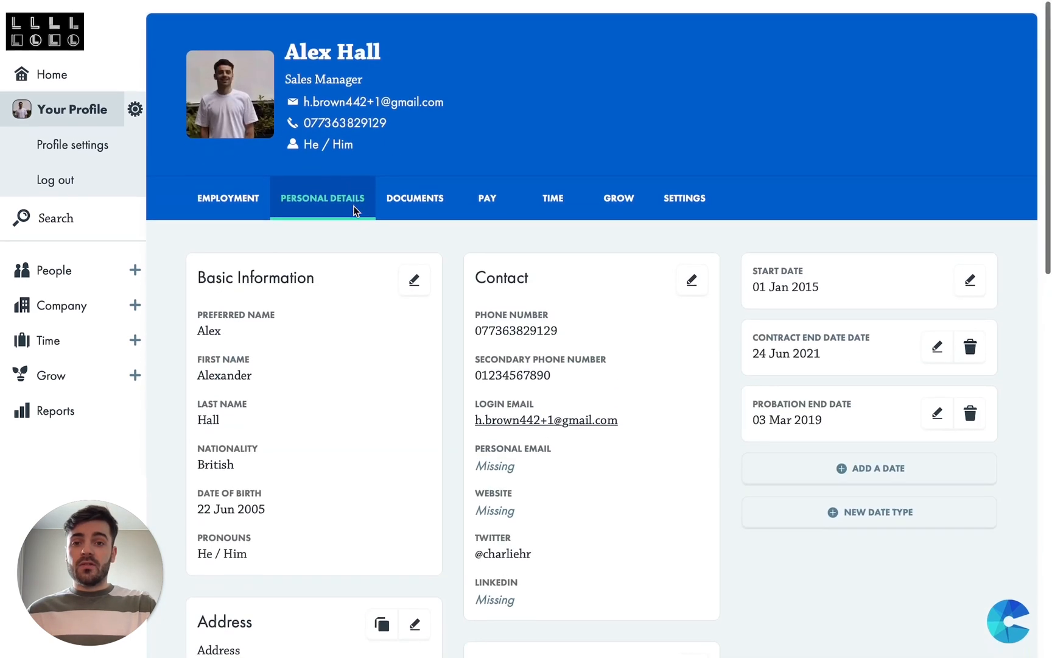
{"action": "left_click", "coordinate": [415, 197]}
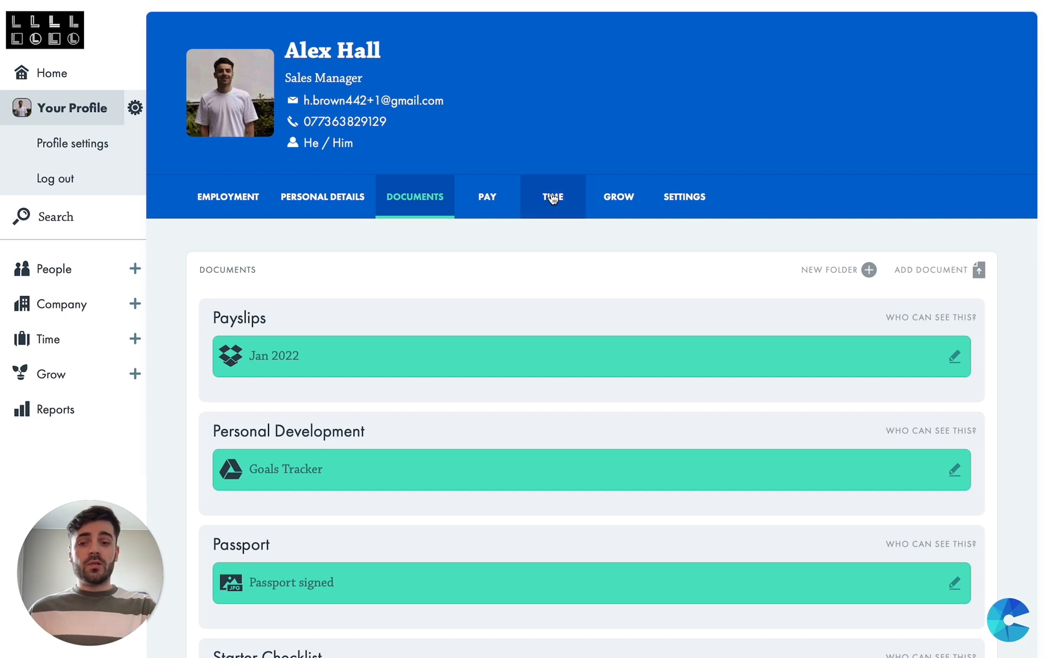
{"action": "left_click", "coordinate": [552, 196]}
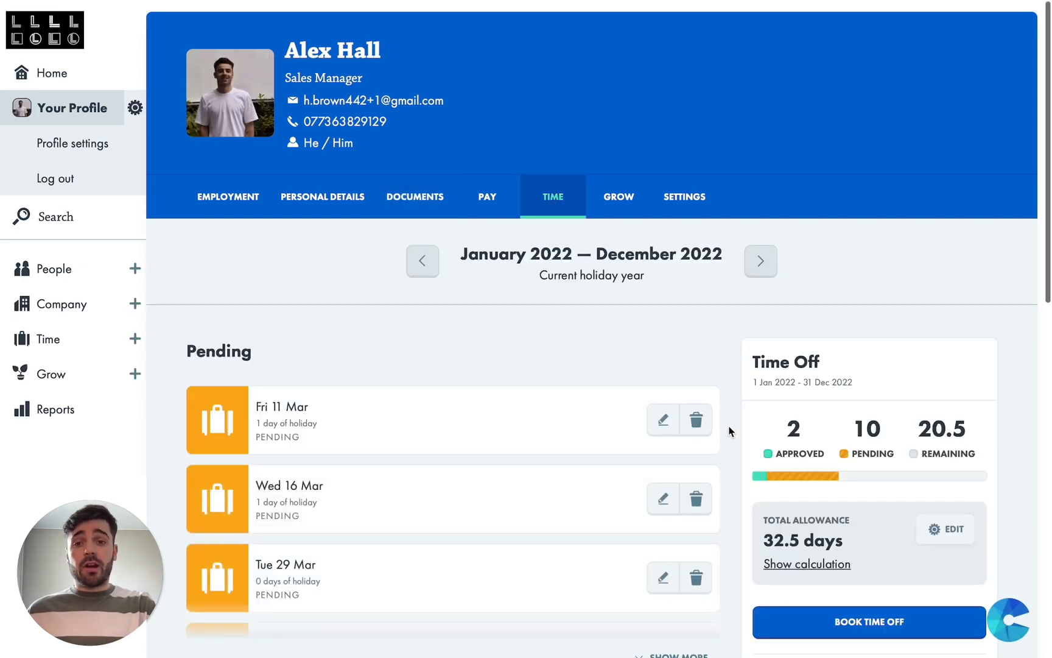
{"action": "scroll", "scroll_direction": "down", "scroll_amount": 3}
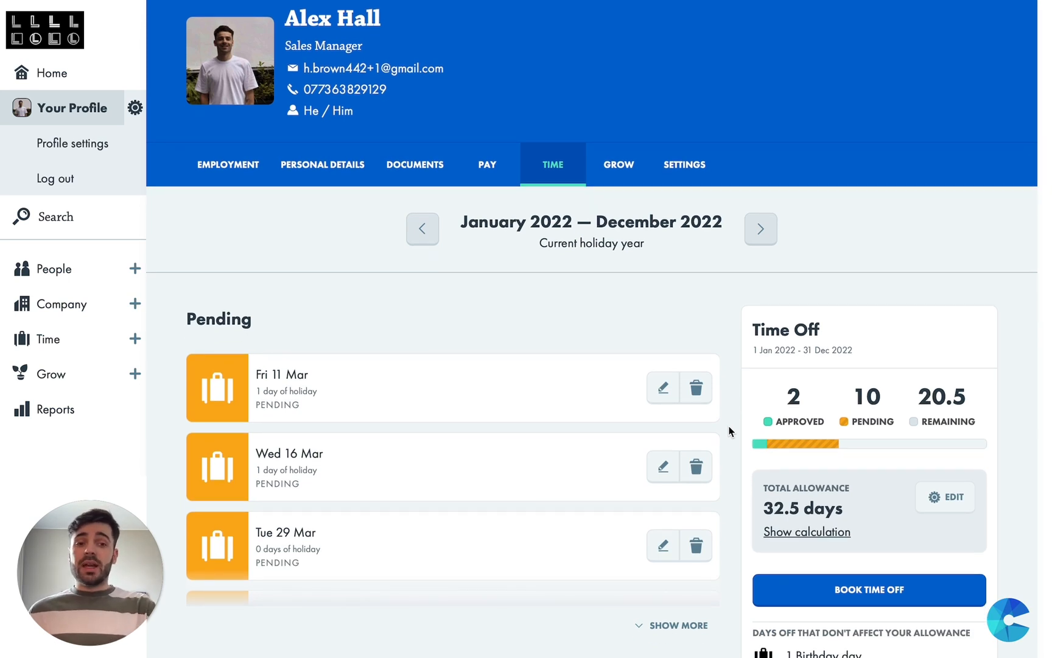
{"action": "scroll", "scroll_direction": "down", "scroll_amount": 3}
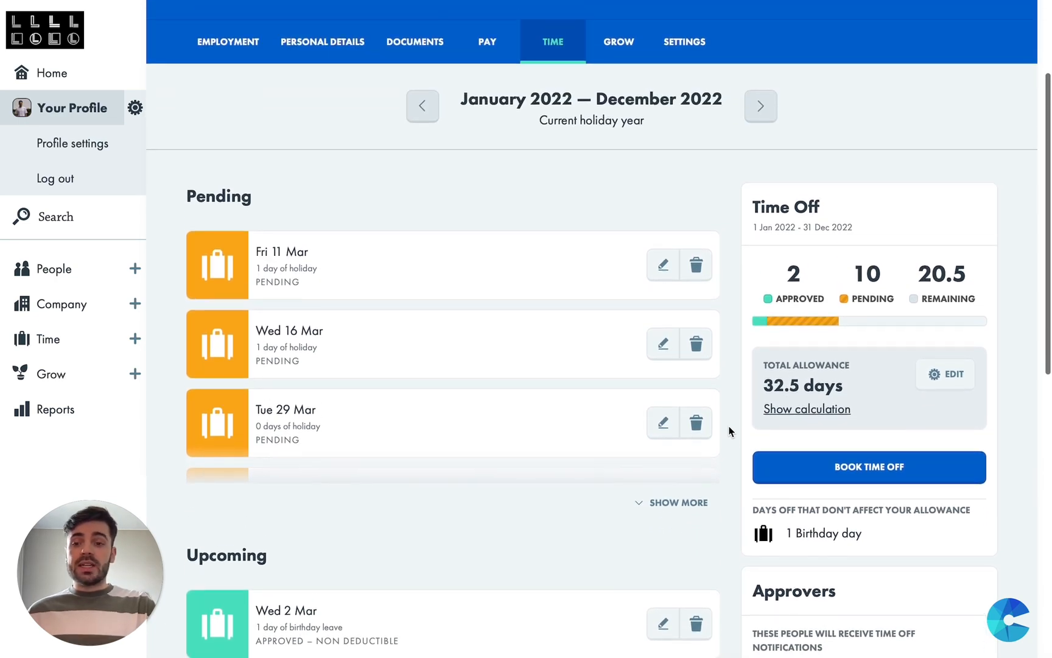
{"action": "scroll", "scroll_direction": "up", "scroll_amount": 3}
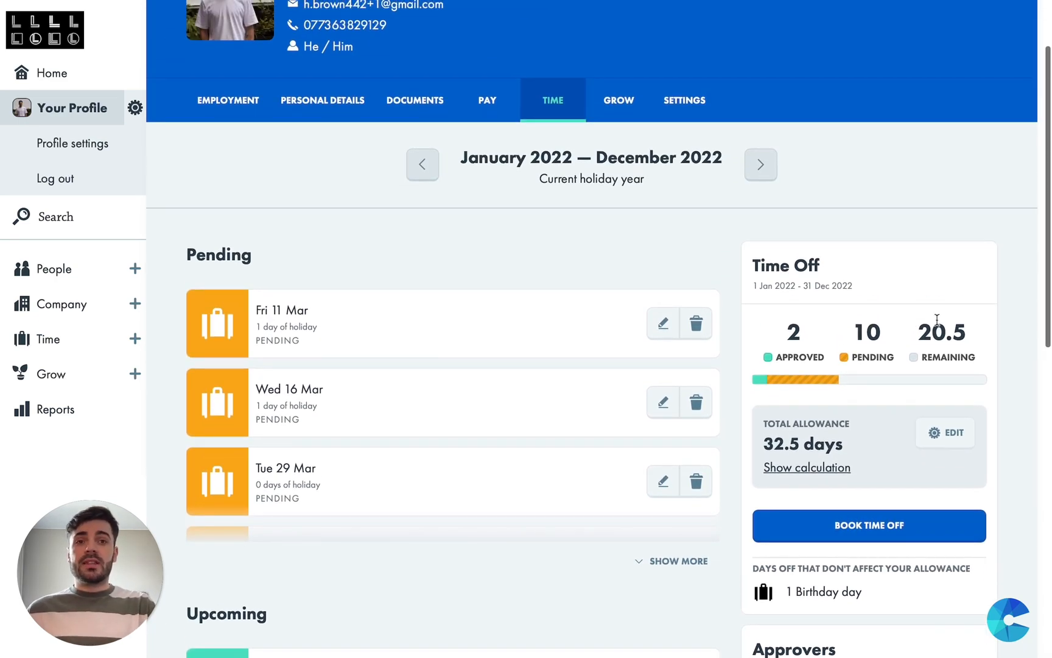
{"action": "mouse_move", "coordinate": [643, 130]}
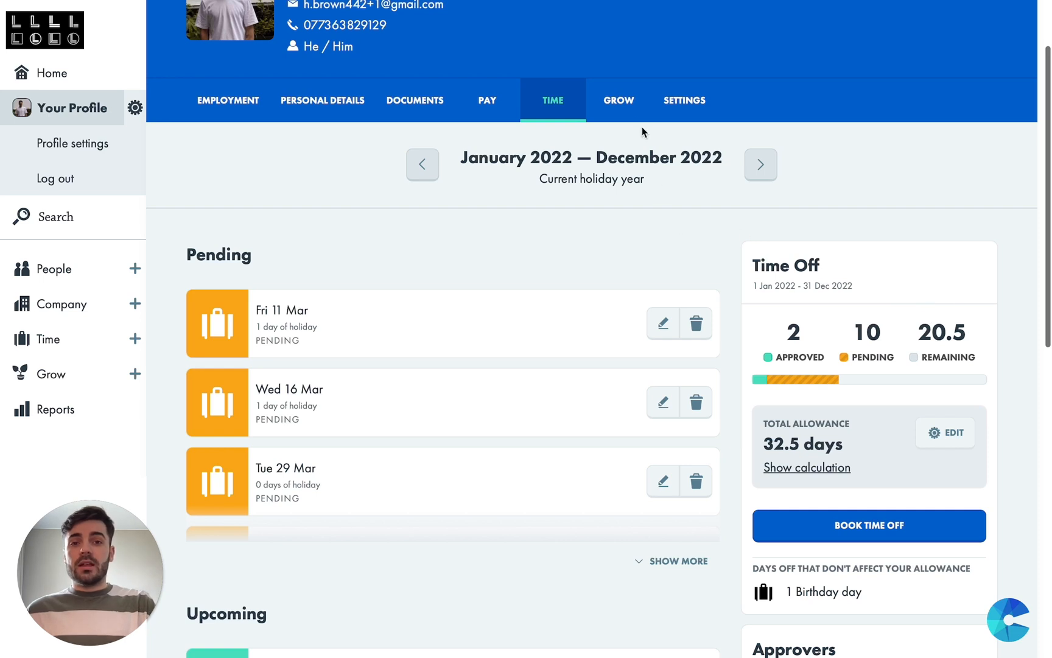
Show the profile's Grow tab with two upcoming, not-started reviews and their reviewer
{"action": "left_click", "coordinate": [618, 101]}
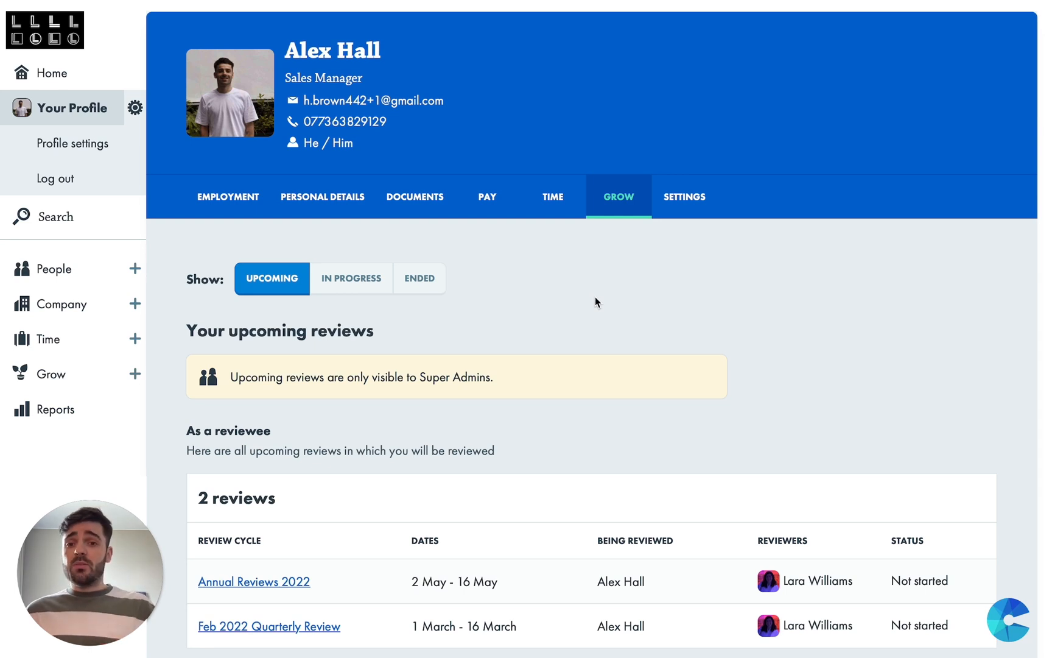
{"action": "mouse_move", "coordinate": [604, 321]}
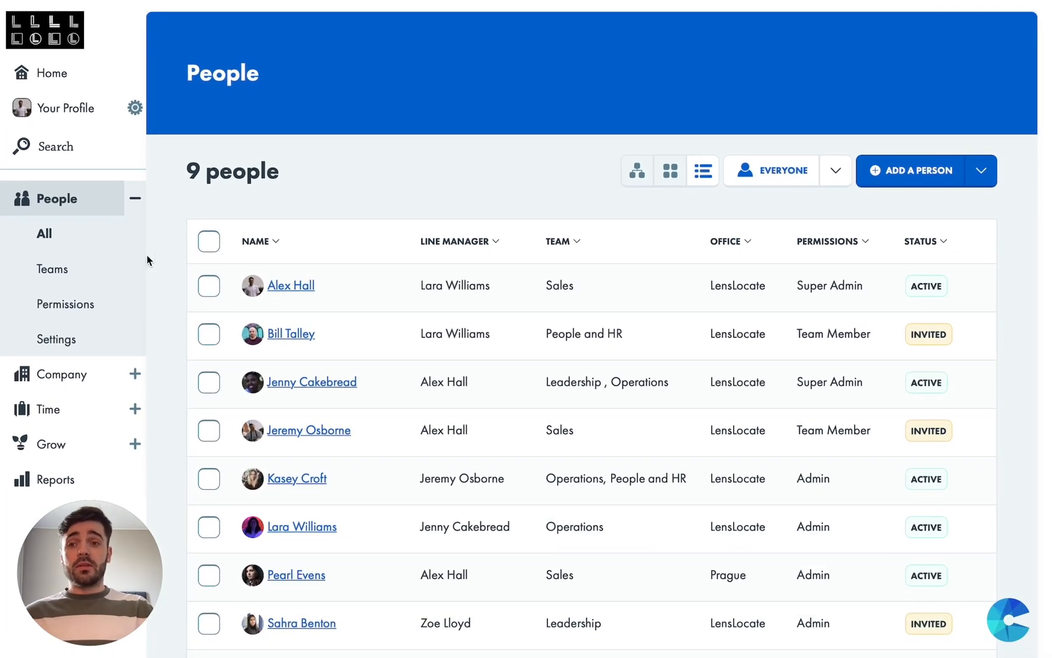
Browse the company's teams list and the permission roles overview
{"action": "left_click", "coordinate": [52, 269]}
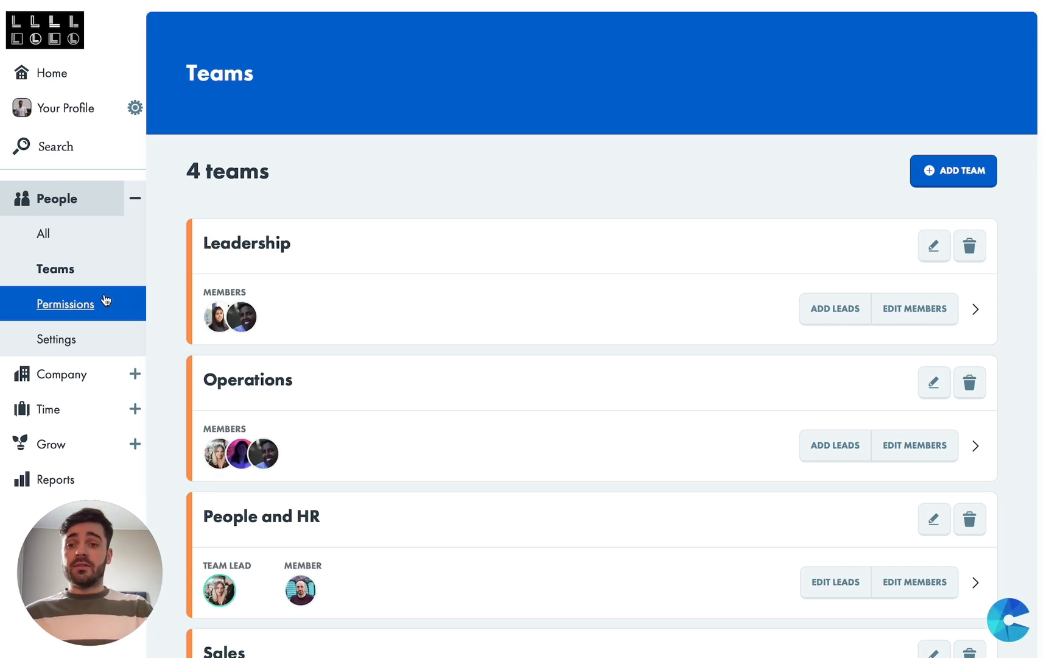
{"action": "left_click", "coordinate": [65, 304]}
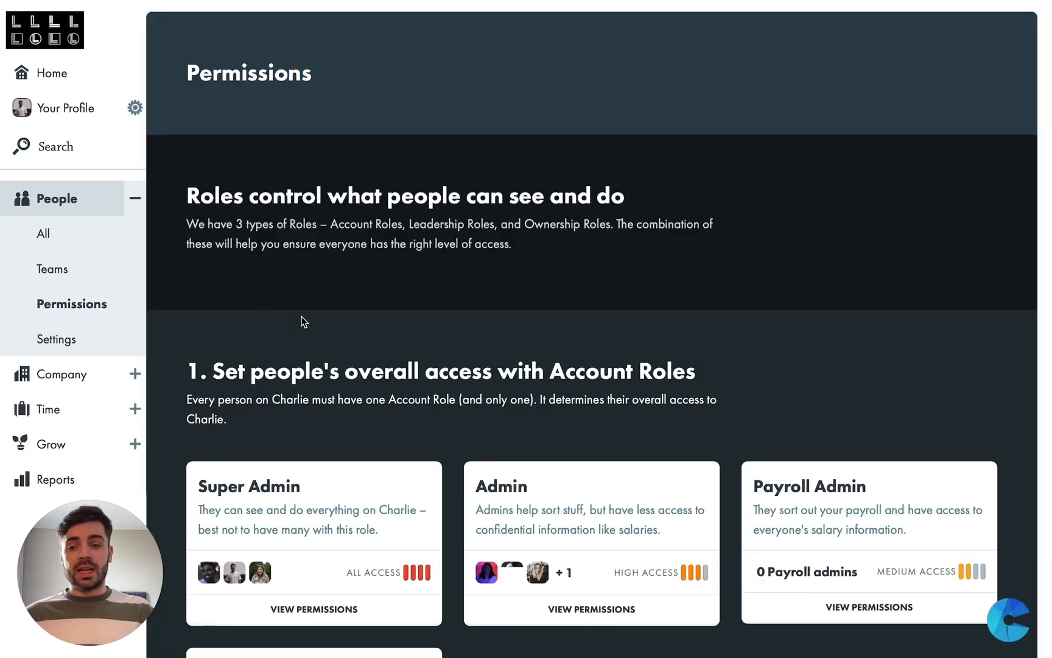
{"action": "scroll", "scroll_direction": "down", "scroll_amount": 3}
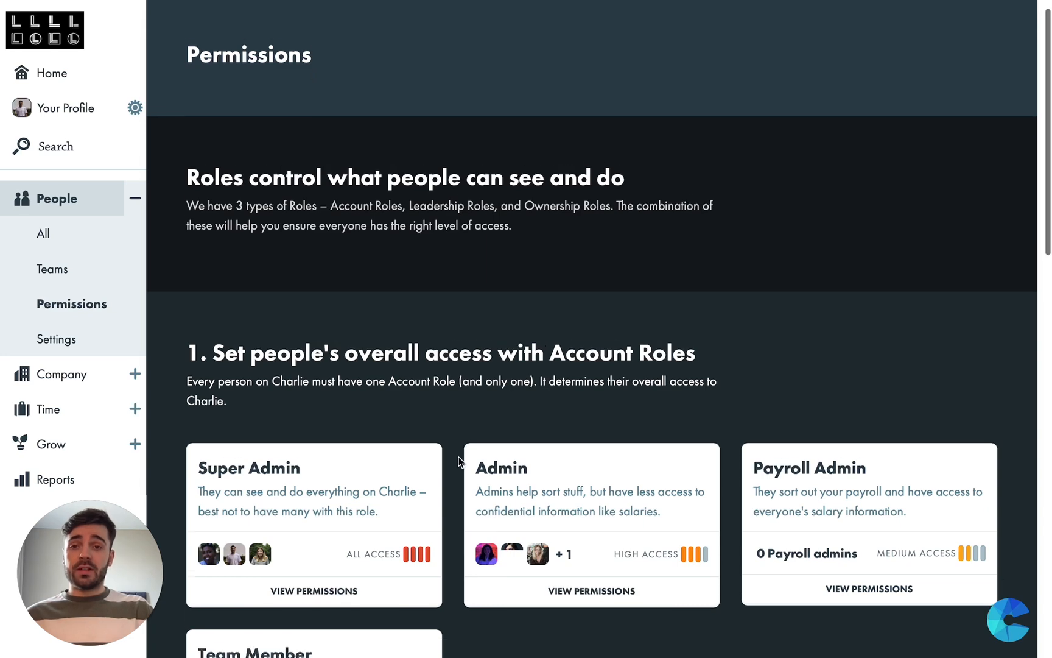
{"action": "scroll", "scroll_direction": "down", "scroll_amount": 3}
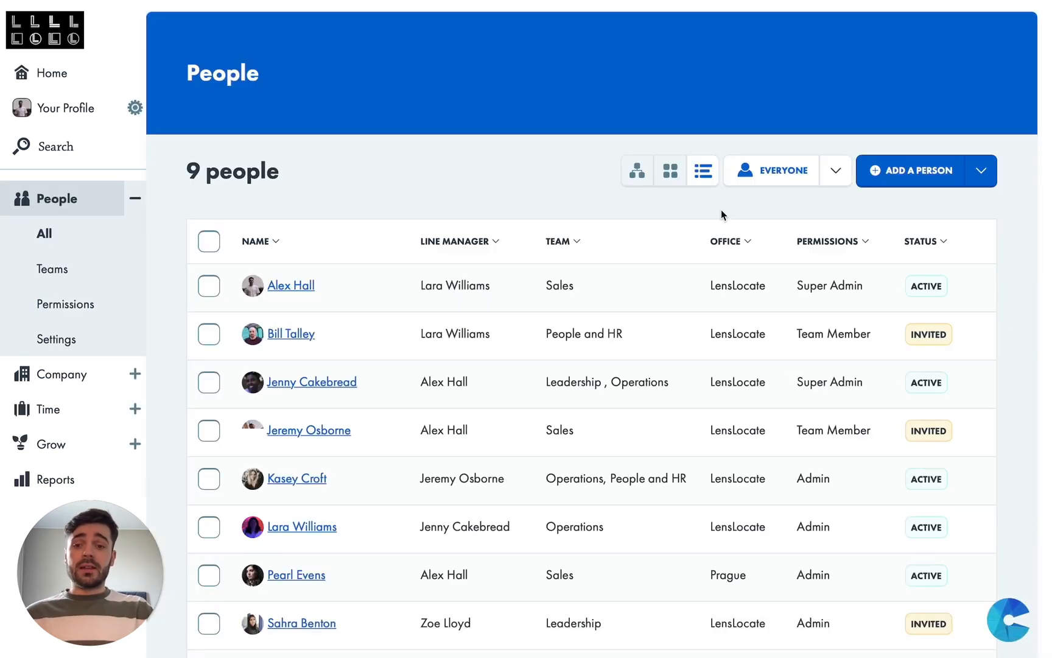
{"action": "mouse_move", "coordinate": [705, 202]}
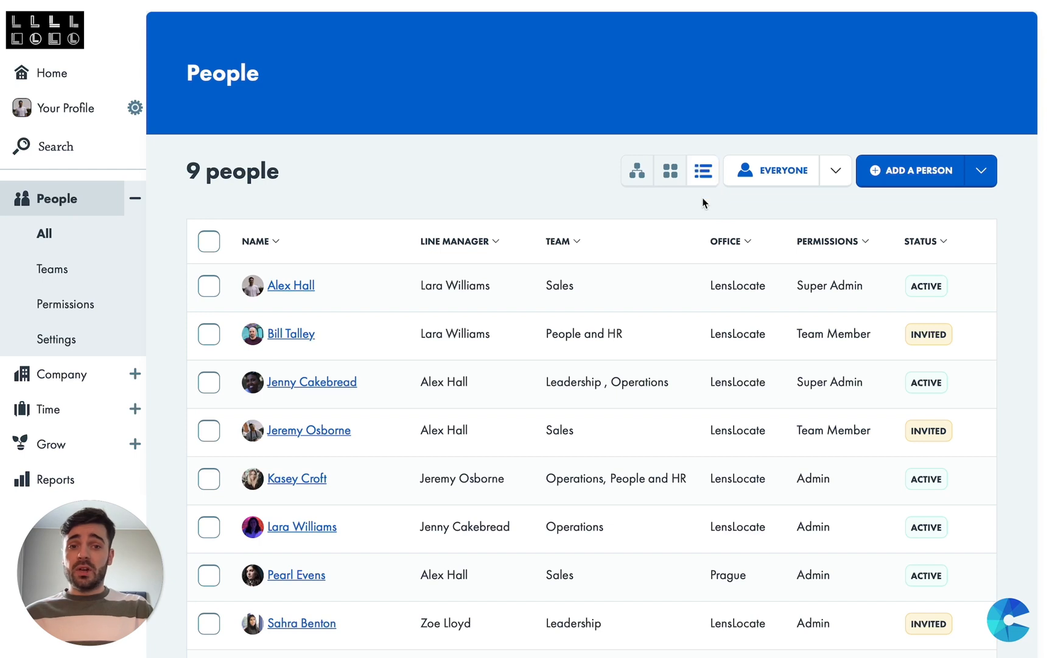
Switch people to photo cards and choose Show Everyone in the org chart viewing options
{"action": "left_click", "coordinate": [670, 170]}
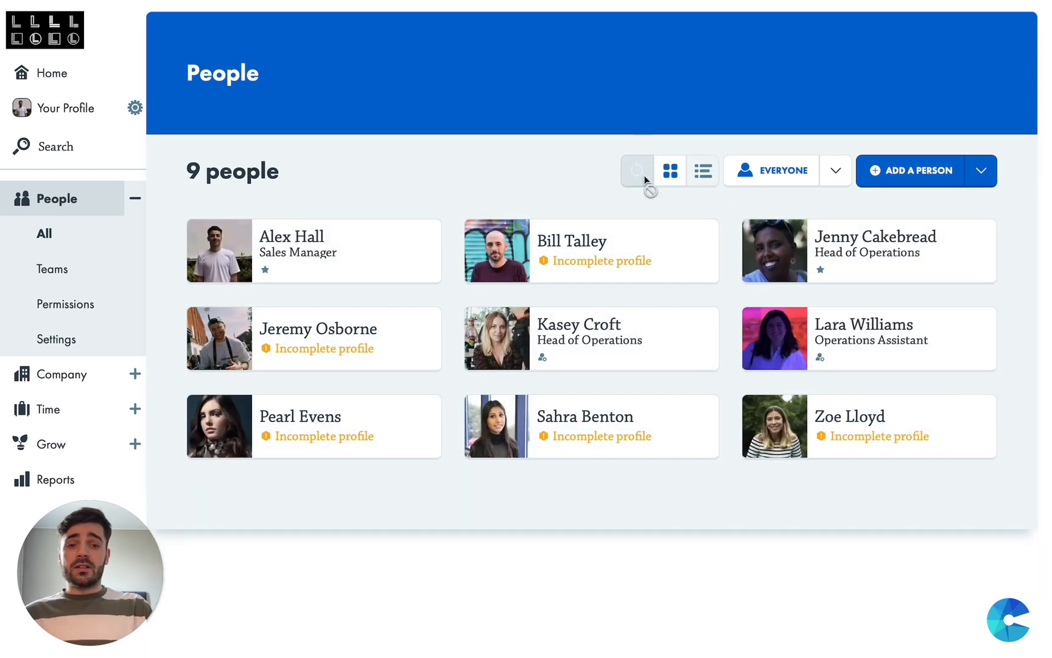
{"action": "left_click", "coordinate": [637, 170]}
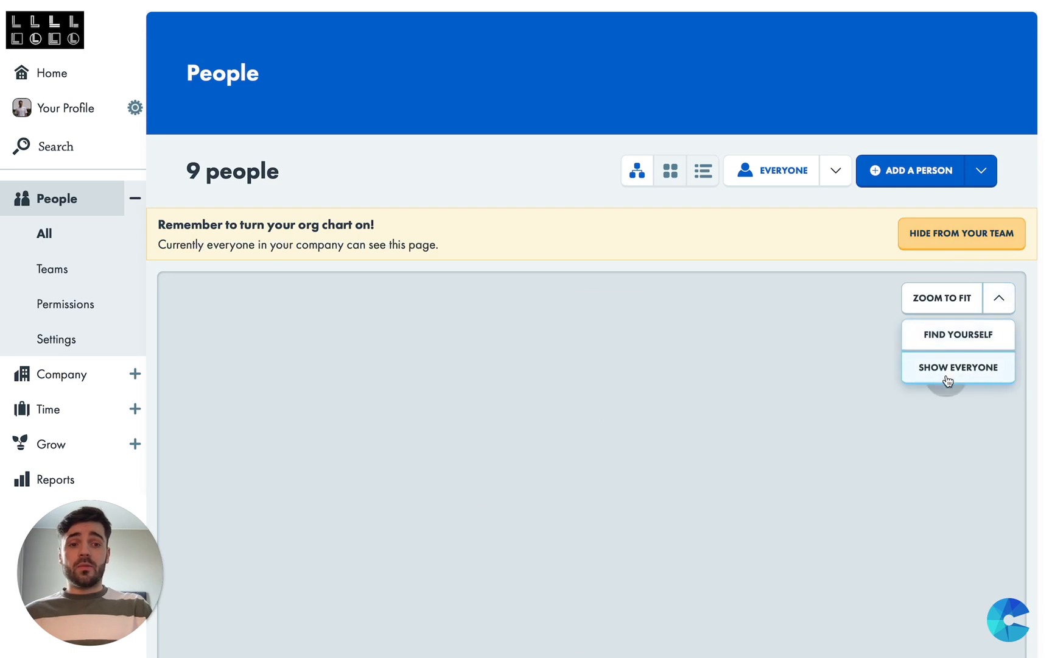
{"action": "left_click", "coordinate": [959, 368]}
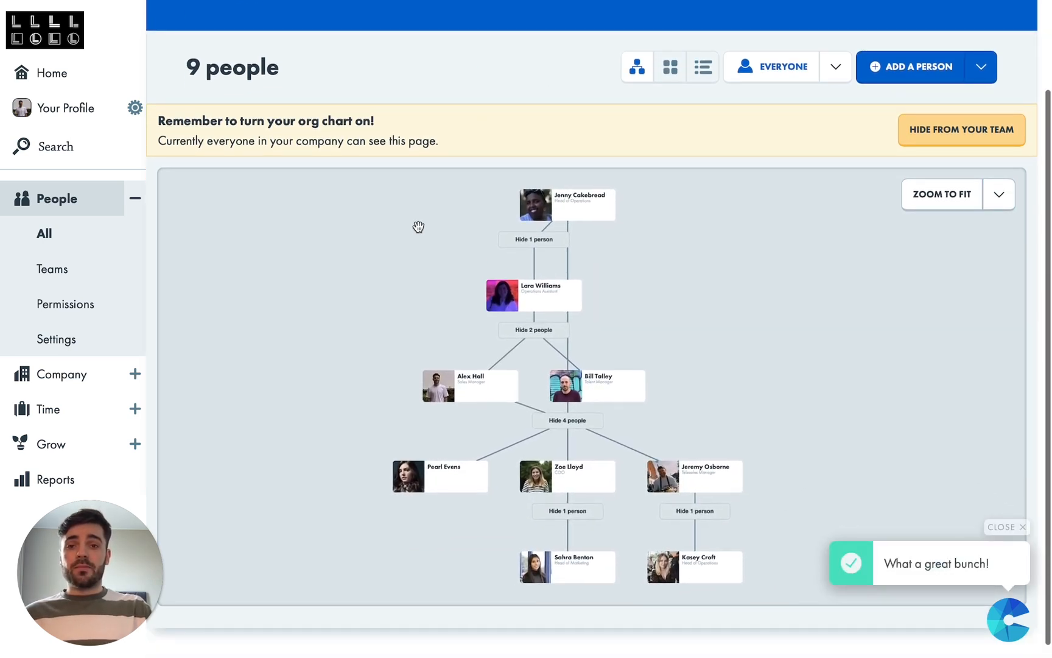
Return people to table view and glance at the Import People option under Add a Person
{"action": "left_click", "coordinate": [702, 66]}
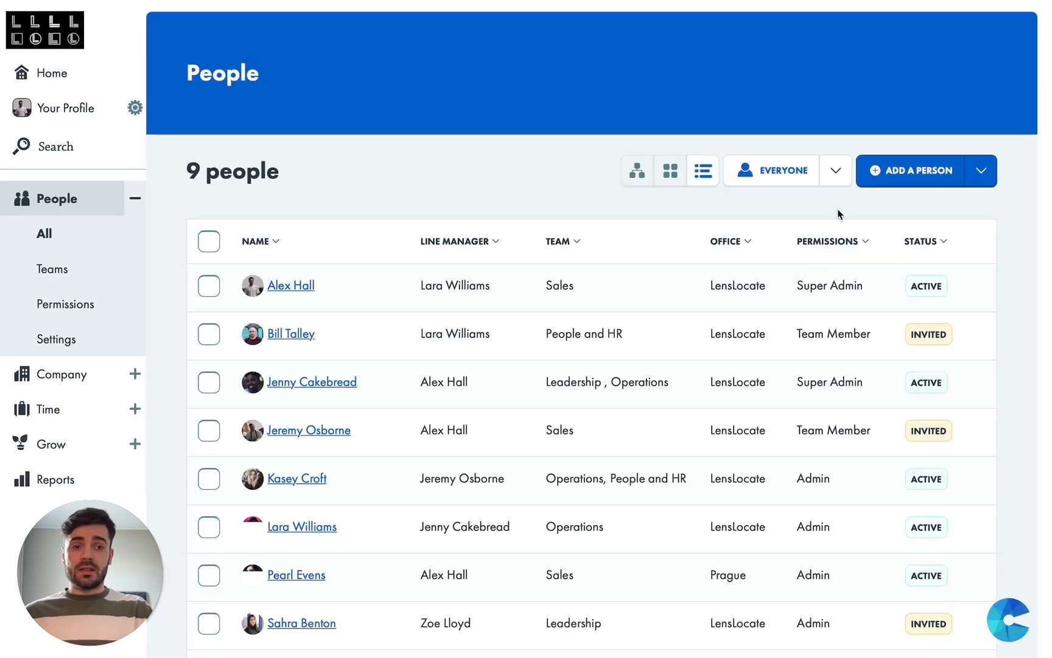
{"action": "mouse_move", "coordinate": [897, 182]}
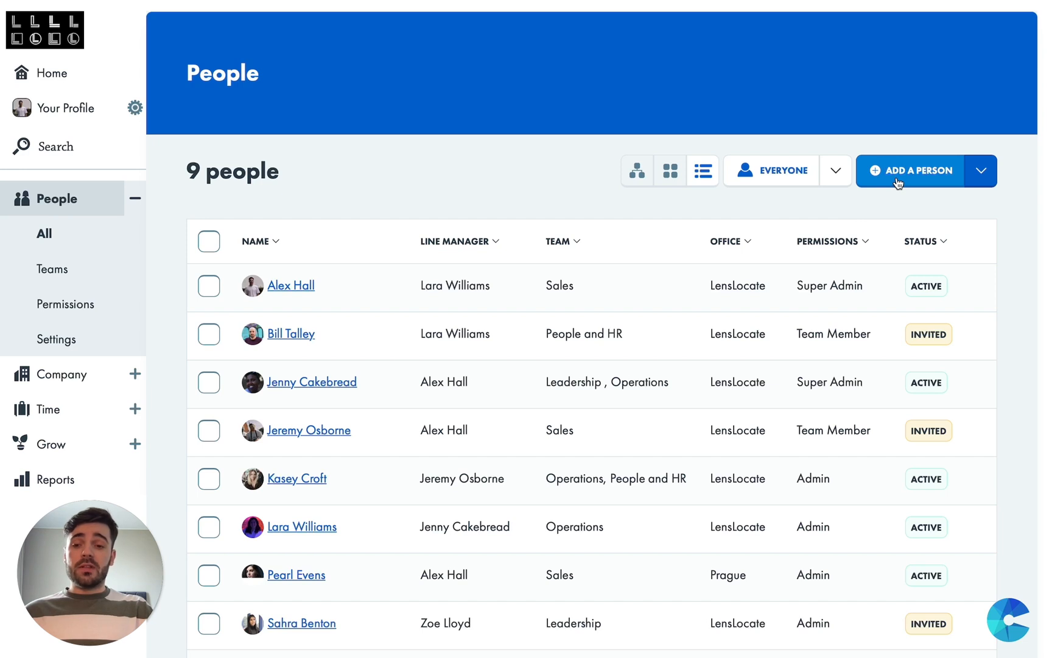
{"action": "mouse_move", "coordinate": [951, 182]}
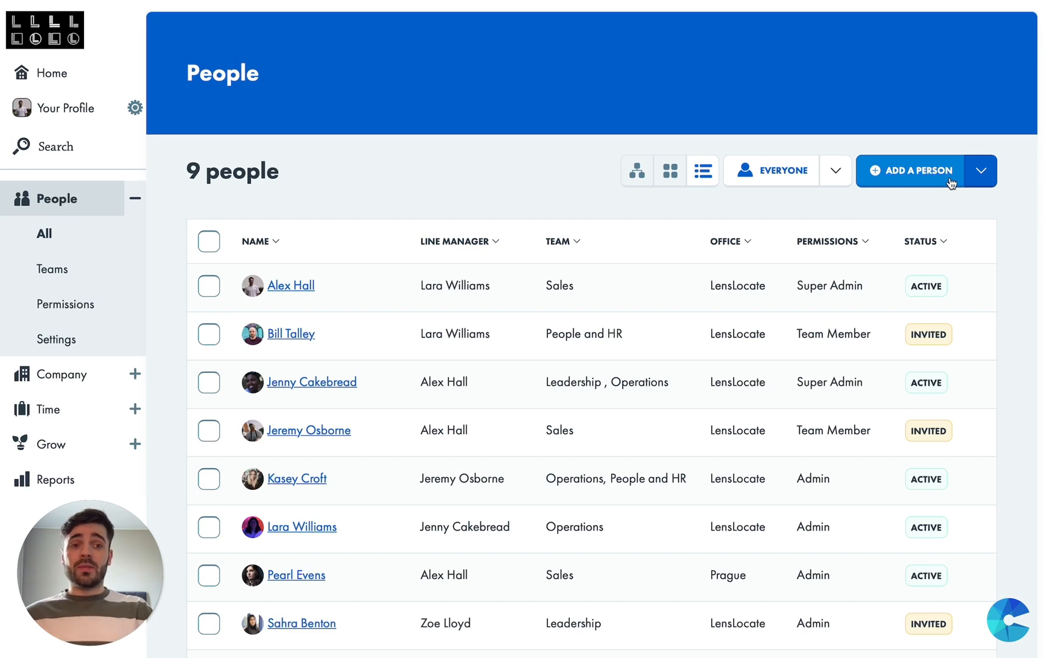
{"action": "left_click", "coordinate": [984, 170]}
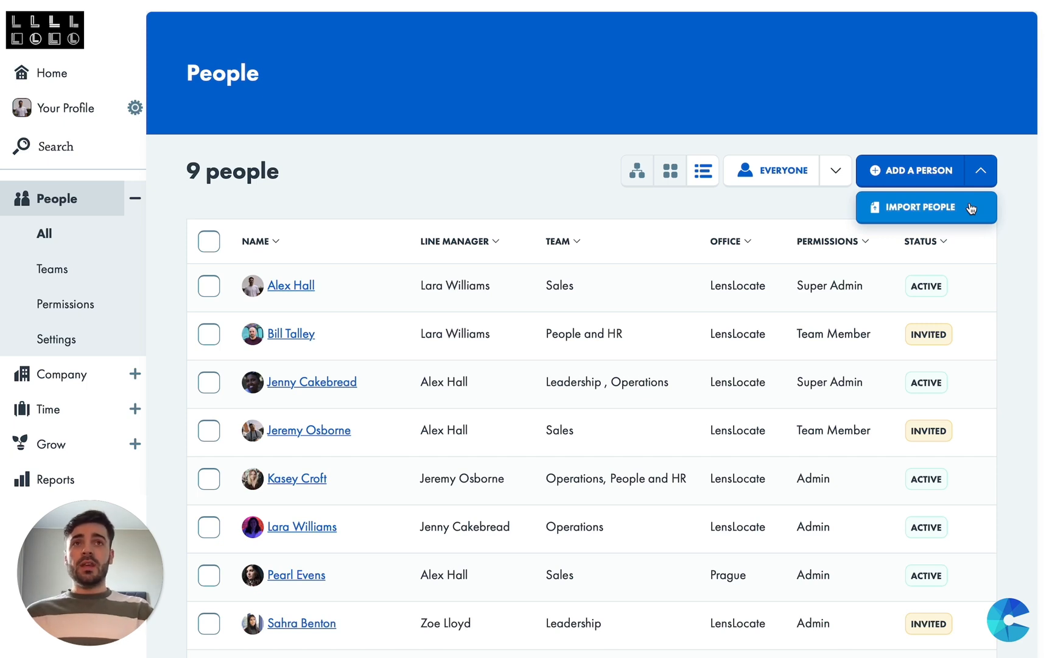
{"action": "left_click", "coordinate": [557, 189]}
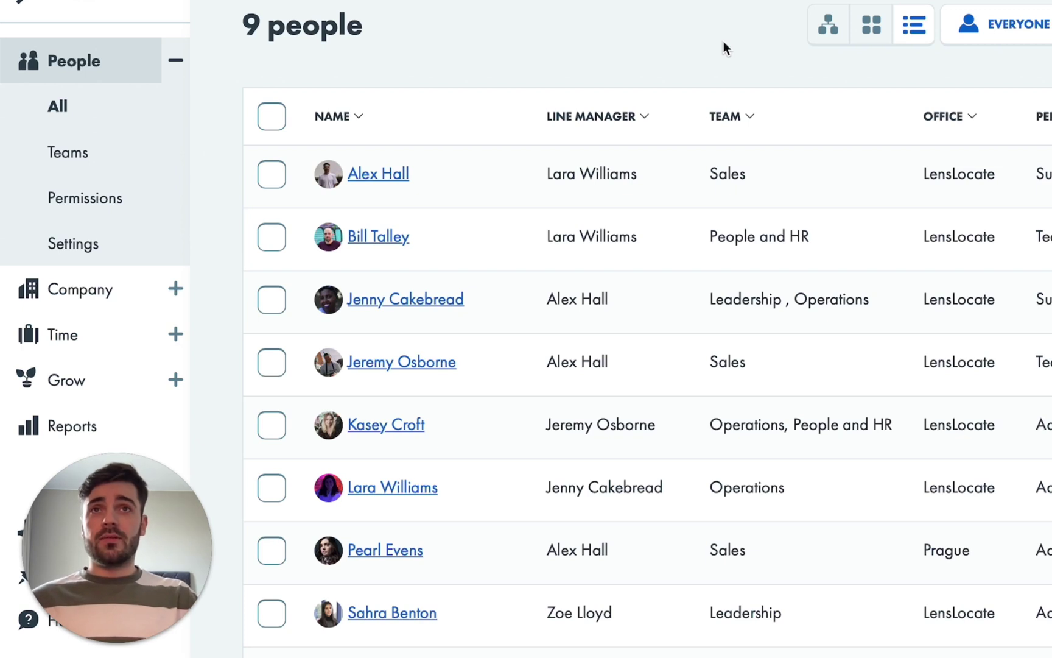
Open the LensLocate Company page and scroll down to its Documents and Offices sections
{"action": "left_click", "coordinate": [173, 59]}
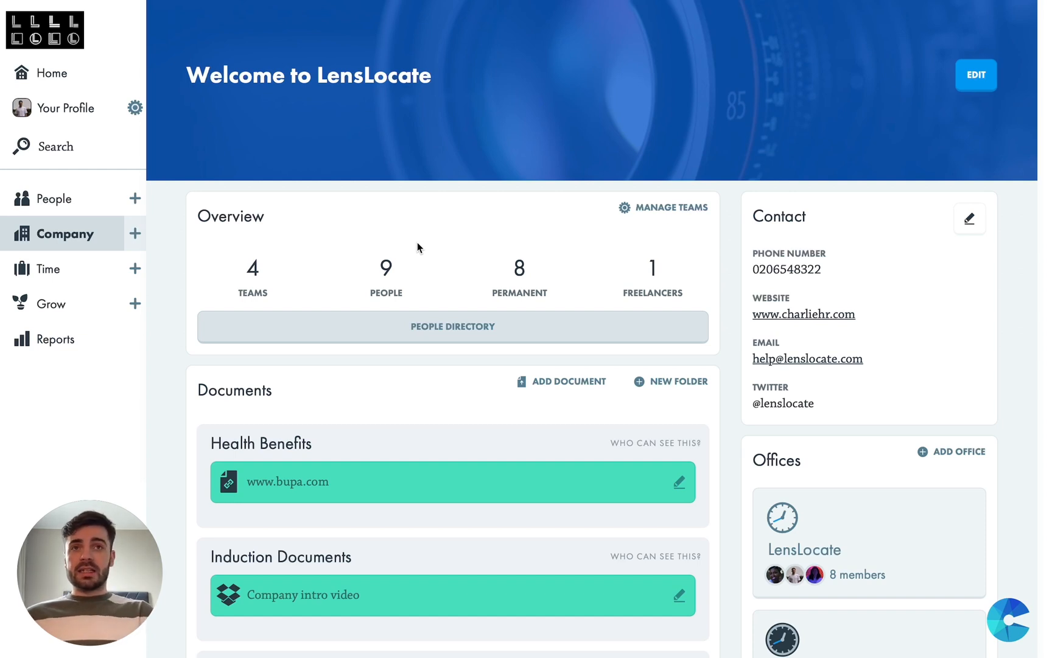
{"action": "mouse_move", "coordinate": [733, 459]}
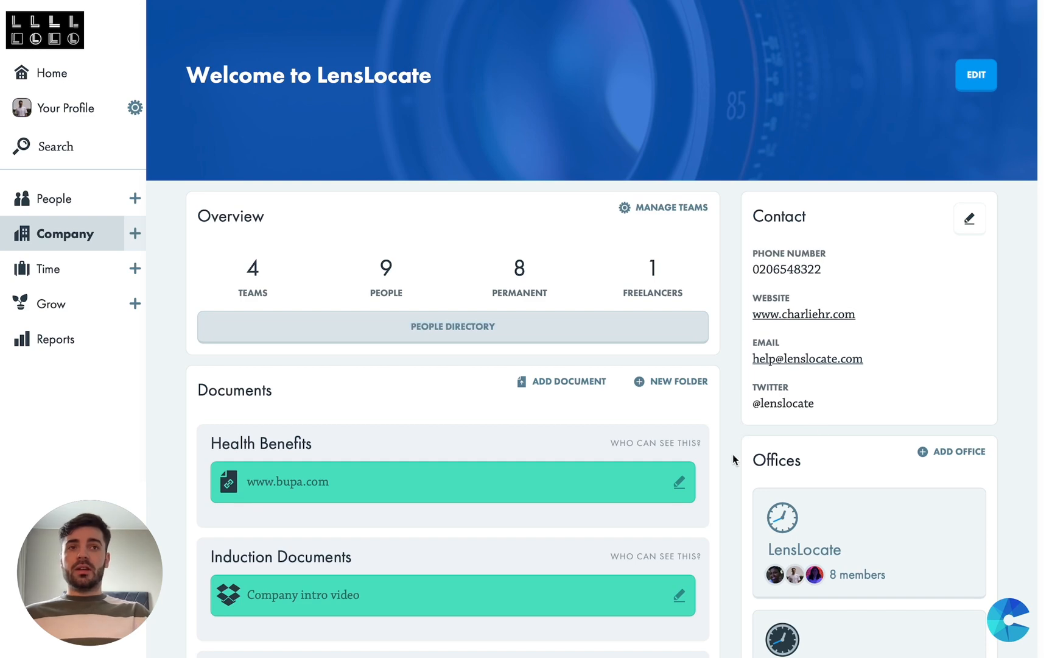
{"action": "scroll", "scroll_direction": "down", "scroll_amount": 3}
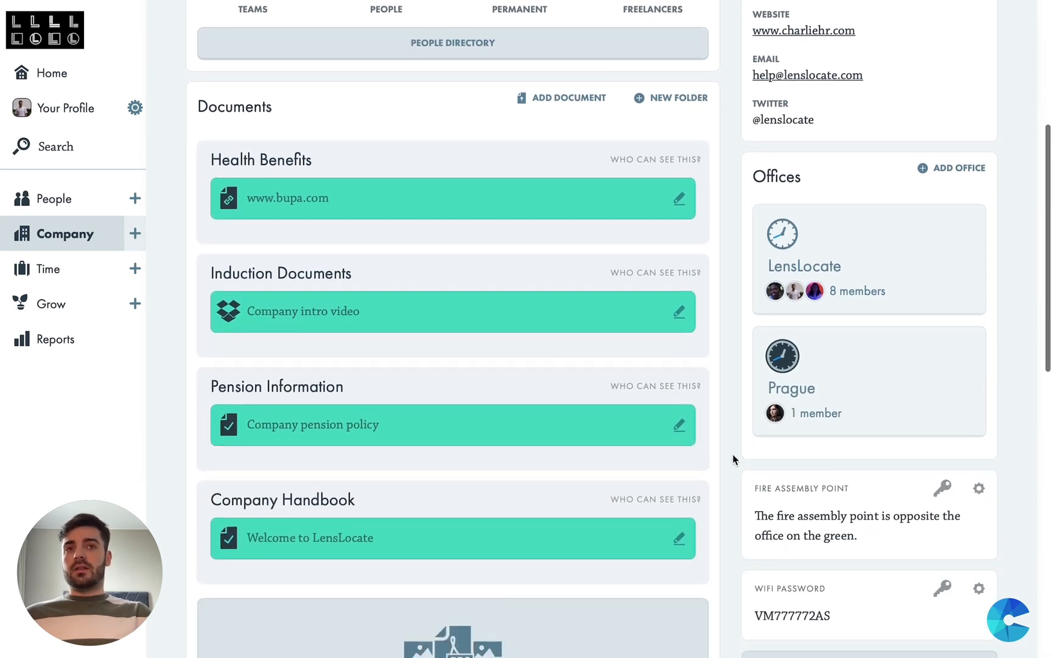
{"action": "scroll", "scroll_direction": "down", "scroll_amount": 3}
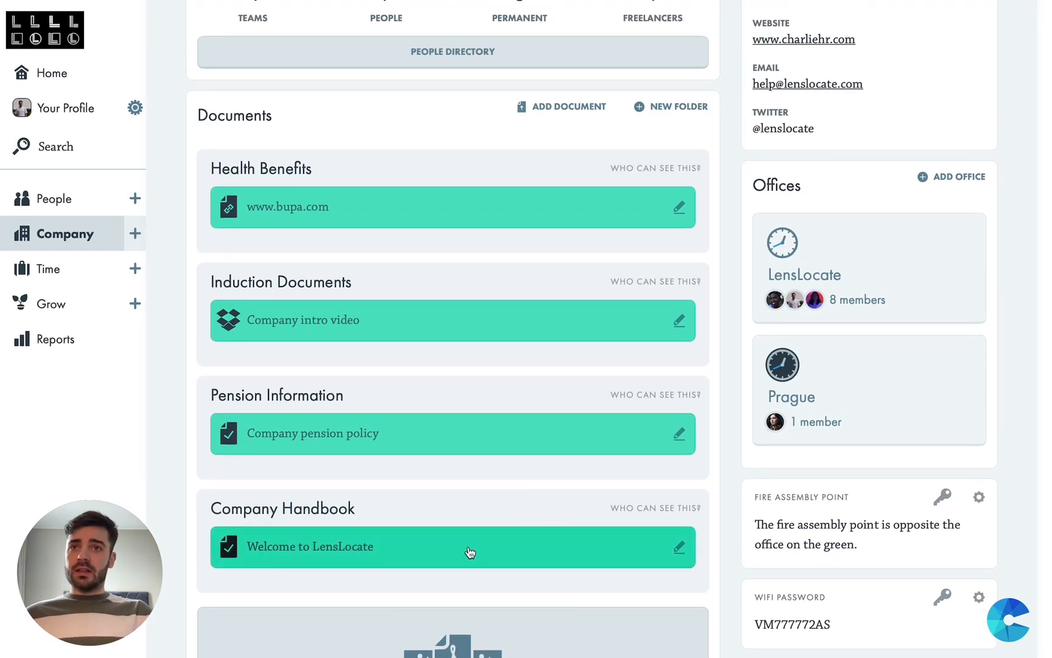
{"action": "mouse_move", "coordinate": [497, 490]}
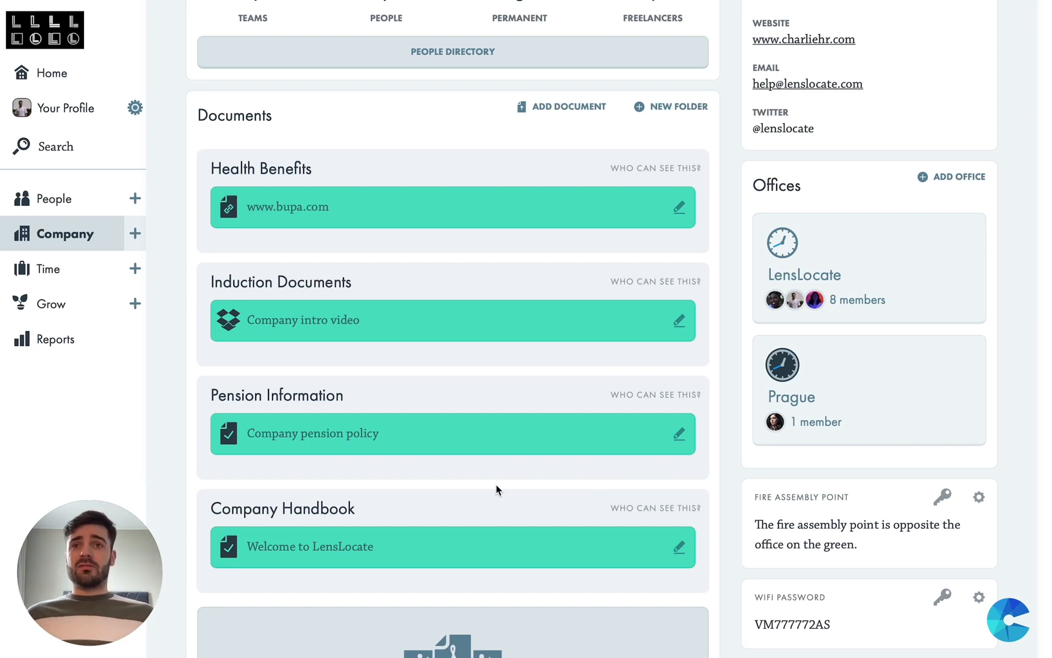
Expand Company and open the Handbook & Policies page, scrolling down its contents
{"action": "left_click", "coordinate": [136, 233]}
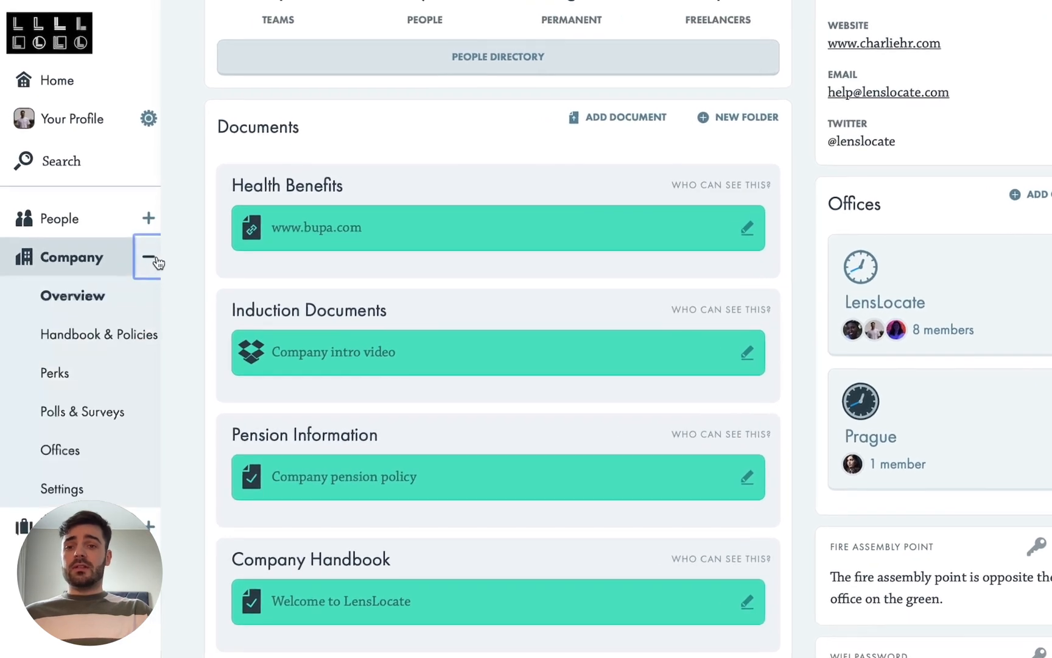
{"action": "left_click", "coordinate": [99, 334]}
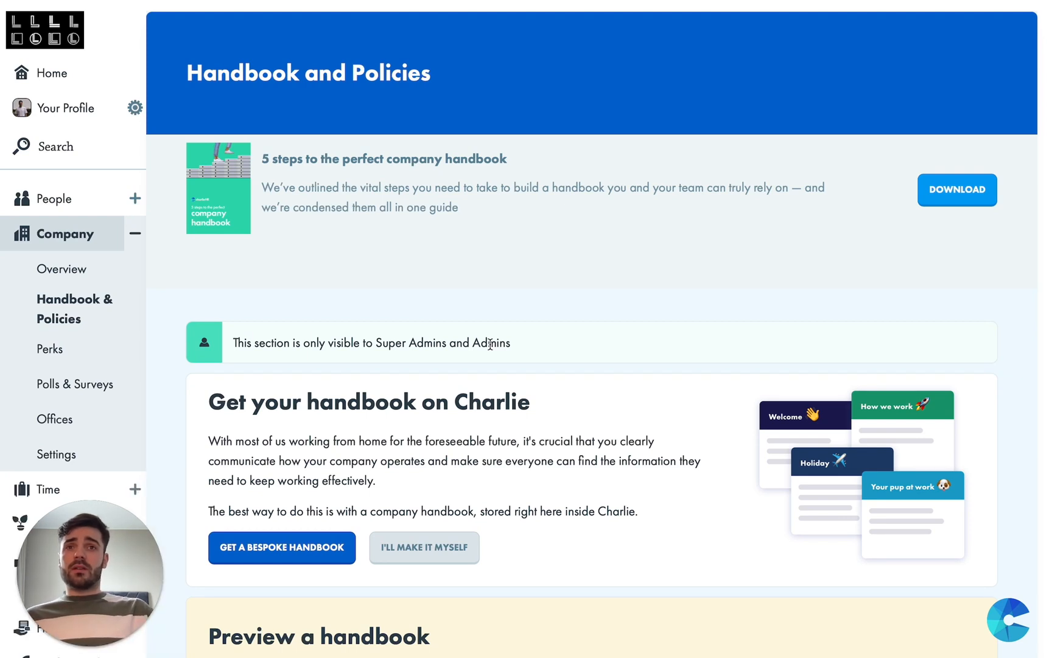
{"action": "mouse_move", "coordinate": [525, 396]}
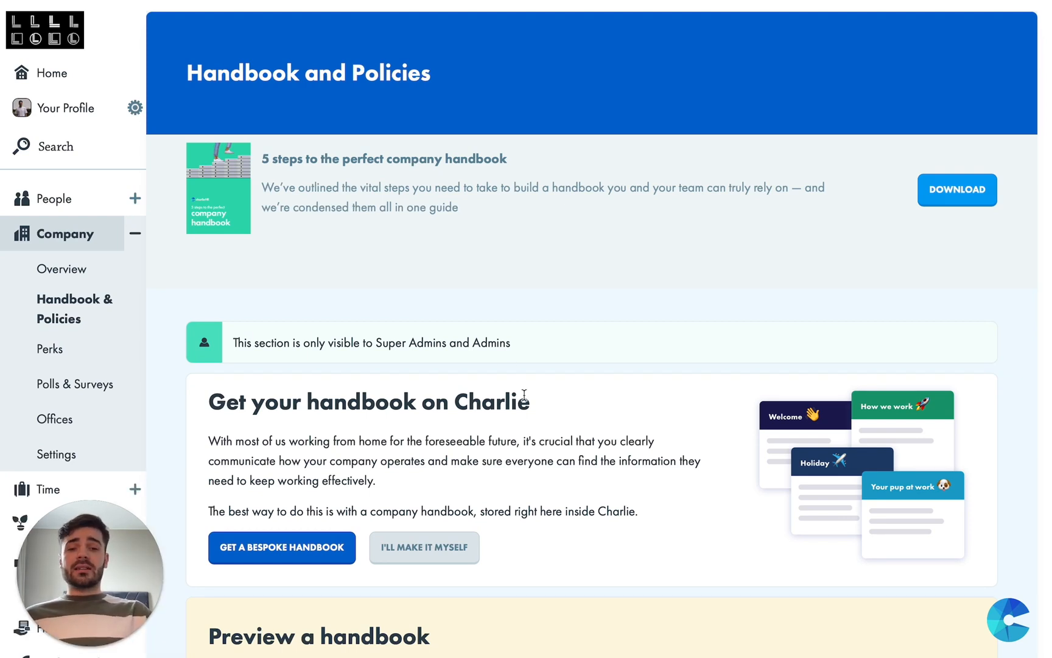
{"action": "scroll", "scroll_direction": "down", "scroll_amount": 3}
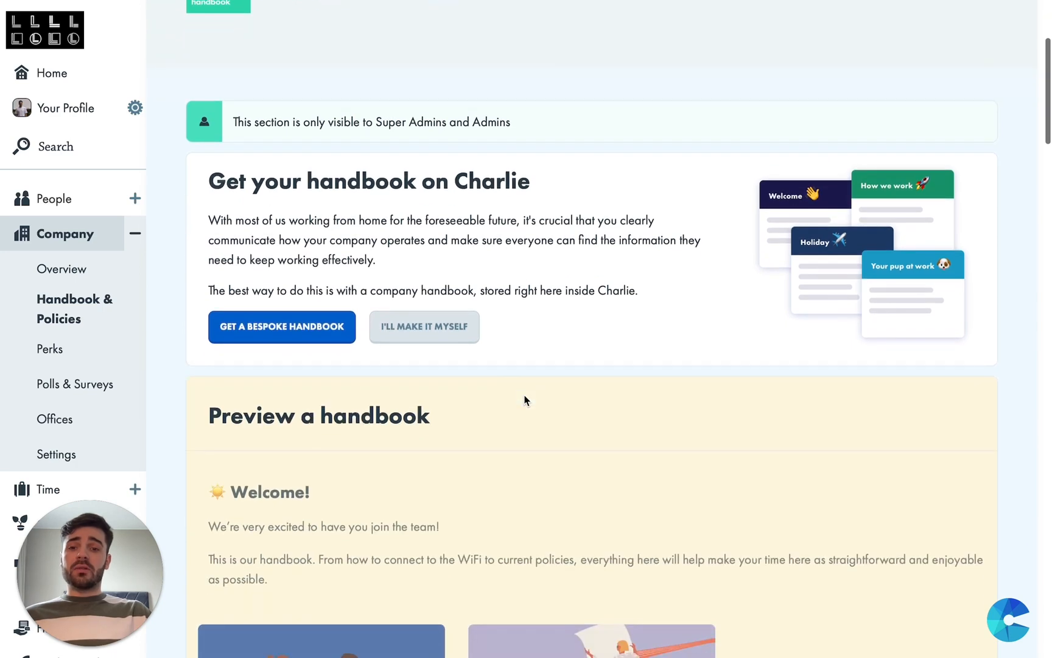
{"action": "scroll", "scroll_direction": "down", "scroll_amount": 3}
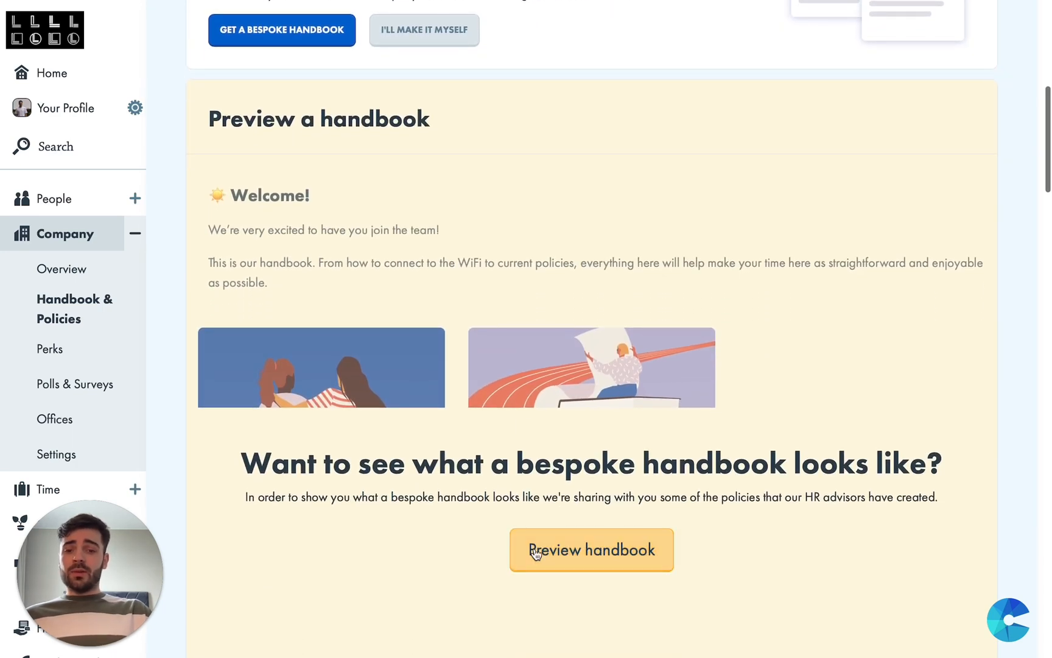
Preview the sample bespoke handbook and read its welcome, starting out and health sections
{"action": "left_click", "coordinate": [592, 549]}
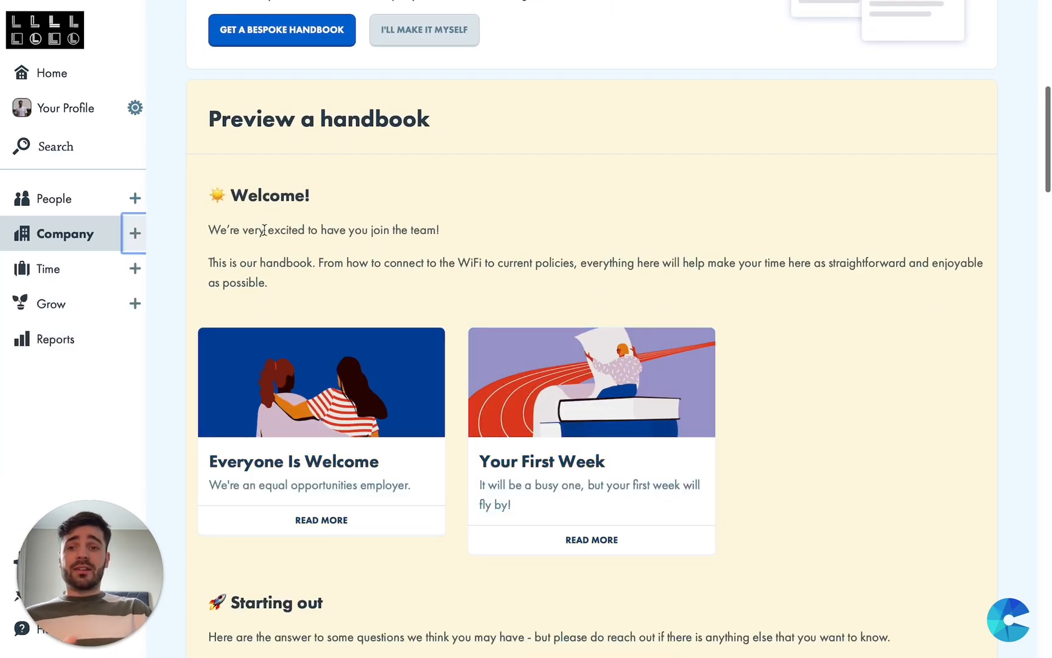
{"action": "mouse_move", "coordinate": [458, 360]}
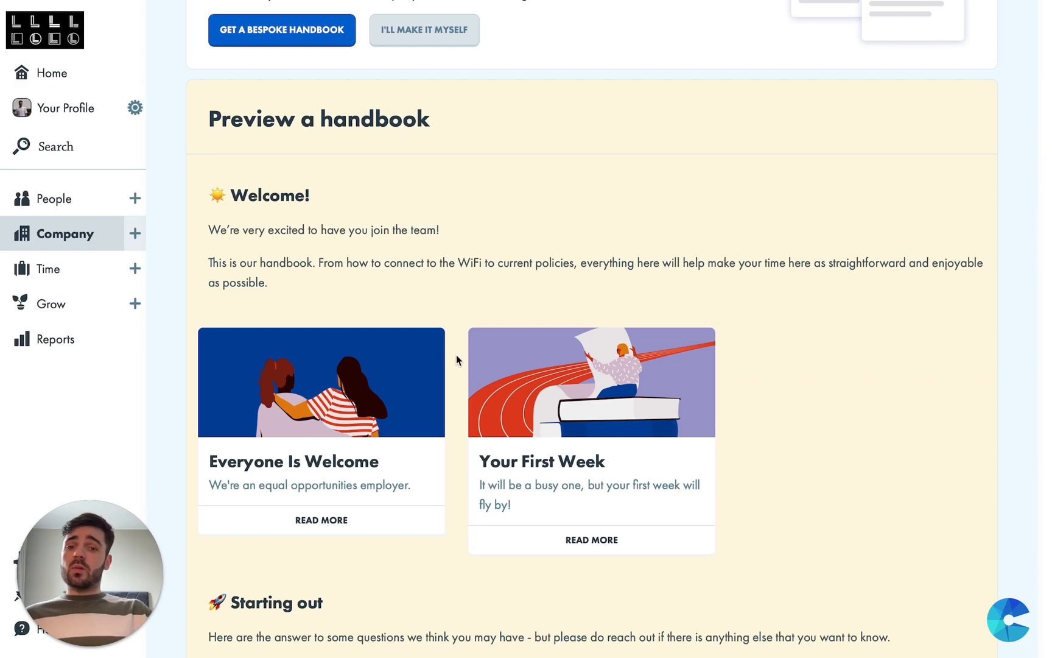
{"action": "scroll", "scroll_direction": "down", "scroll_amount": 3}
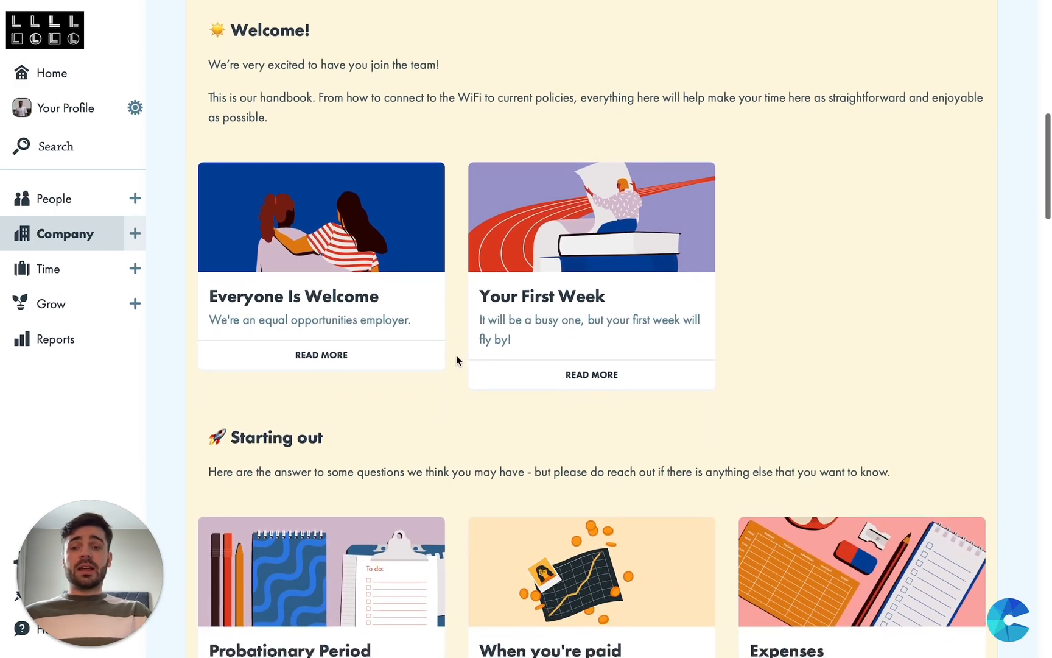
{"action": "scroll", "scroll_direction": "down", "scroll_amount": 3}
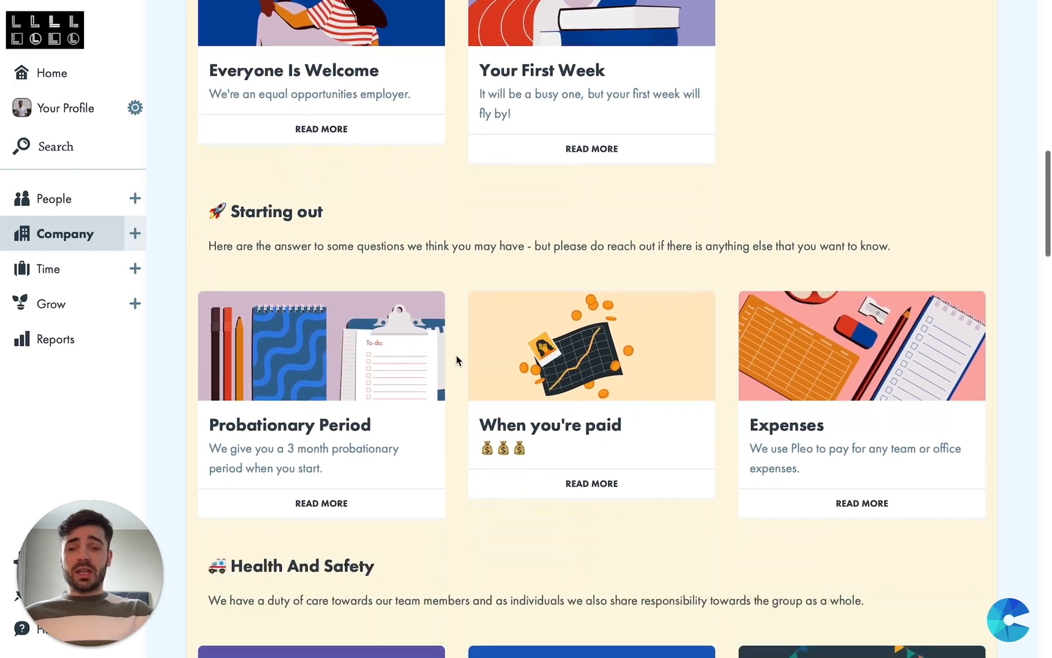
{"action": "scroll", "scroll_direction": "down", "scroll_amount": 3}
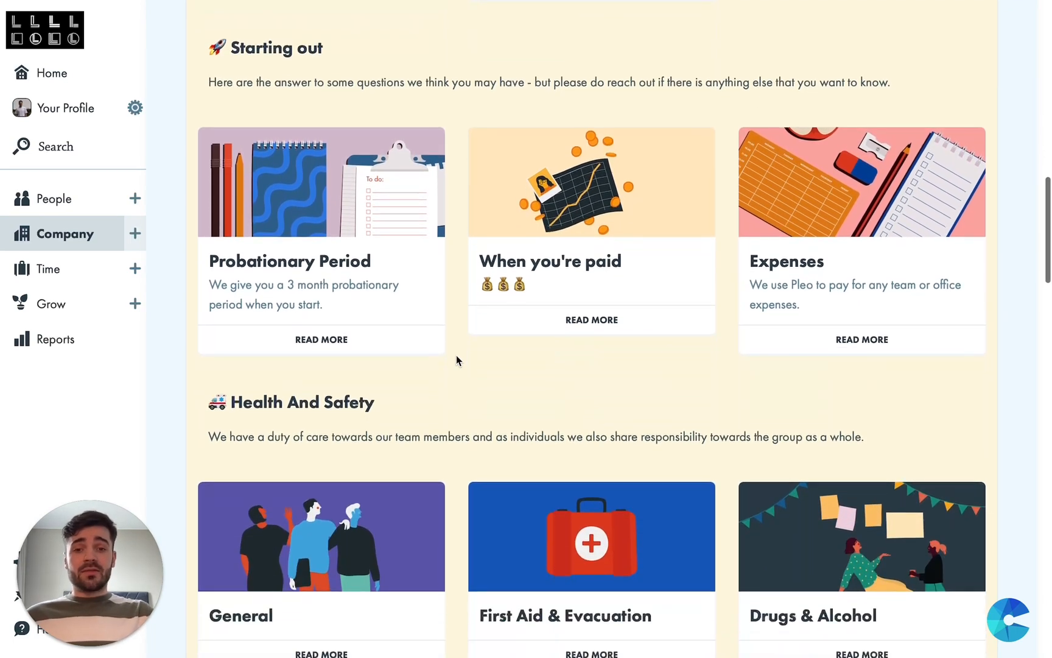
{"action": "scroll", "scroll_direction": "down", "scroll_amount": 3}
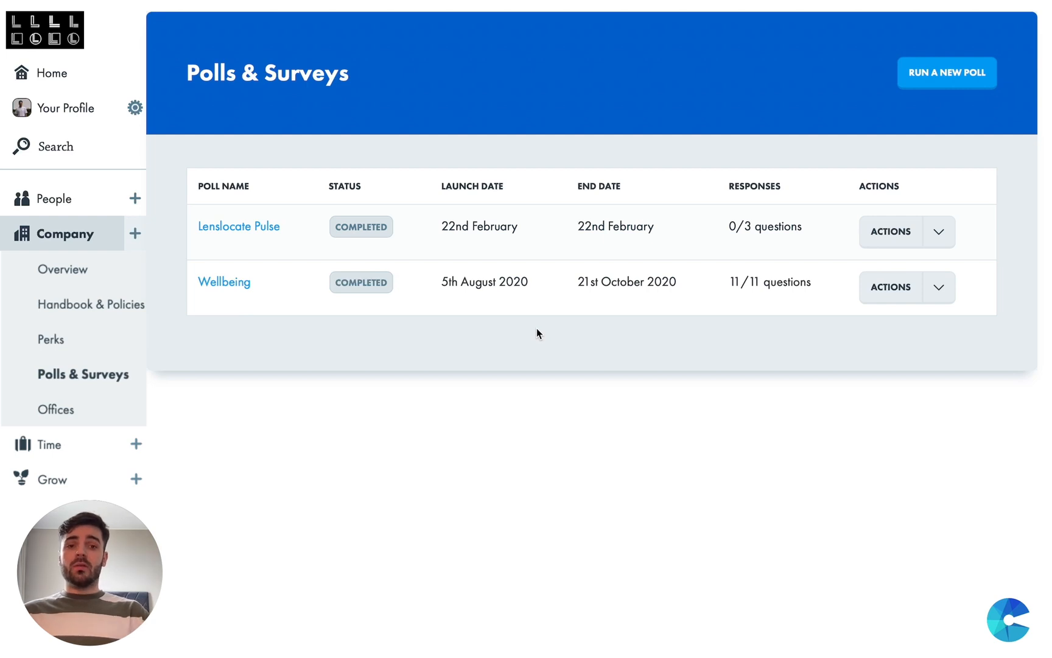
{"action": "mouse_move", "coordinate": [644, 181]}
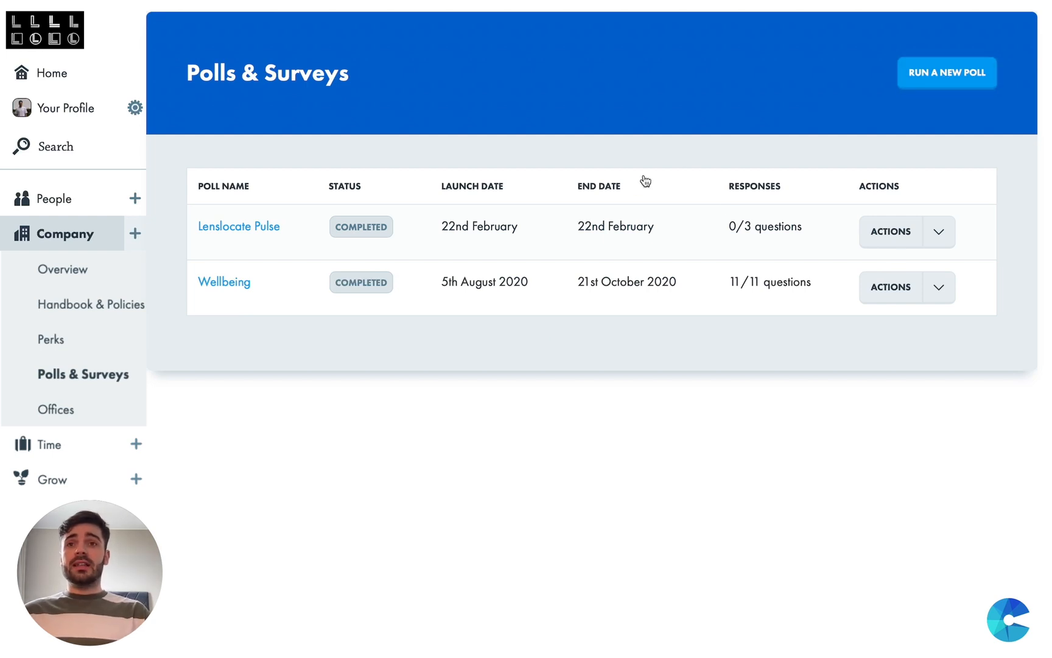
Start a new poll with Run a New Poll and scroll through the Theme step's cards
{"action": "left_click", "coordinate": [948, 72]}
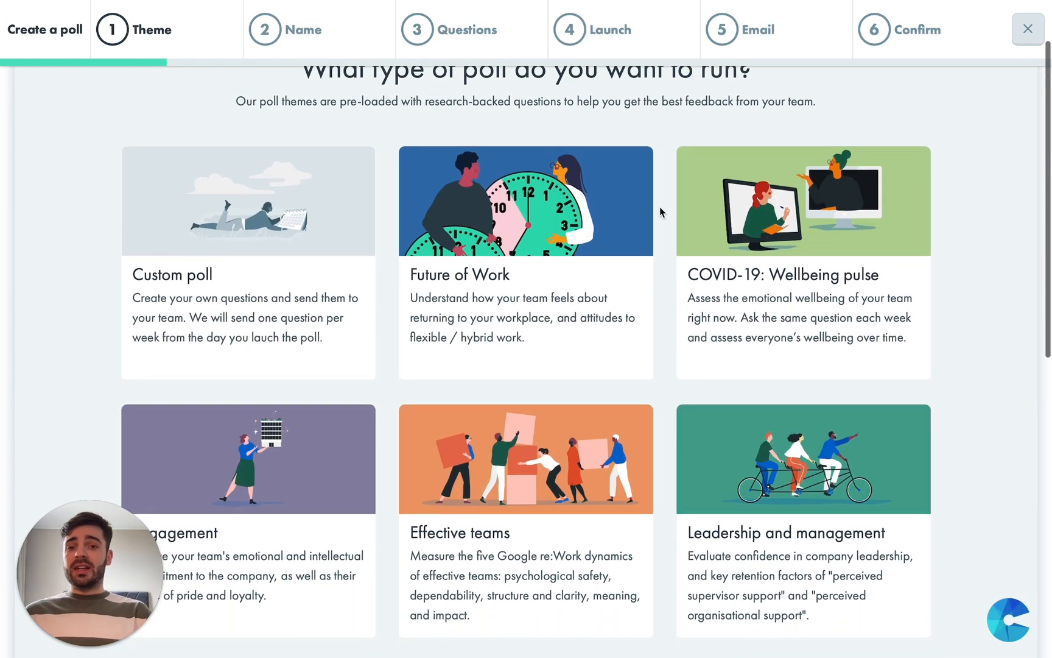
{"action": "scroll", "scroll_direction": "down", "scroll_amount": 3}
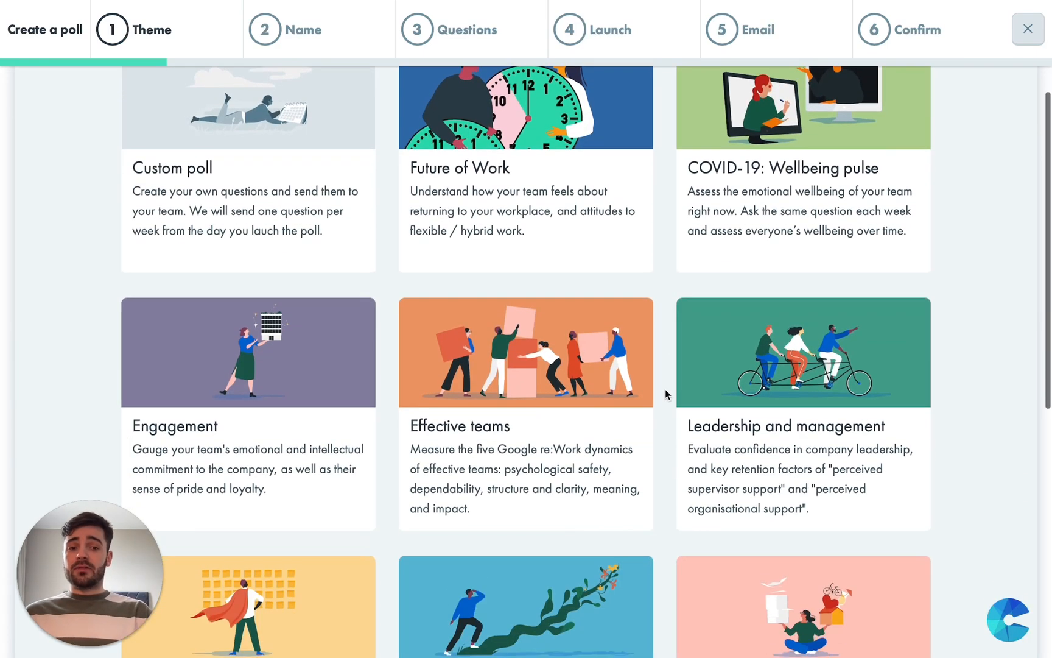
{"action": "scroll", "scroll_direction": "down", "scroll_amount": 3}
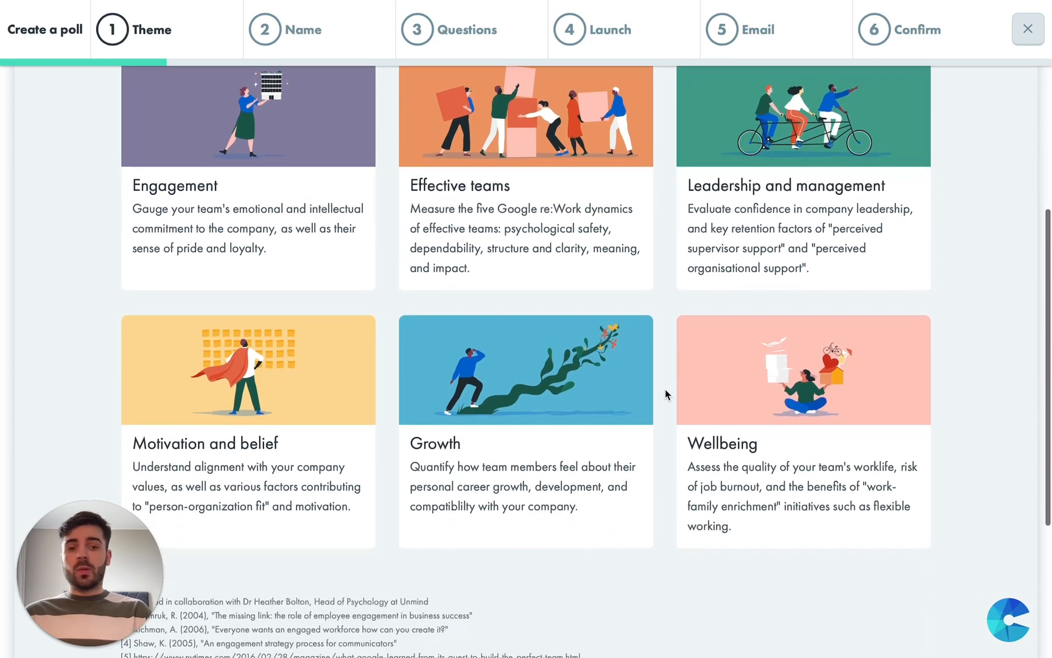
{"action": "scroll", "scroll_direction": "up", "scroll_amount": 3}
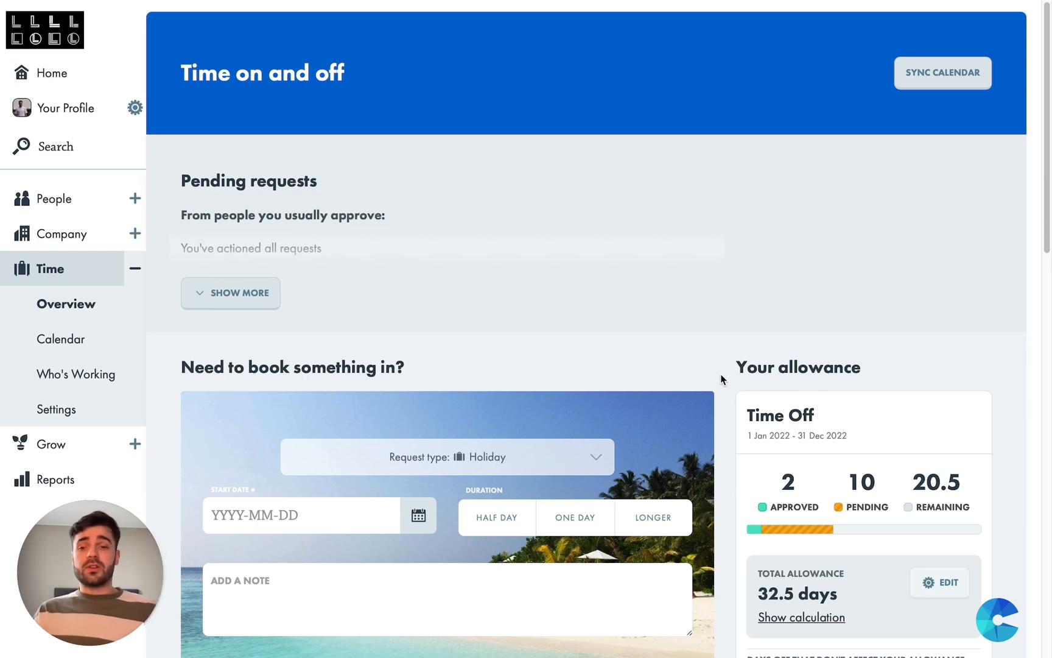
Scroll the Time on and off overview down to the 'Need to book something in?' form
{"action": "scroll", "scroll_direction": "down", "scroll_amount": 3}
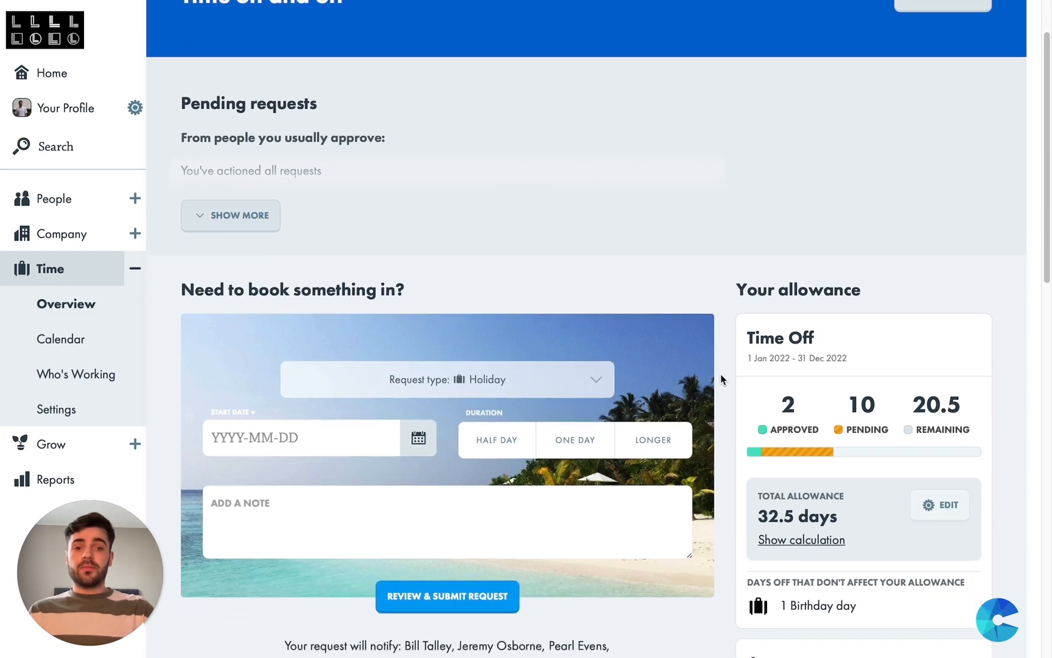
{"action": "scroll", "scroll_direction": "down", "scroll_amount": 3}
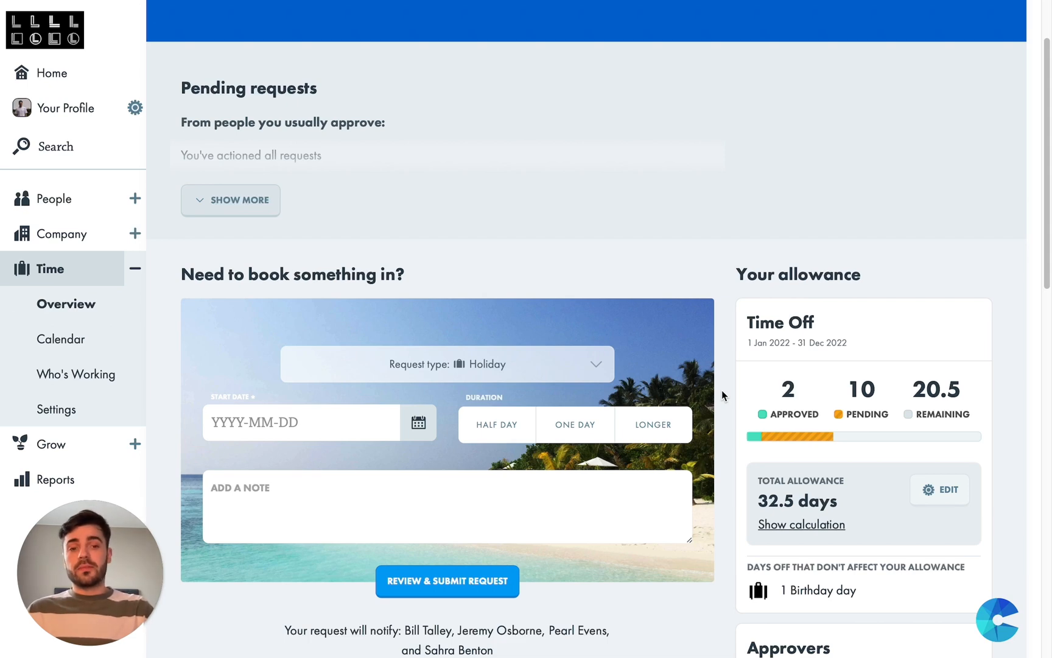
{"action": "scroll", "scroll_direction": "down", "scroll_amount": 3}
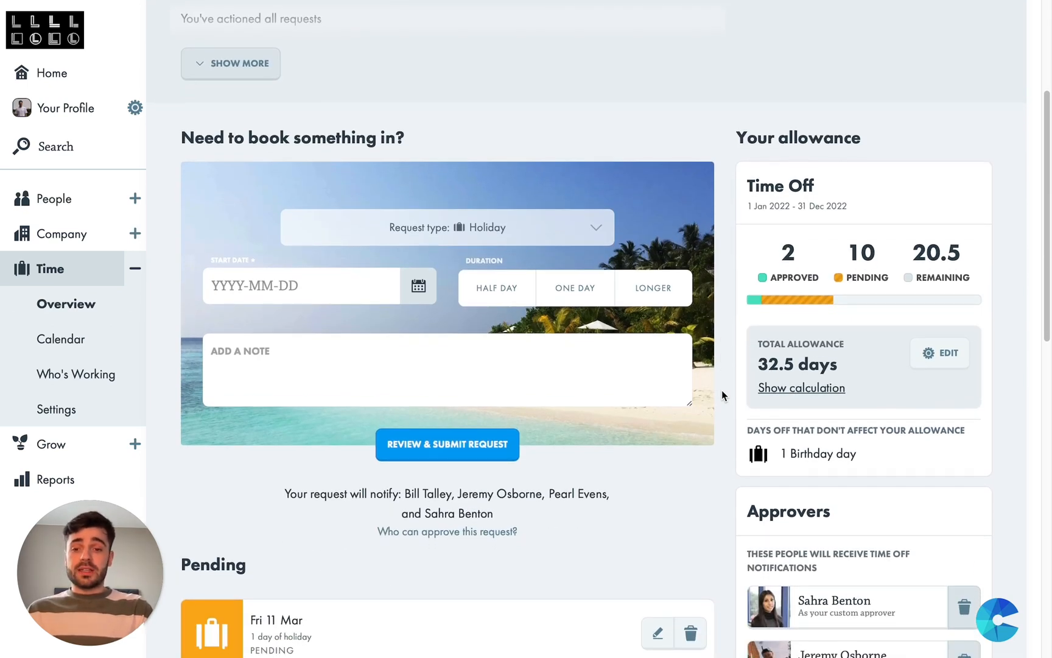
Book a Holiday starting 2022-02-25 for One Day, leaving the note empty
{"action": "left_click", "coordinate": [446, 227]}
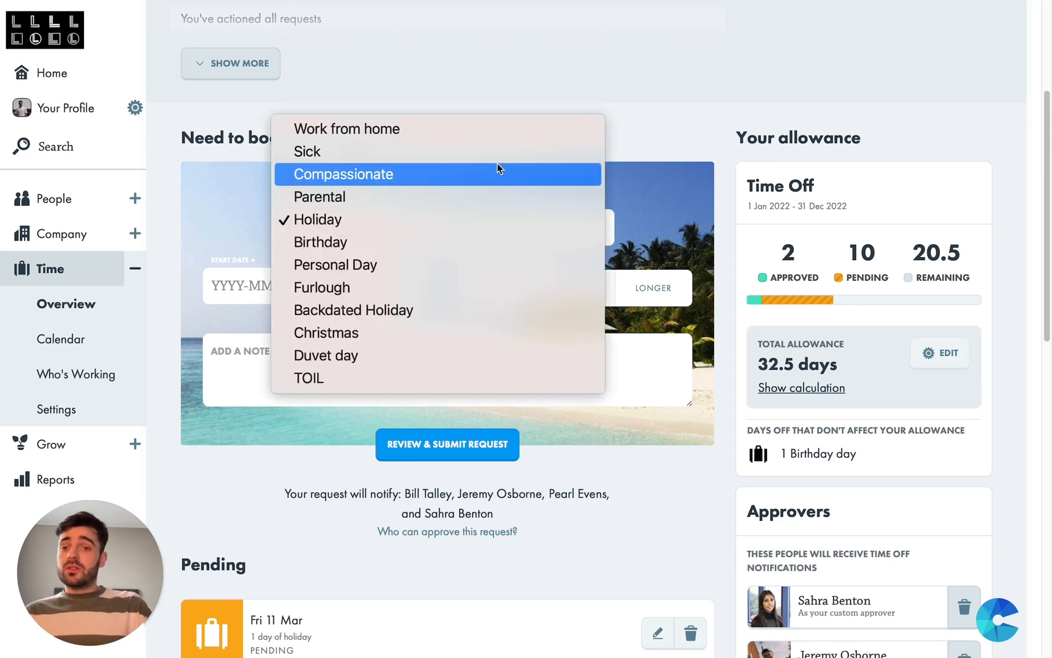
{"action": "left_click", "coordinate": [307, 151]}
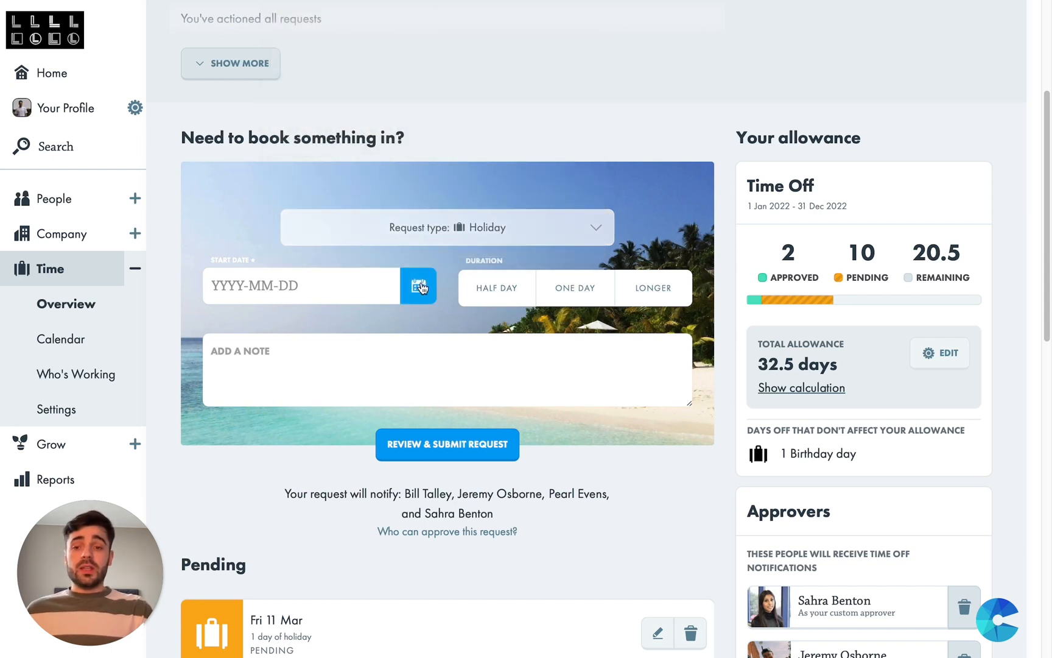
{"action": "left_click", "coordinate": [418, 286]}
{"action": "type", "text": "2022-02-25"}
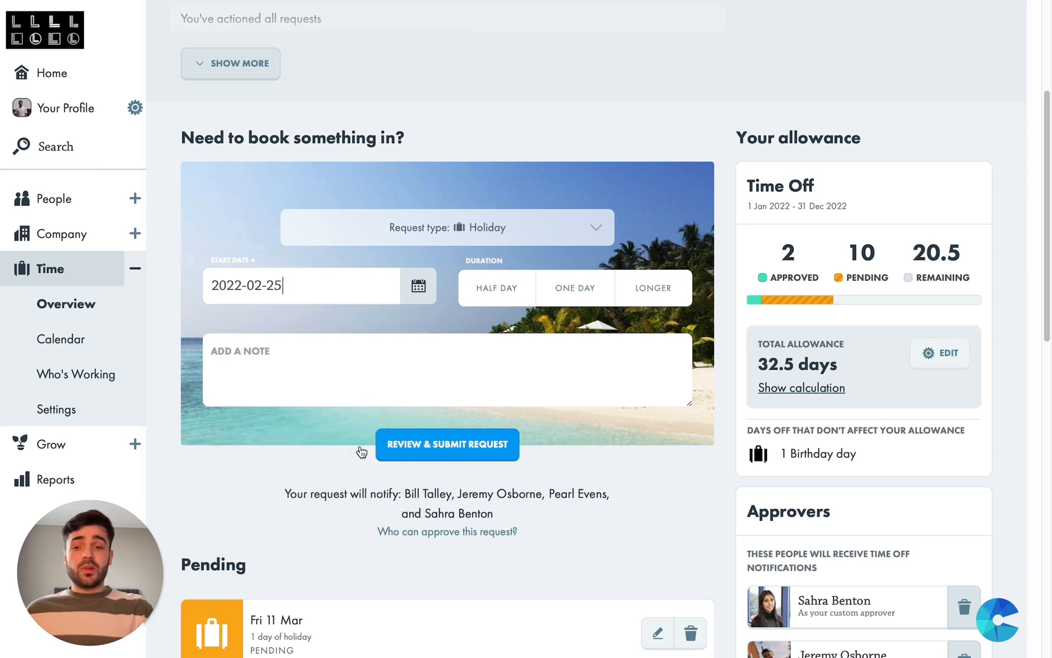
{"action": "left_click", "coordinate": [575, 287]}
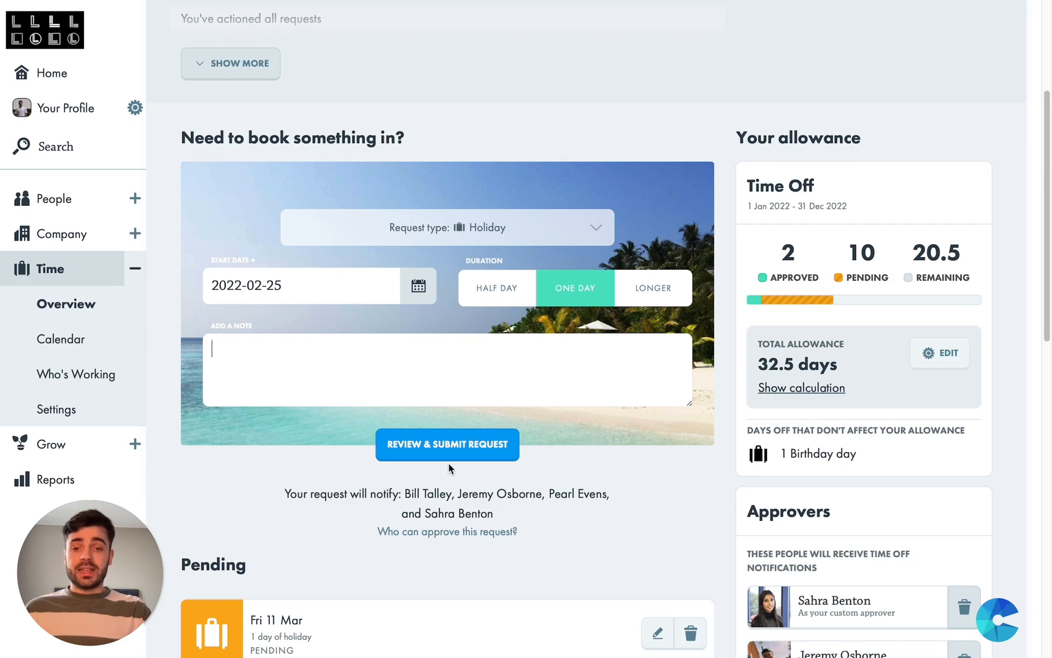
Check the overlap summary and submit the one-day 25 February holiday request for approval
{"action": "left_click", "coordinate": [447, 444]}
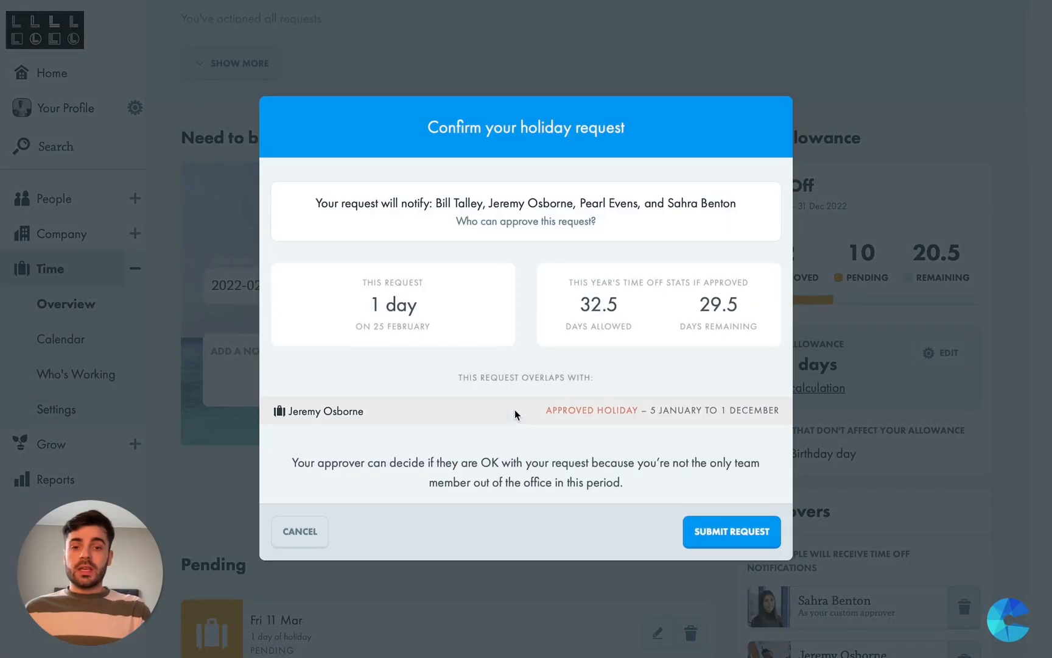
{"action": "mouse_move", "coordinate": [613, 374]}
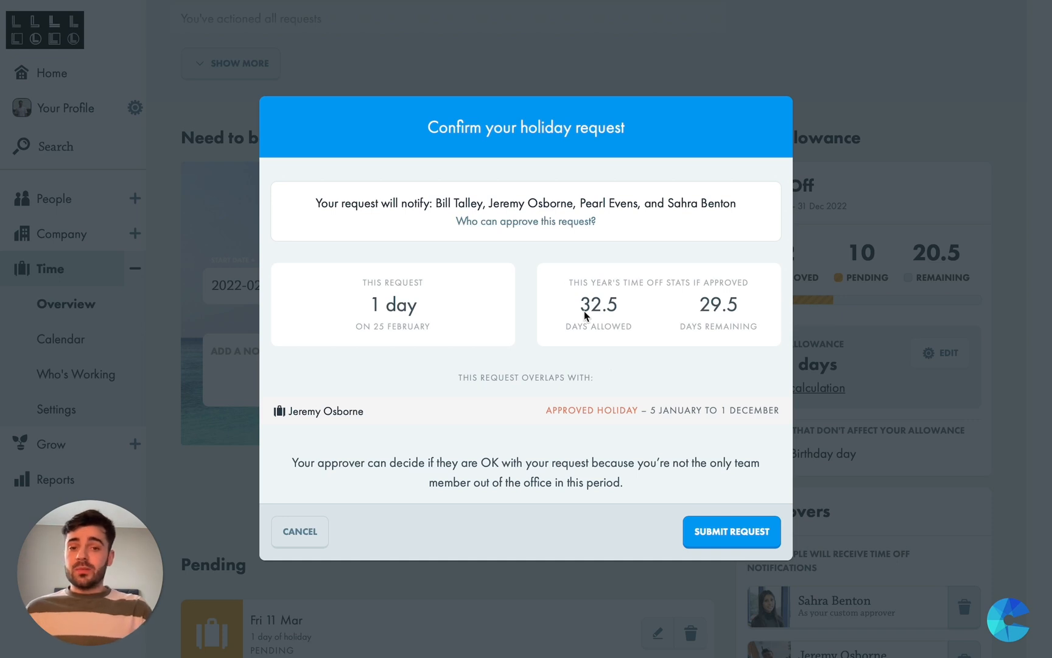
{"action": "mouse_move", "coordinate": [712, 318]}
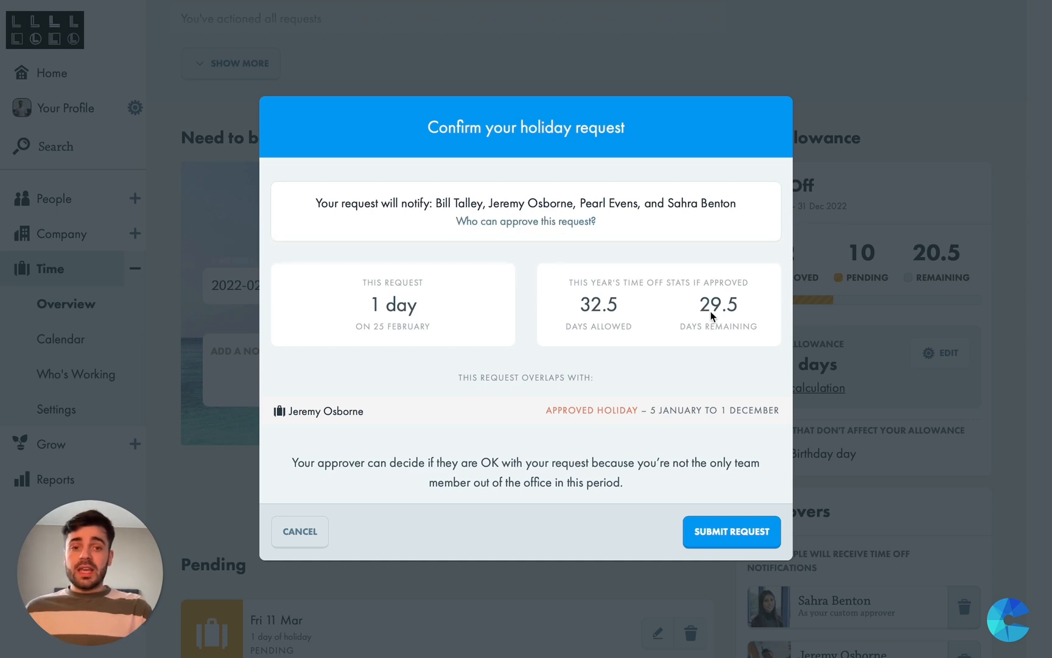
{"action": "mouse_move", "coordinate": [756, 319]}
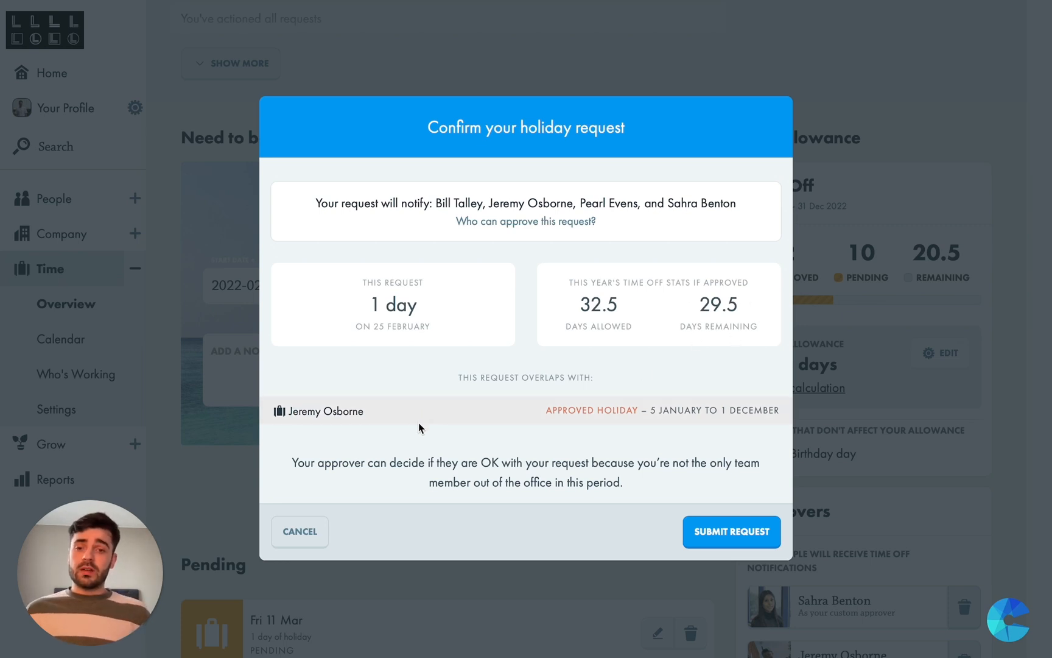
{"action": "mouse_move", "coordinate": [490, 443]}
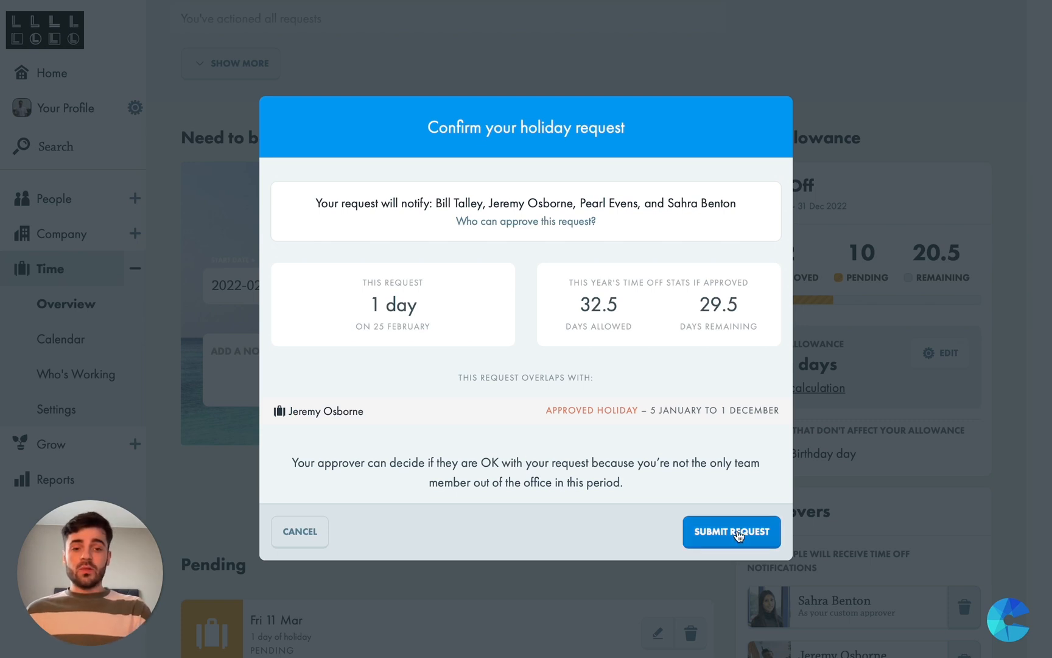
{"action": "left_click", "coordinate": [732, 531]}
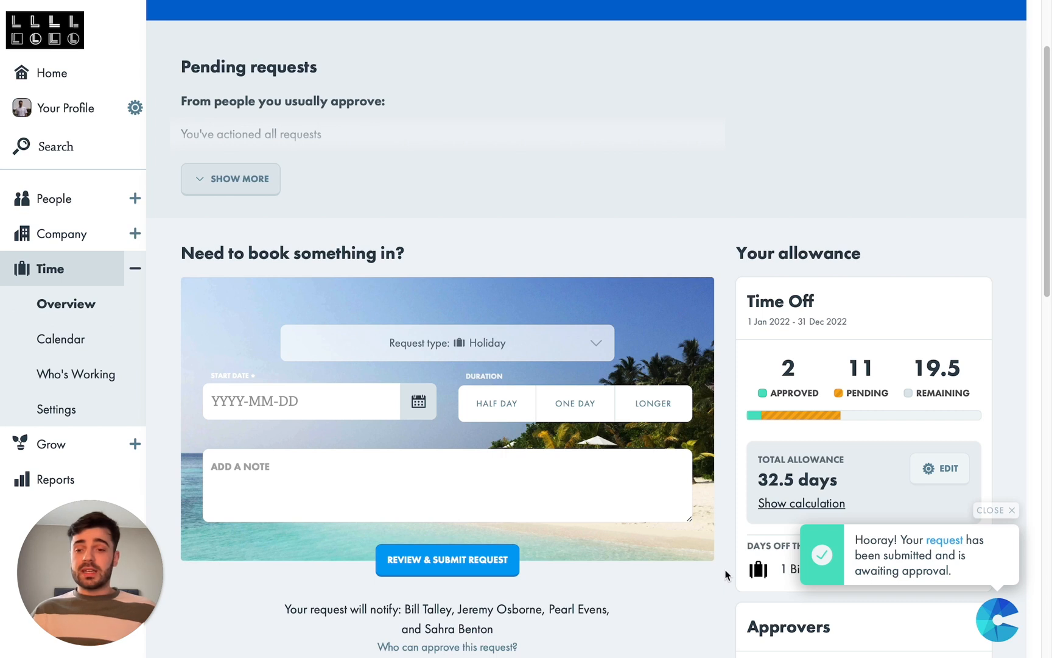
{"action": "left_click", "coordinate": [996, 510]}
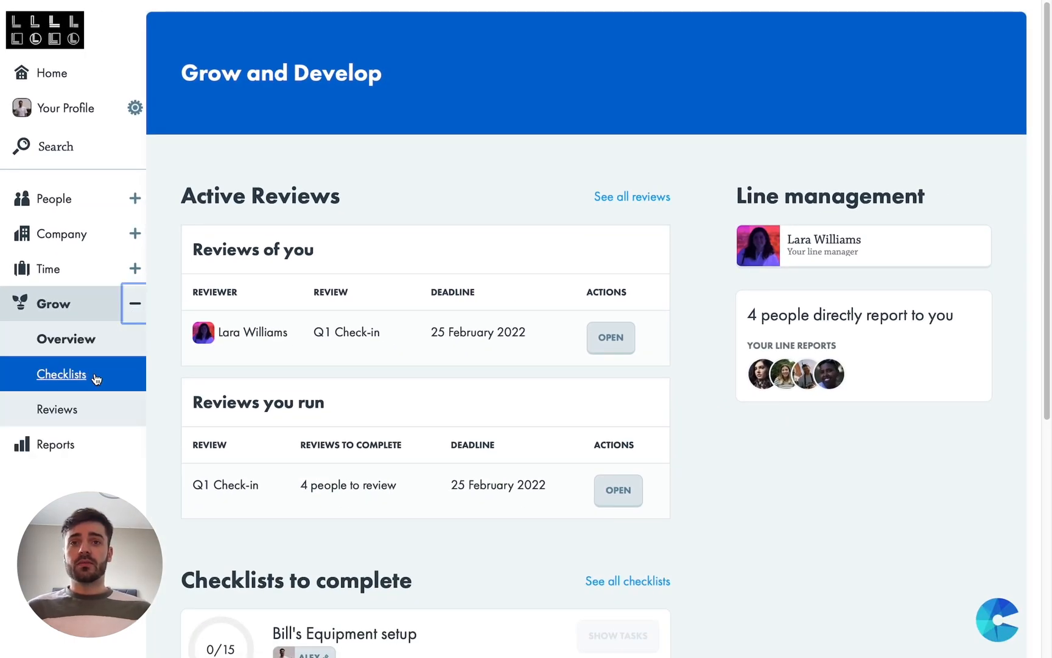
View the Equipment setup checklist, then templates like New hire's first week and Training
{"action": "left_click", "coordinate": [61, 374]}
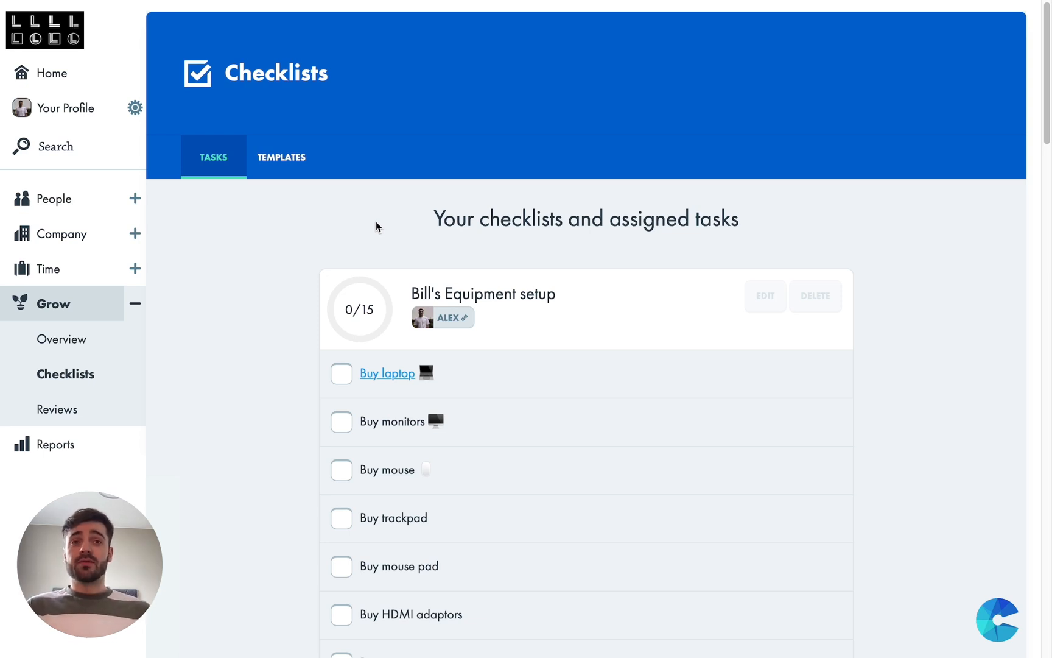
{"action": "left_click", "coordinate": [281, 157]}
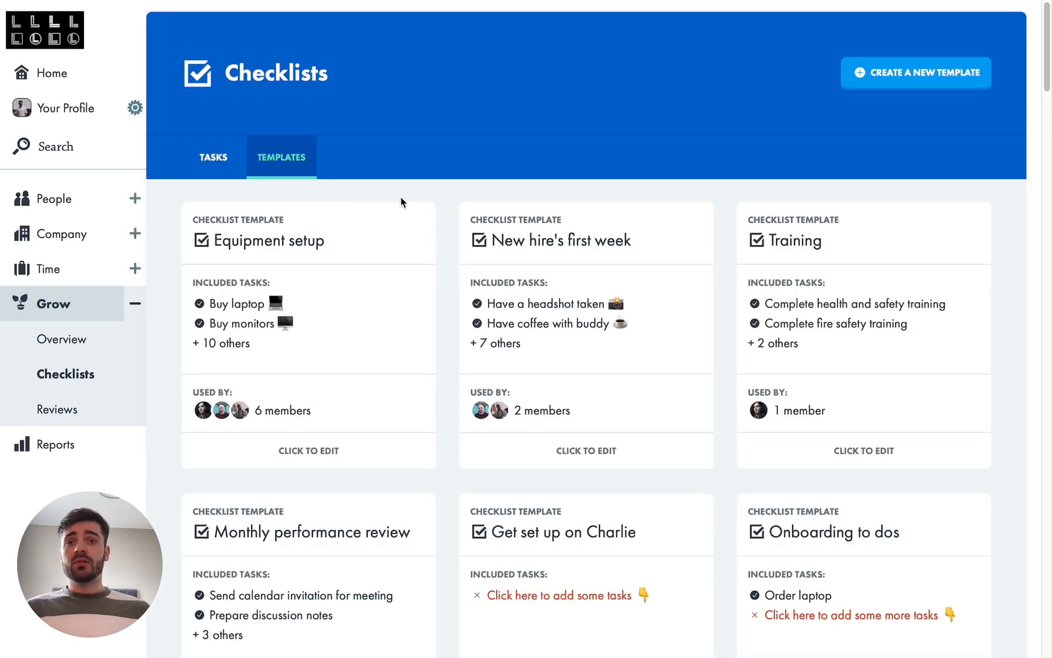
{"action": "mouse_move", "coordinate": [455, 232]}
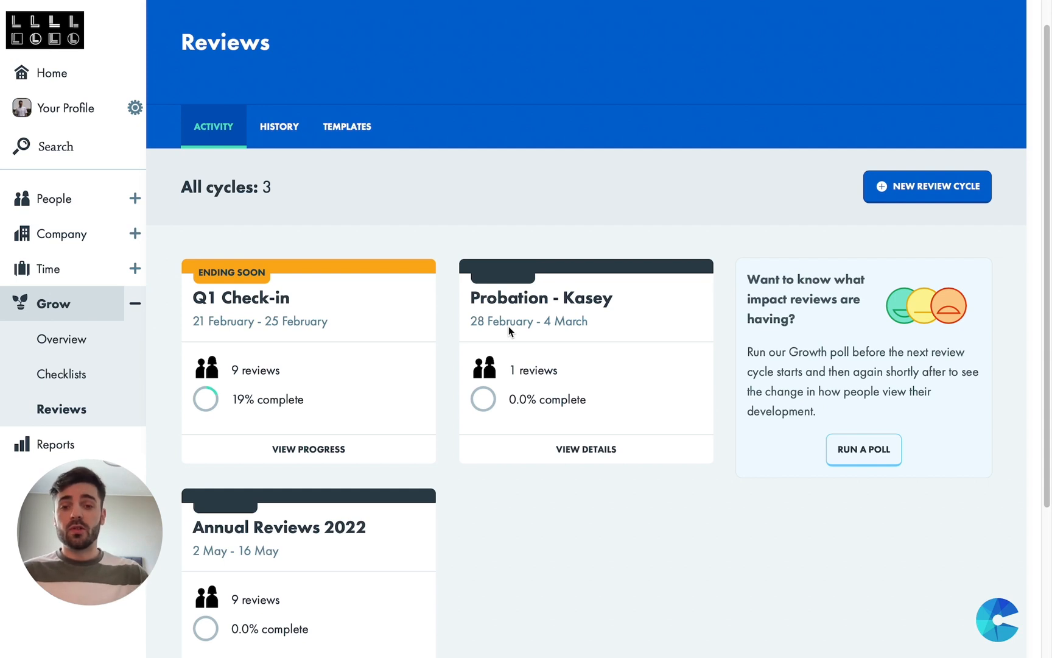
{"action": "mouse_move", "coordinate": [490, 257]}
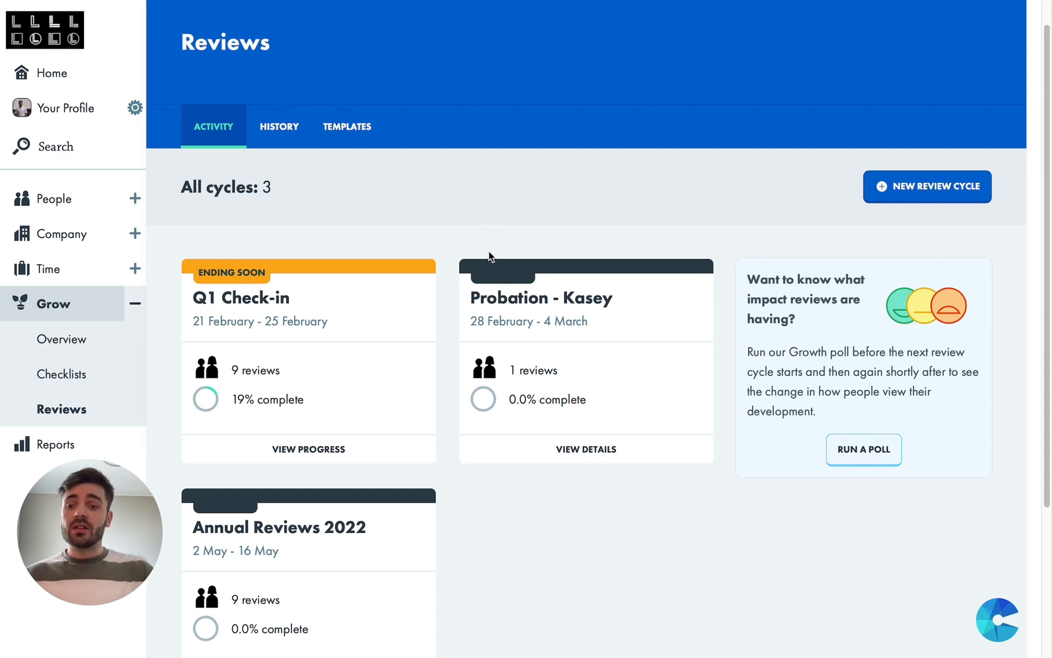
{"action": "mouse_move", "coordinate": [439, 208]}
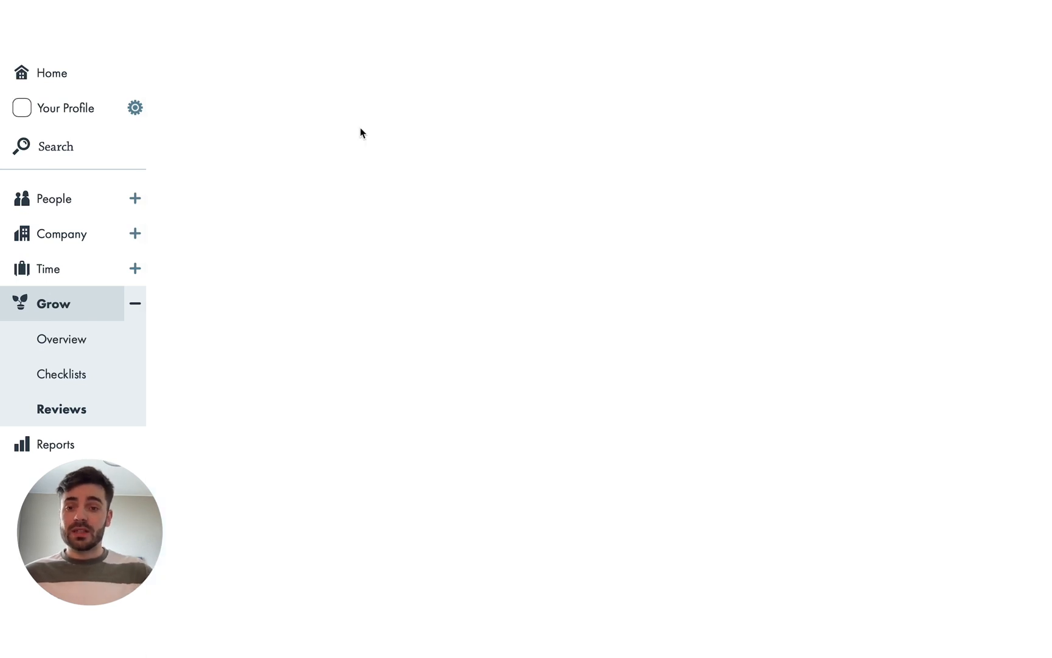
{"action": "left_click", "coordinate": [62, 408]}
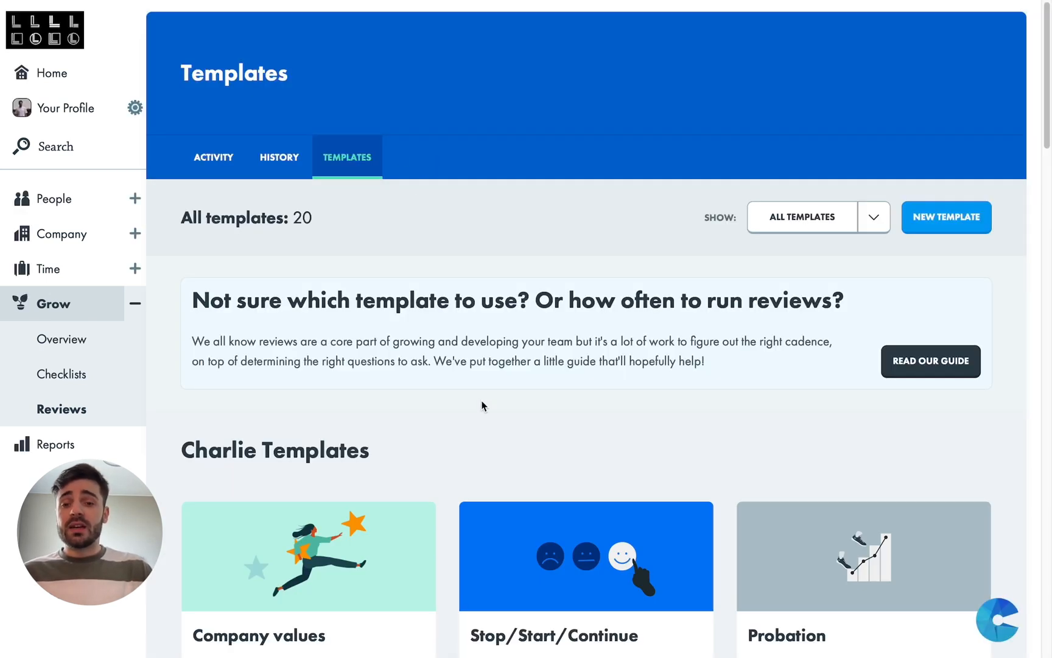
{"action": "scroll", "scroll_direction": "down", "scroll_amount": 3}
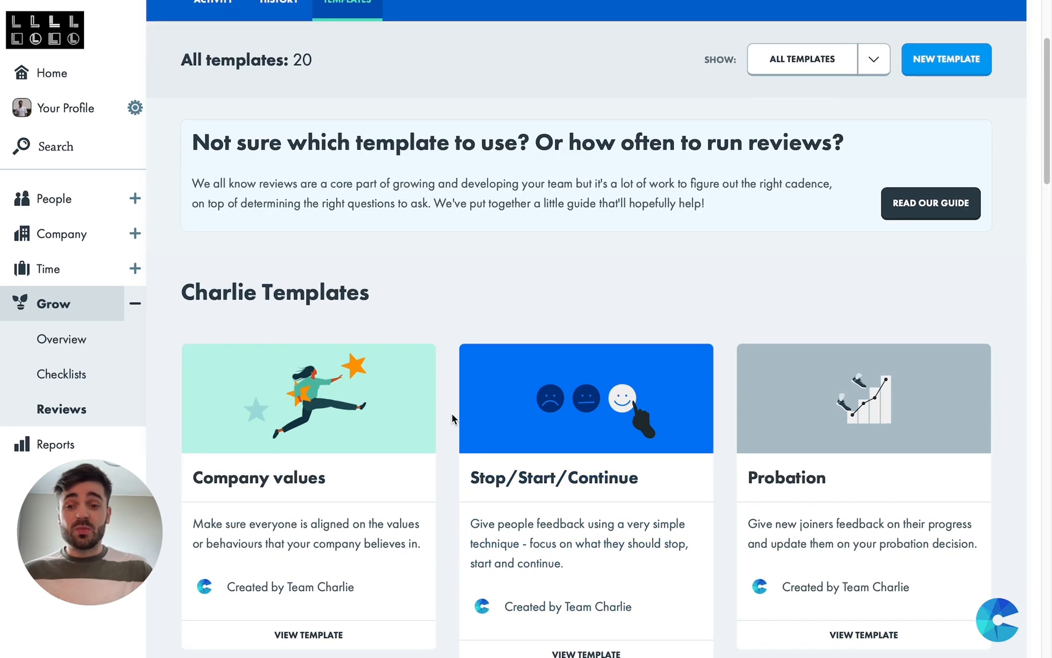
{"action": "scroll", "scroll_direction": "down", "scroll_amount": 3}
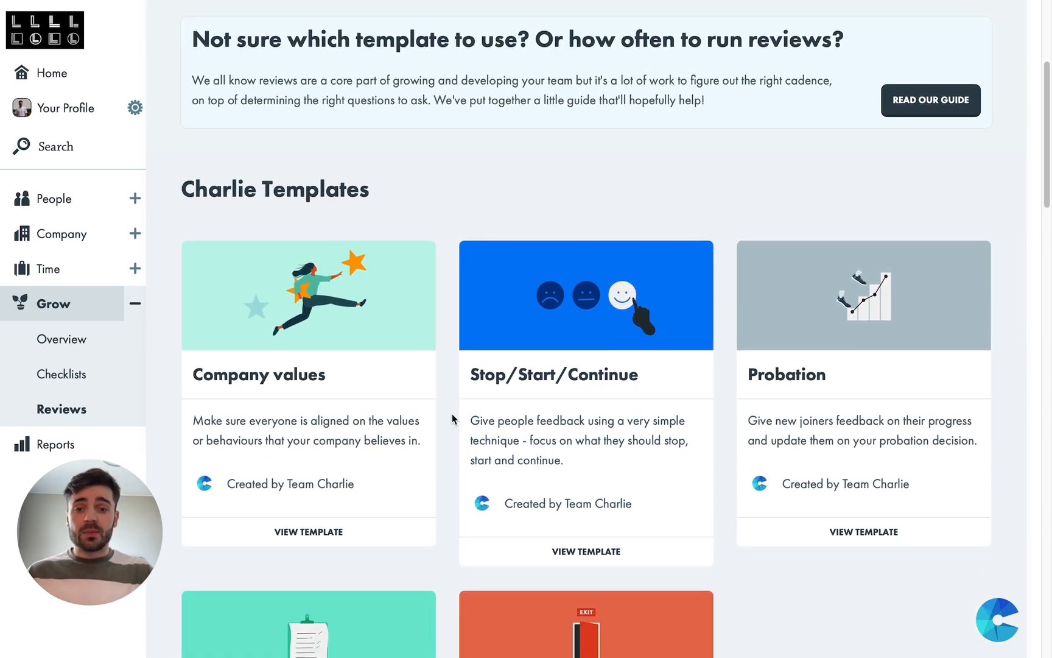
{"action": "scroll", "scroll_direction": "down", "scroll_amount": 3}
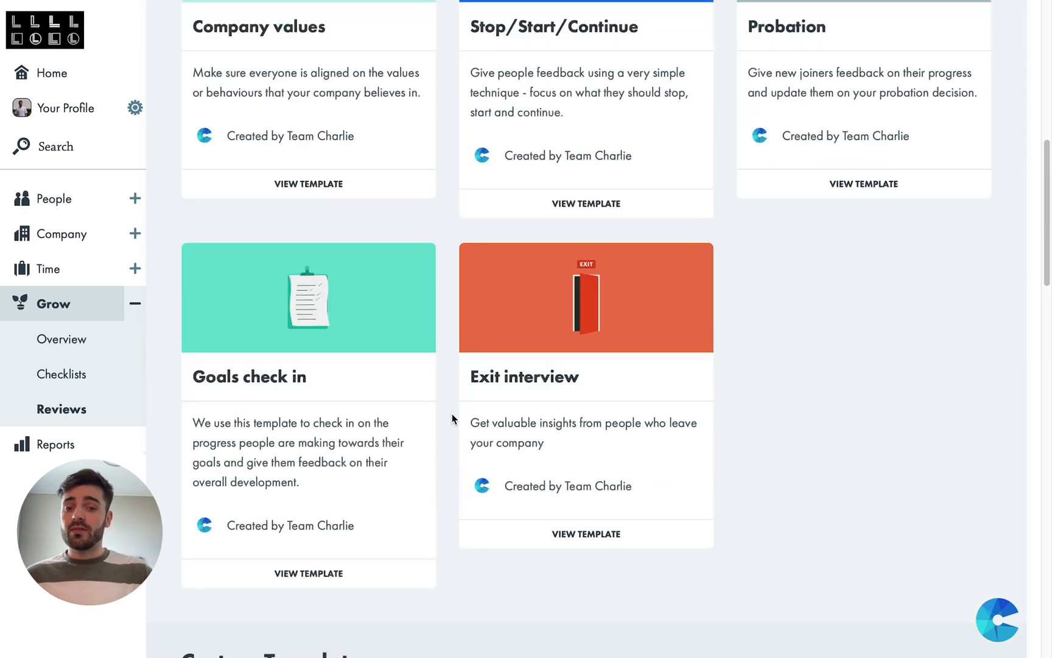
{"action": "scroll", "scroll_direction": "down", "scroll_amount": 3}
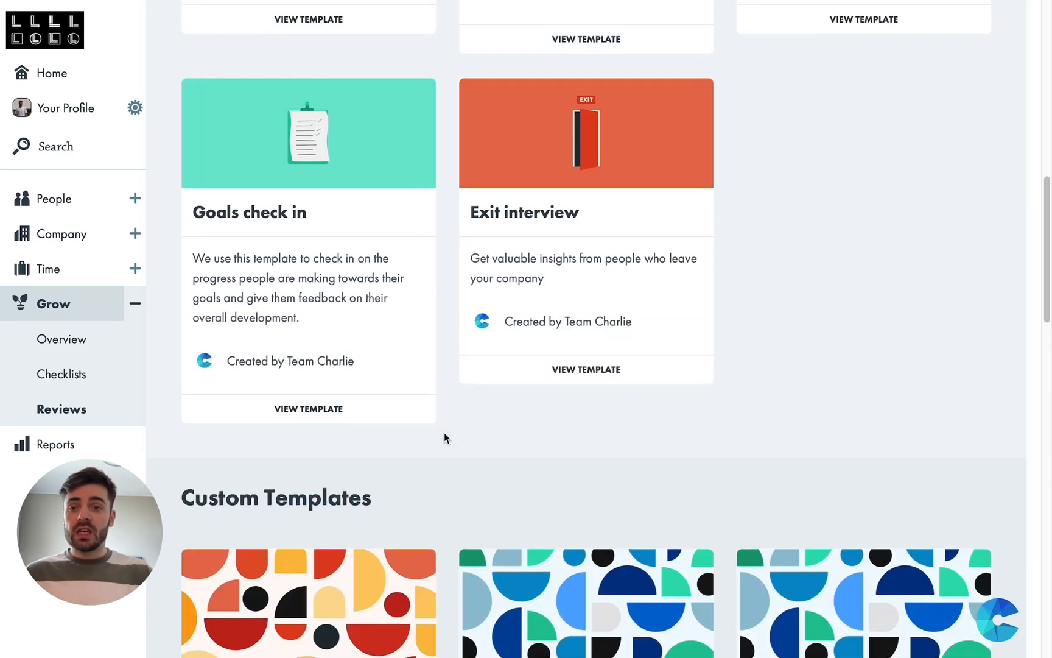
{"action": "scroll", "scroll_direction": "down", "scroll_amount": 3}
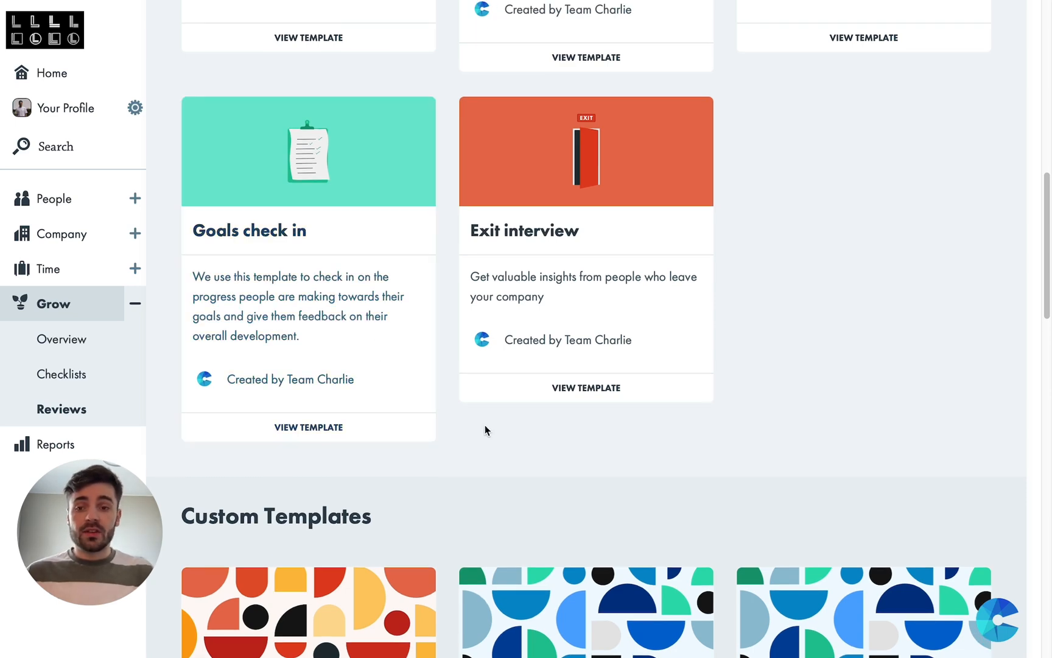
{"action": "scroll", "scroll_direction": "up", "scroll_amount": 3}
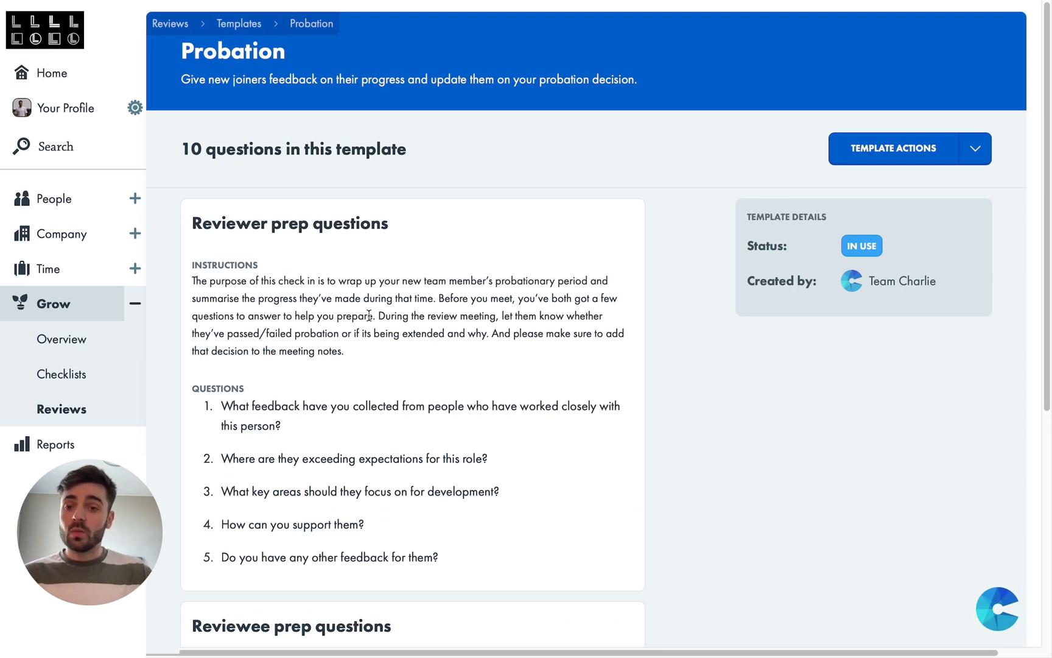
{"action": "scroll", "scroll_direction": "down", "scroll_amount": 3}
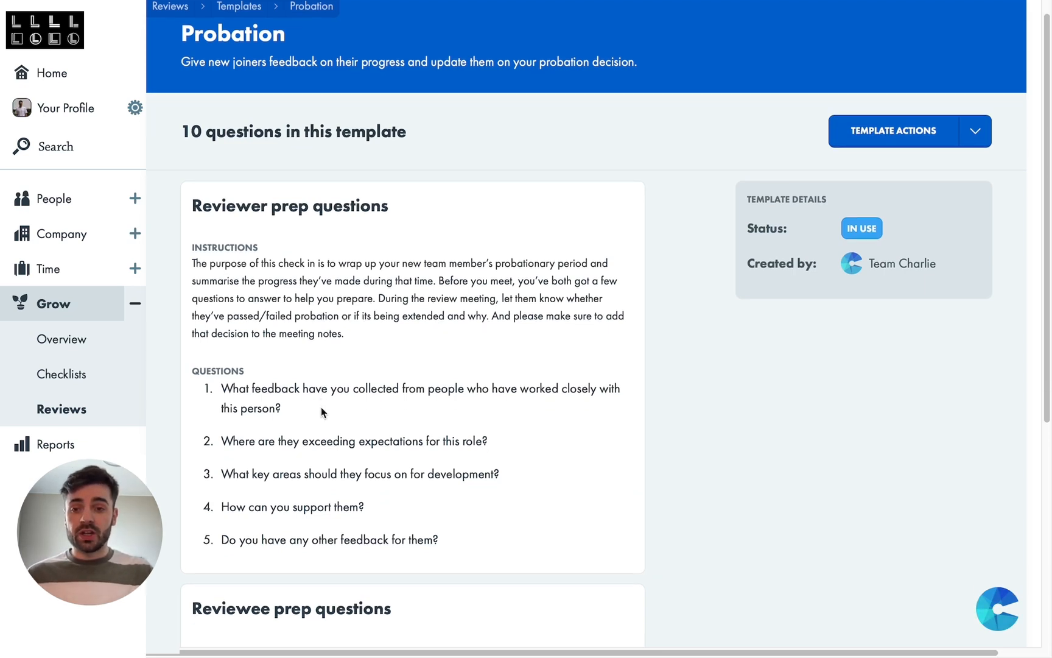
{"action": "scroll", "scroll_direction": "down", "scroll_amount": 3}
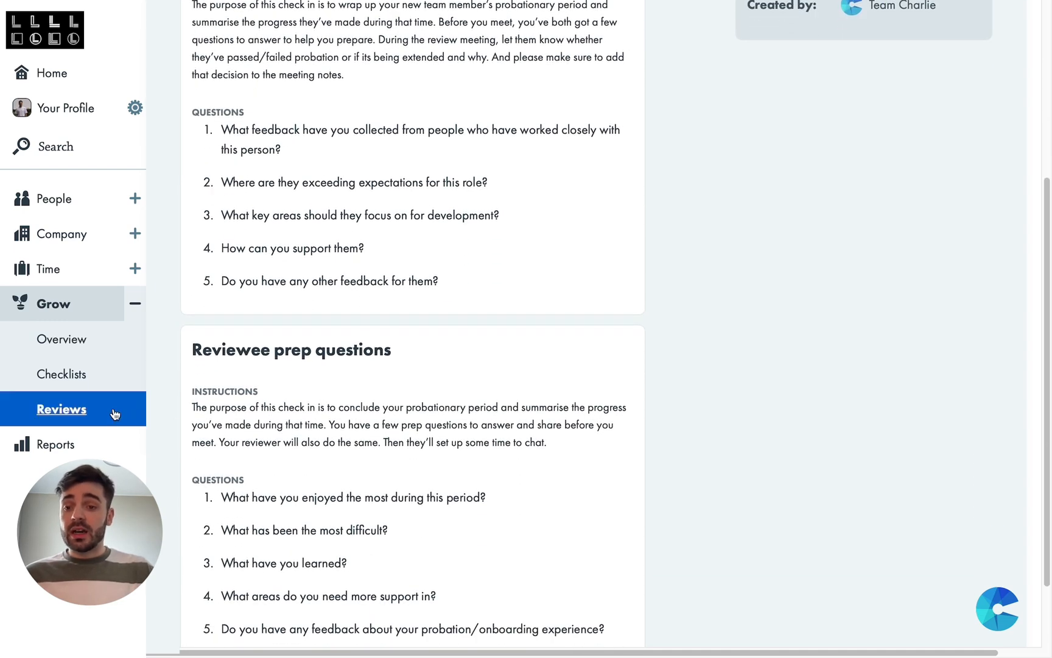
{"action": "left_click", "coordinate": [62, 408]}
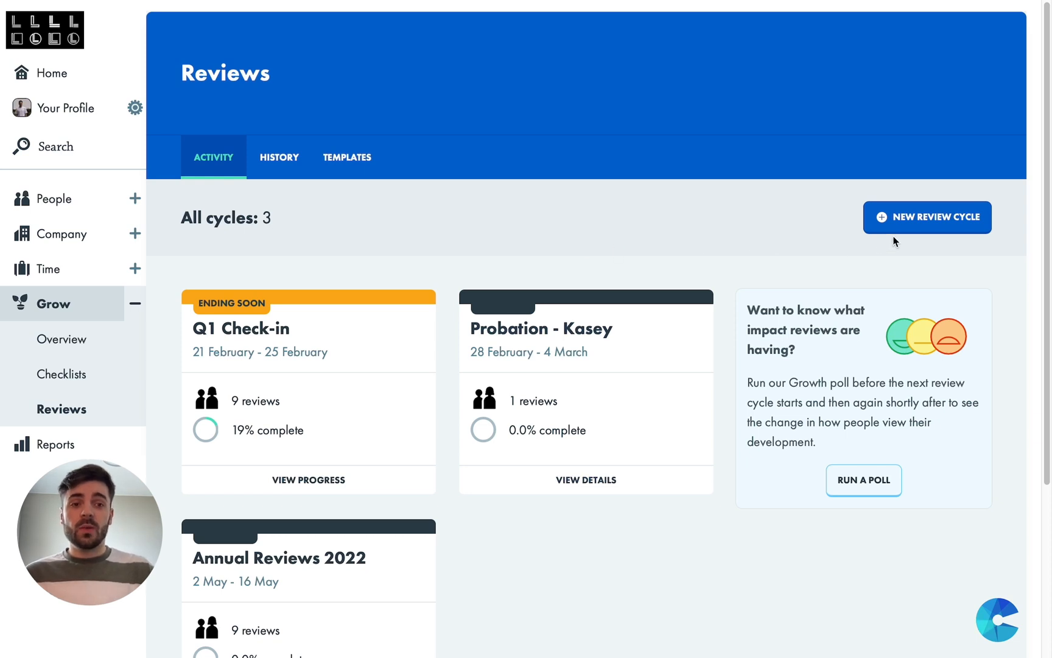
Start a new review cycle using the Quarterly Review template
{"action": "left_click", "coordinate": [927, 217]}
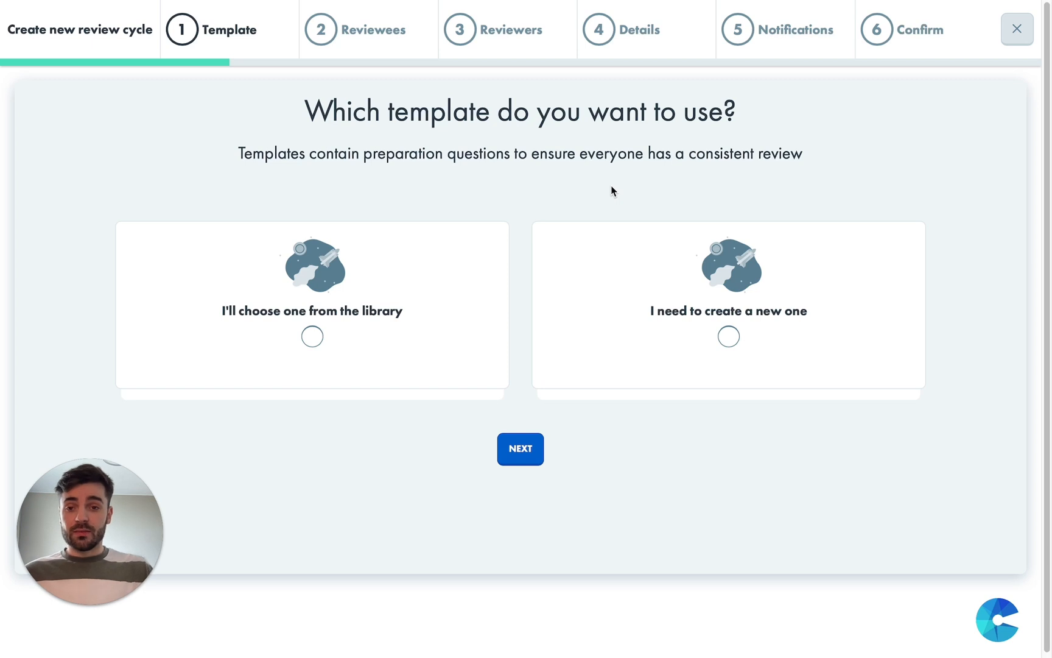
{"action": "left_click", "coordinate": [312, 336]}
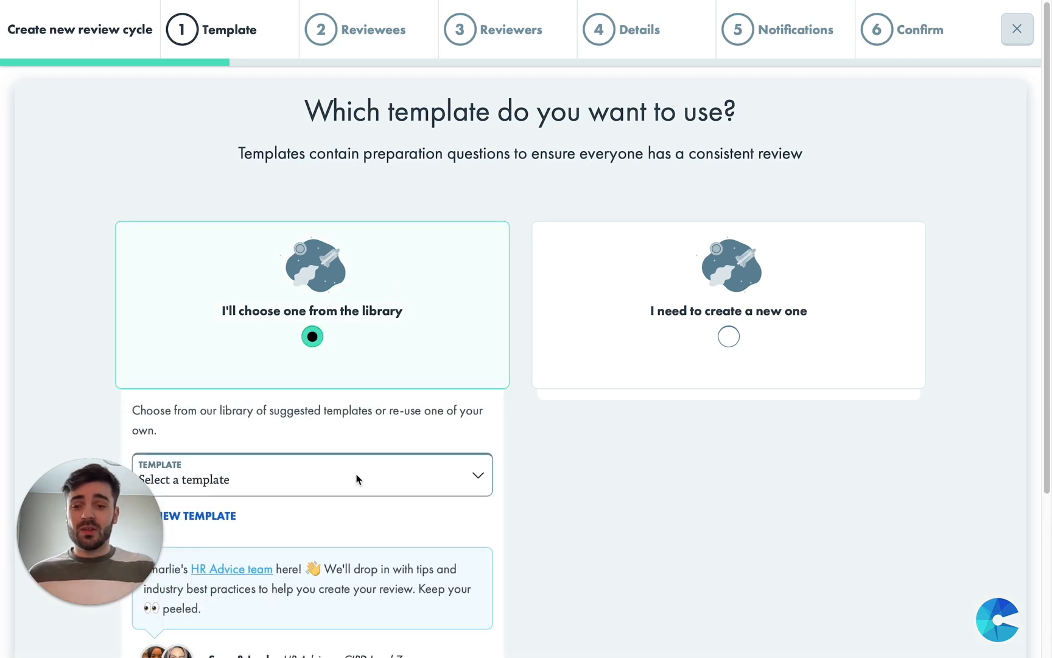
{"action": "left_click", "coordinate": [313, 474]}
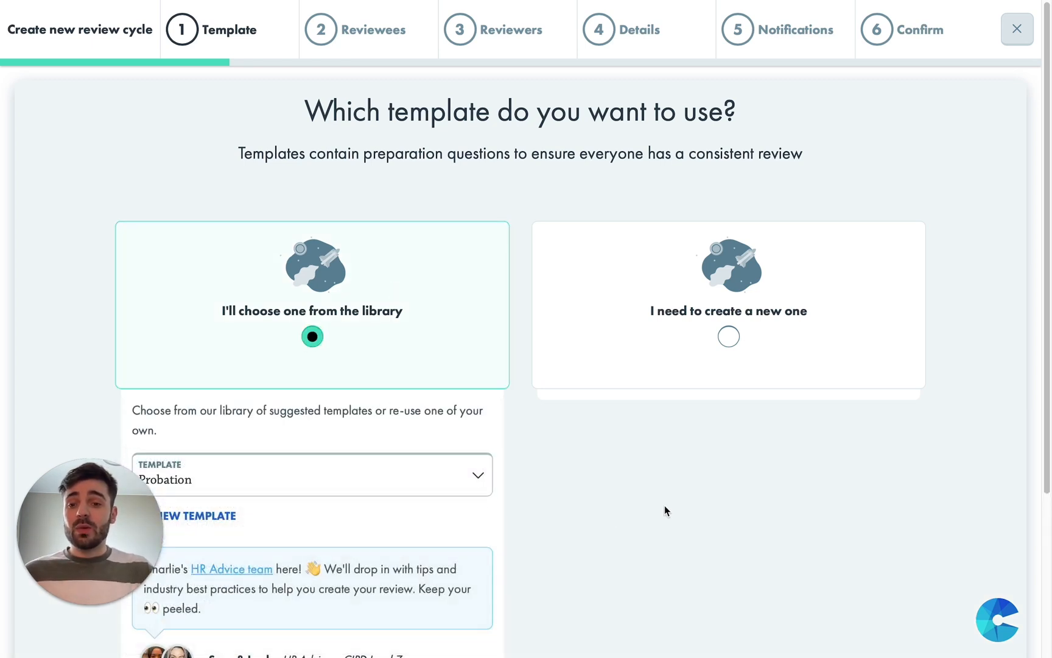
{"action": "scroll", "scroll_direction": "down", "scroll_amount": 3}
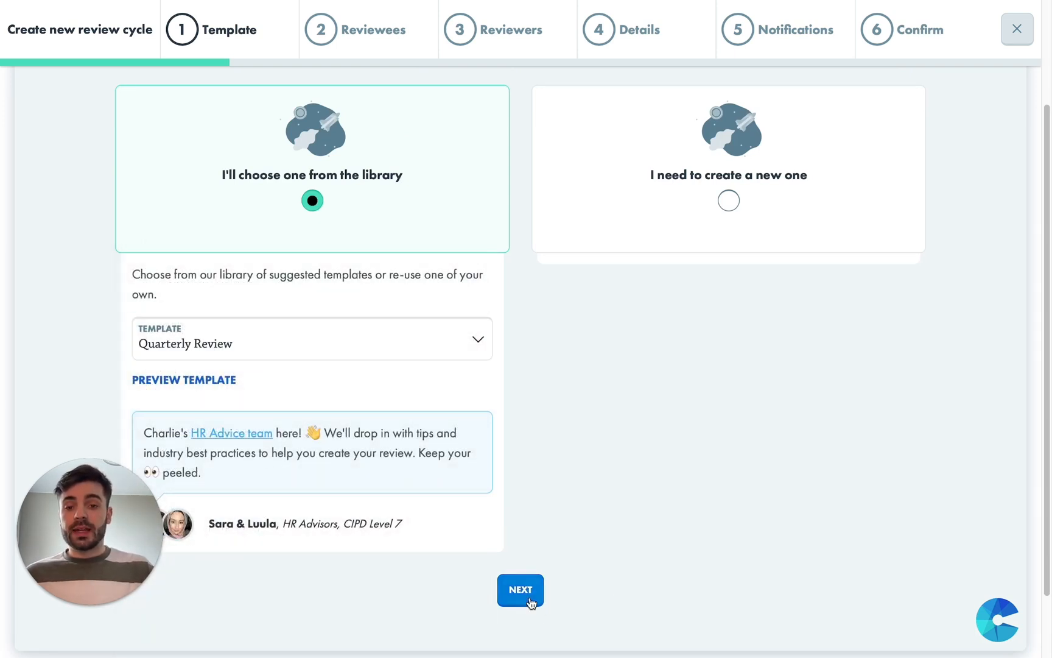
{"action": "left_click", "coordinate": [520, 589]}
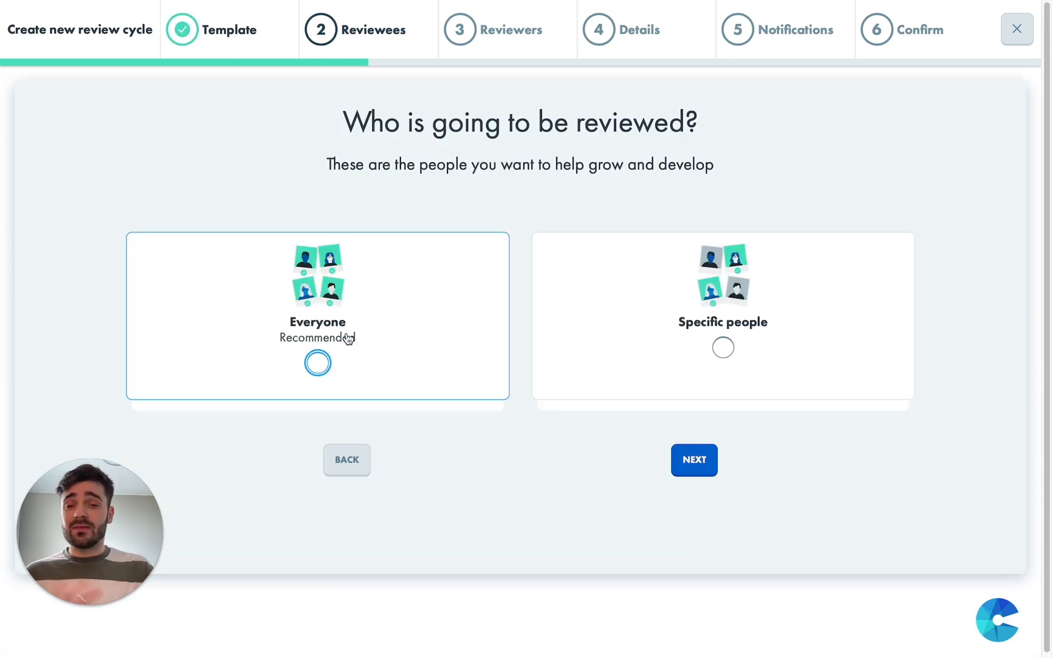
{"action": "mouse_move", "coordinate": [318, 338]}
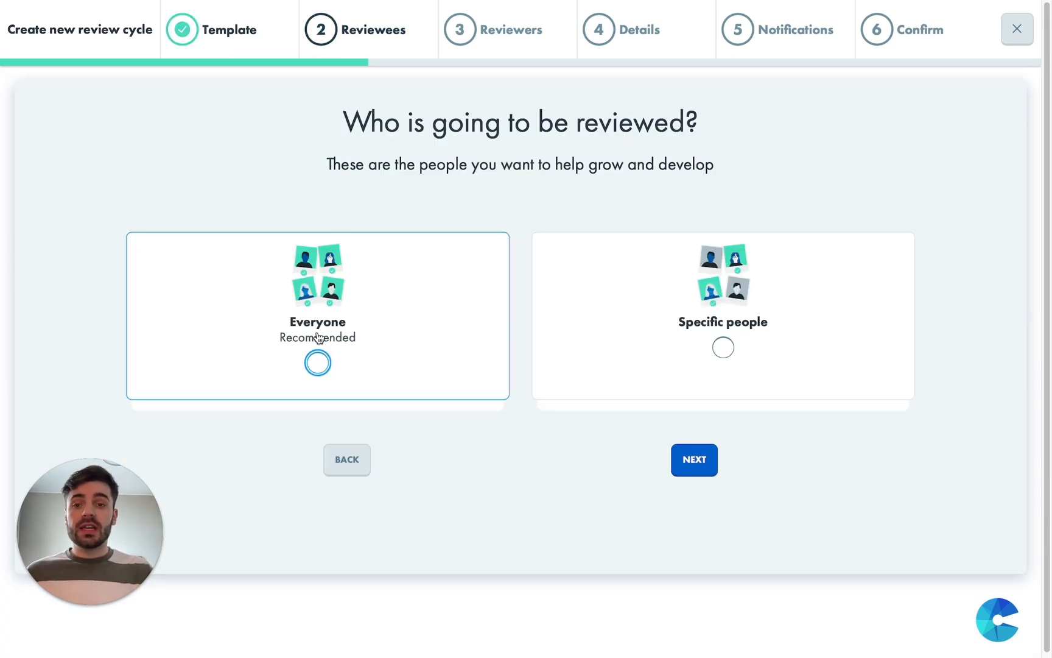
Review everyone (9 people), with each person's line manager as reviewer
{"action": "left_click", "coordinate": [317, 363]}
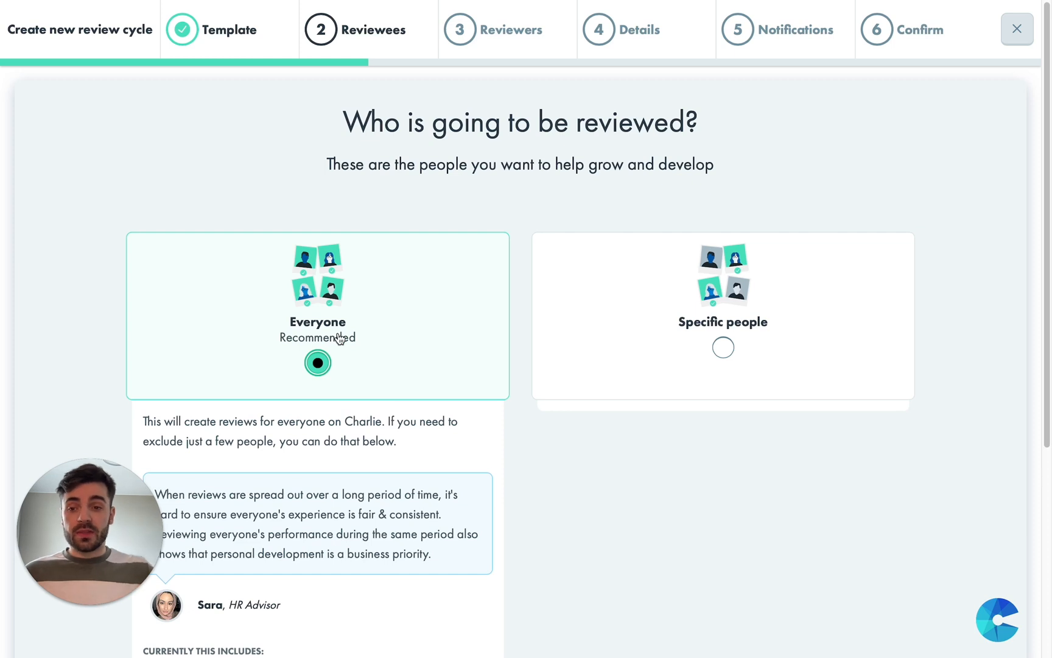
{"action": "scroll", "scroll_direction": "down", "scroll_amount": 3}
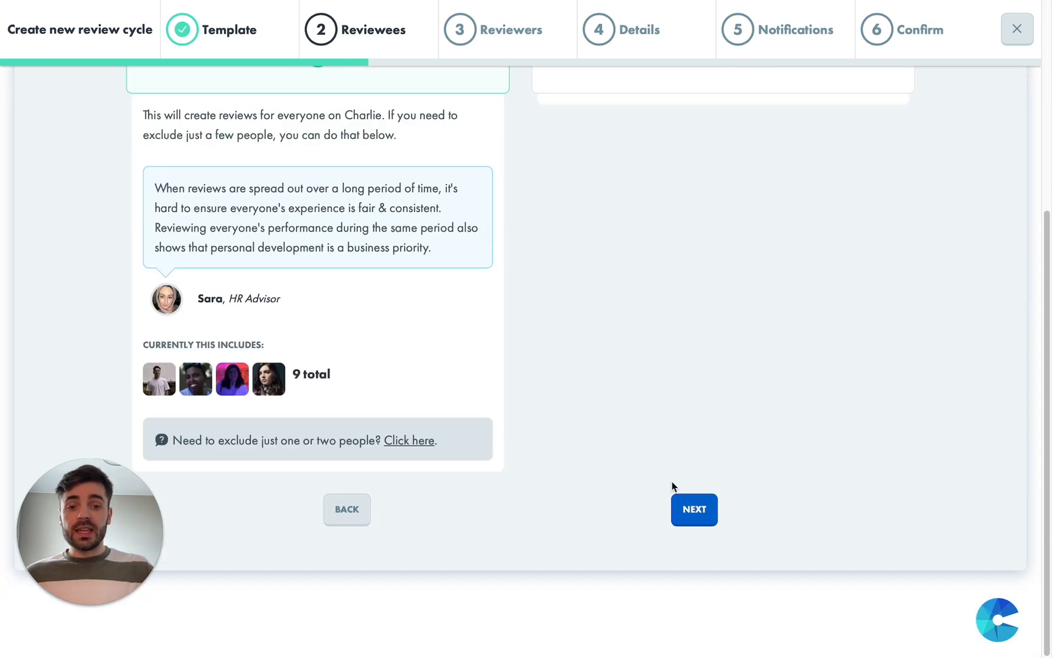
{"action": "left_click", "coordinate": [694, 509]}
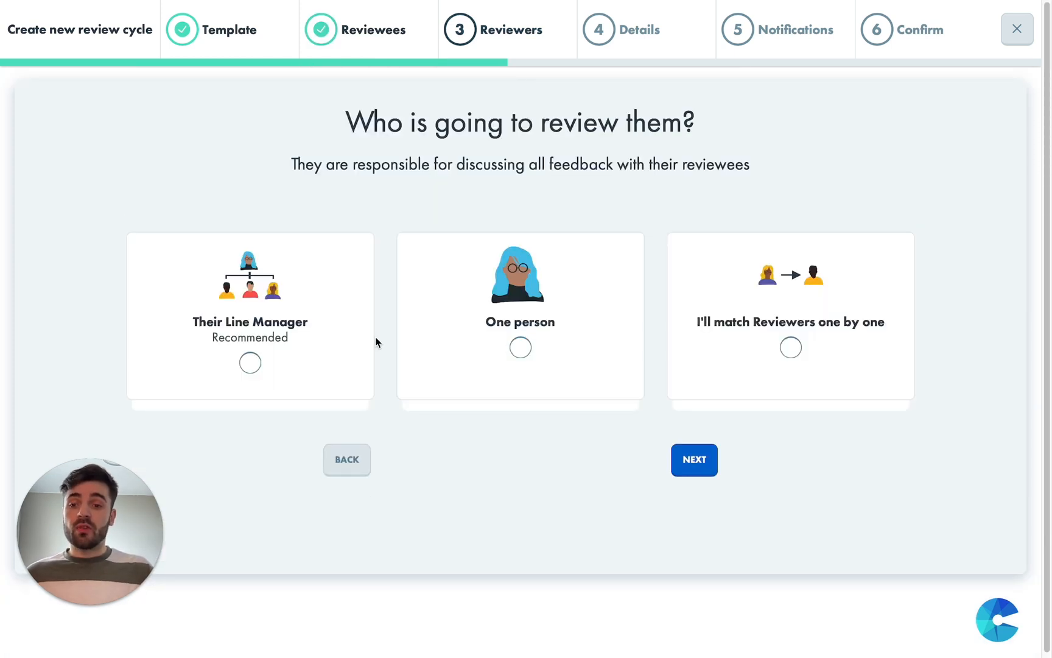
{"action": "left_click", "coordinate": [250, 363]}
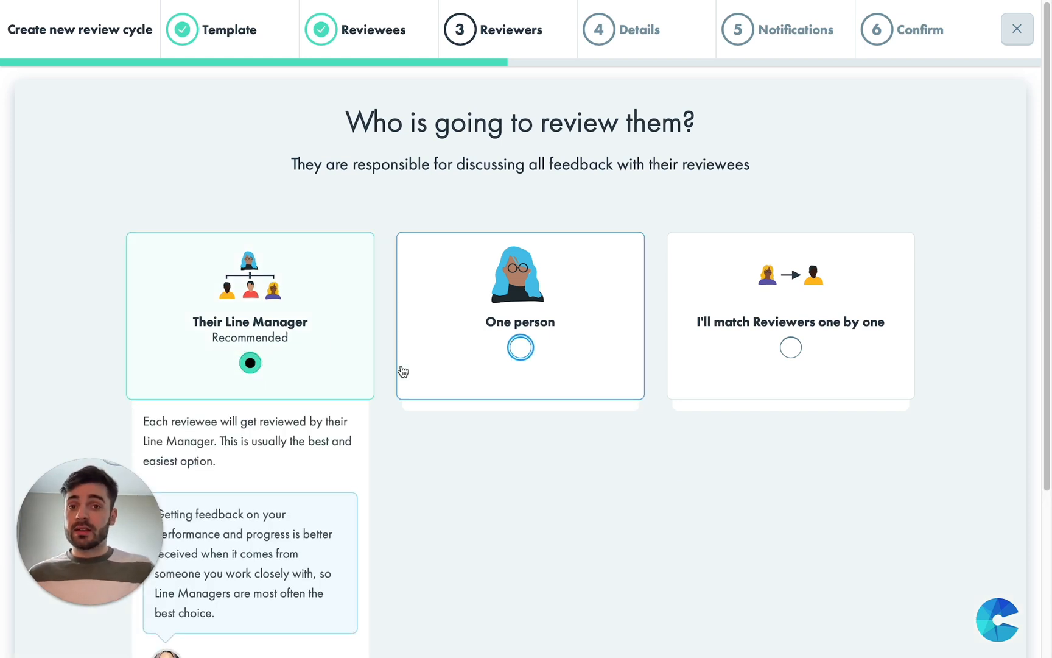
{"action": "scroll", "scroll_direction": "down", "scroll_amount": 3}
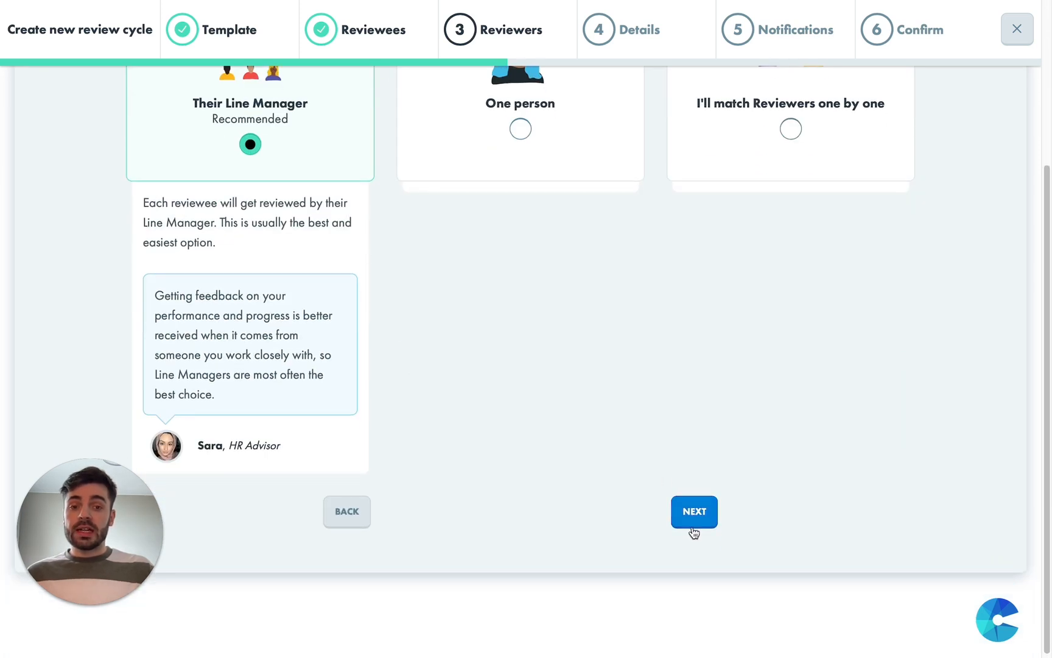
Set the cycle dates to 2022-02-25 through 11 March 2022 and name it 'Q1 Reviews'
{"action": "left_click", "coordinate": [693, 511]}
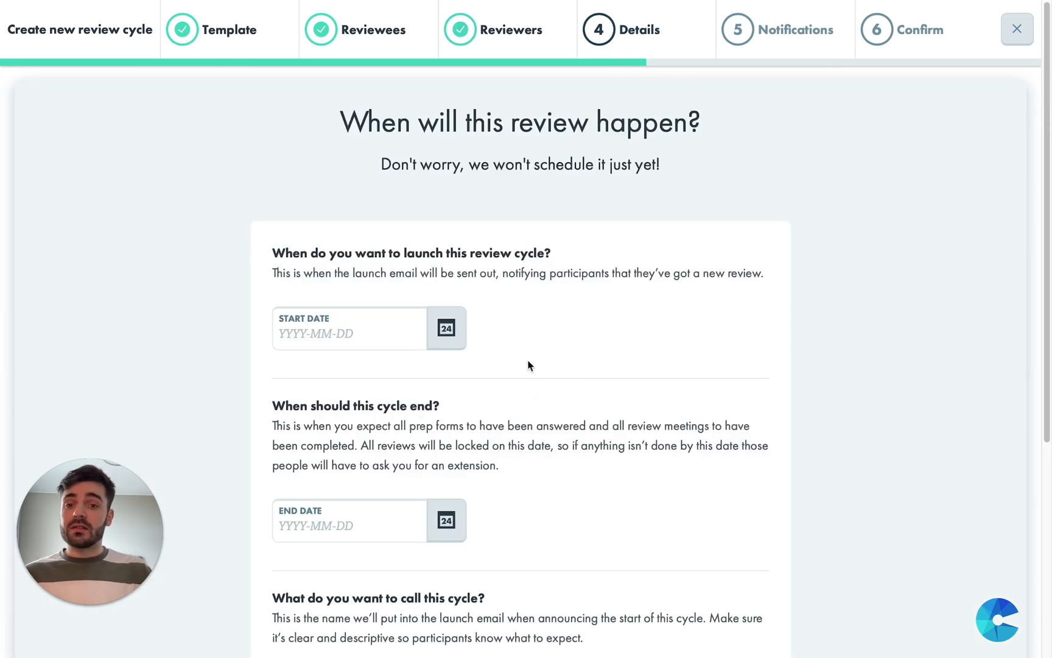
{"action": "type", "text": "2022-02-25"}
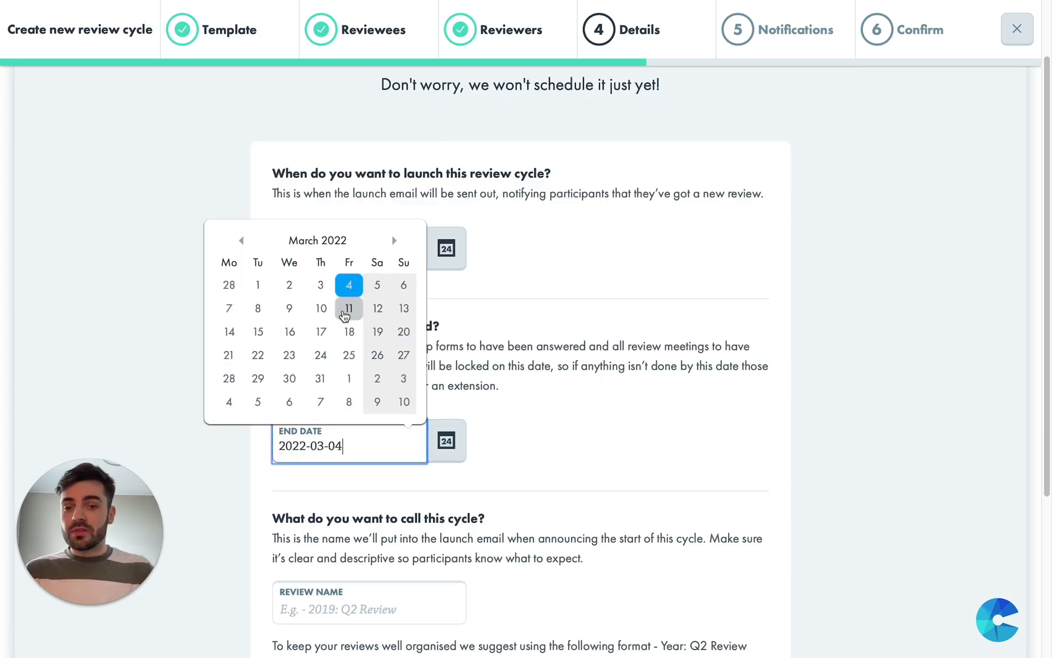
{"action": "left_click", "coordinate": [349, 308]}
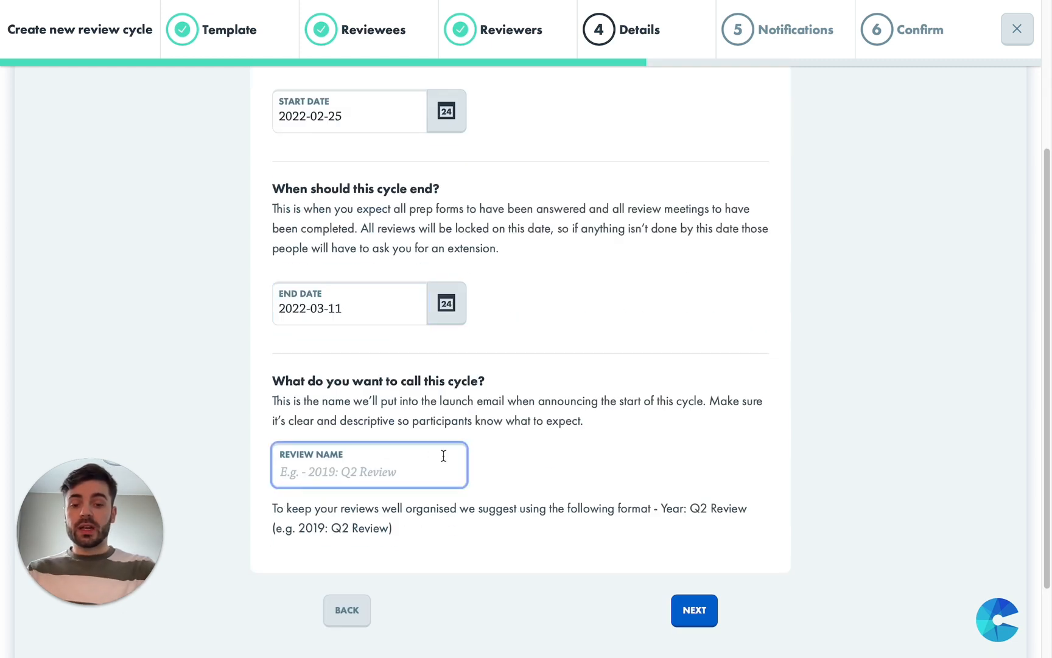
{"action": "type", "text": "Q1 Reviews"}
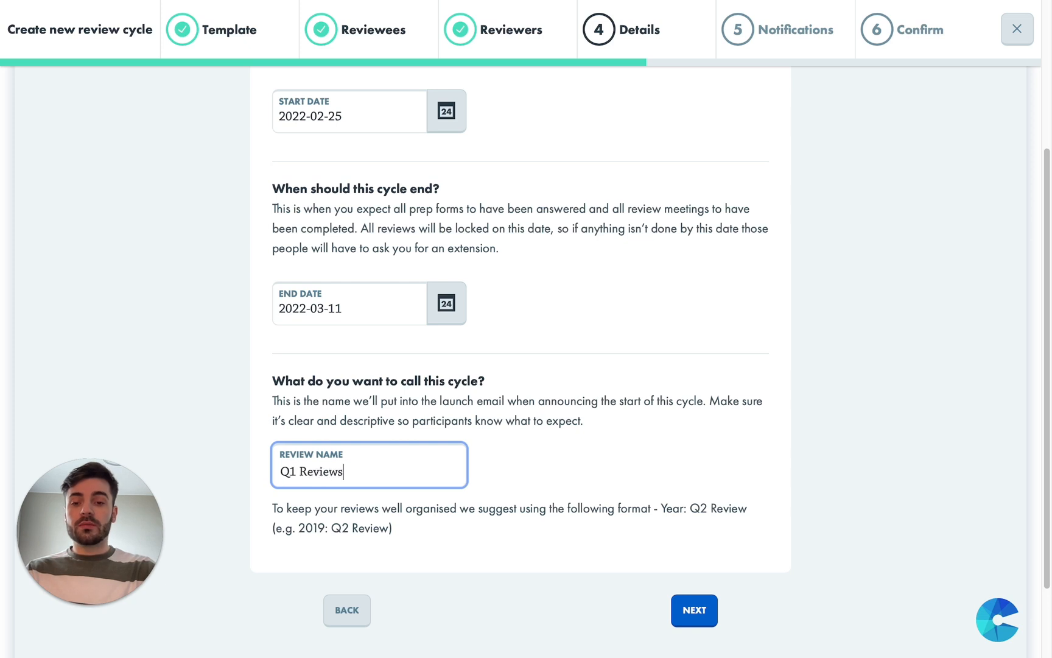
Set the launch email message to ':)' and turn off the run-again reminder
{"action": "left_click", "coordinate": [694, 610]}
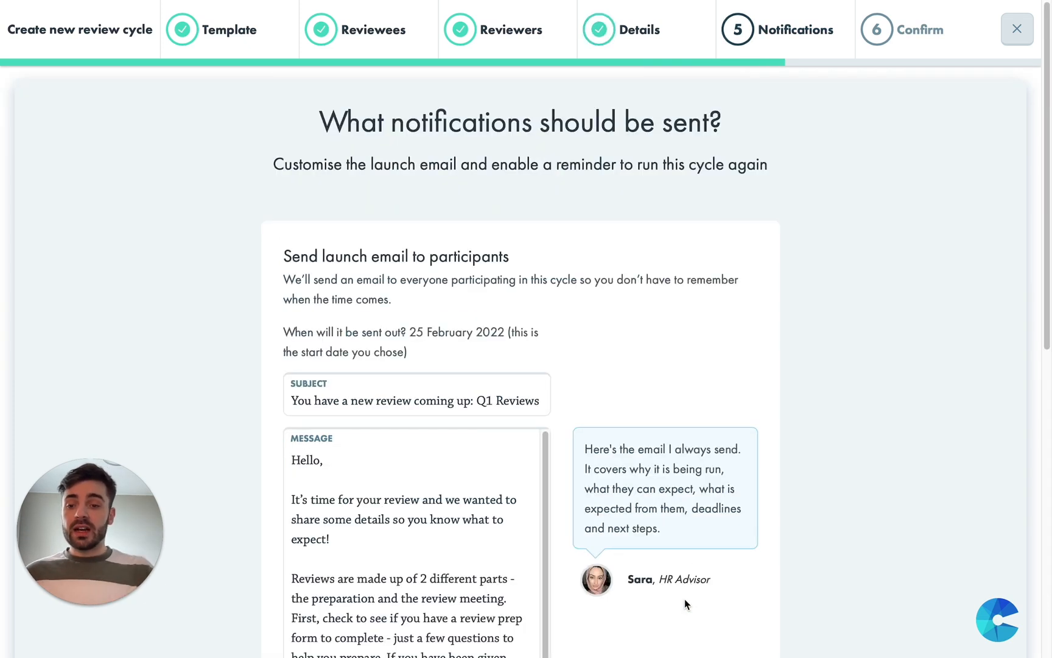
{"action": "mouse_move", "coordinate": [562, 331]}
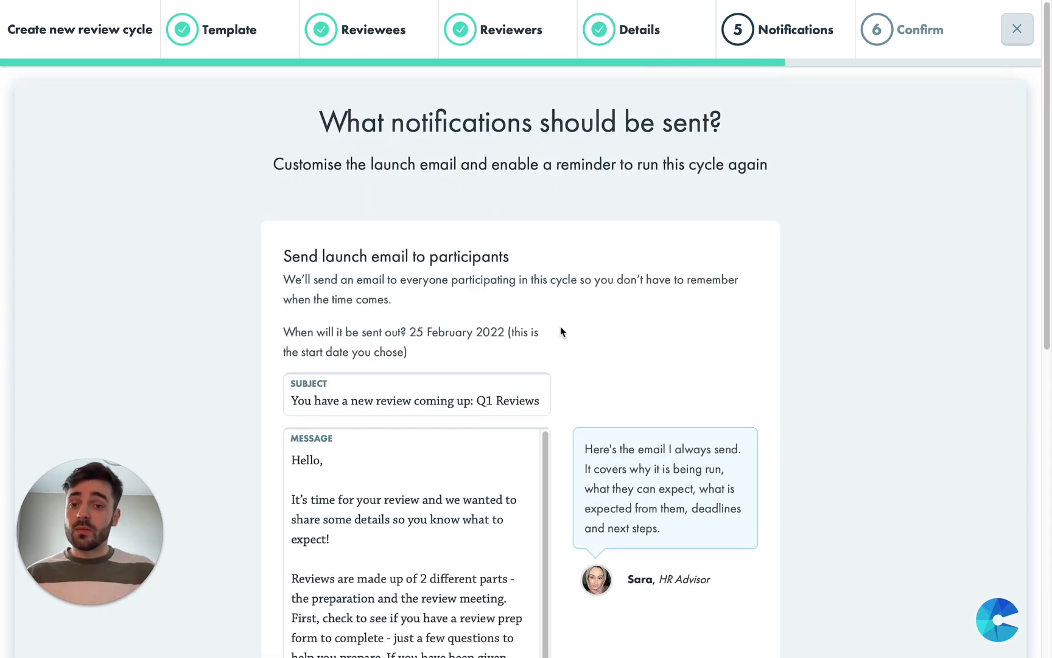
{"action": "scroll", "scroll_direction": "down", "scroll_amount": 3}
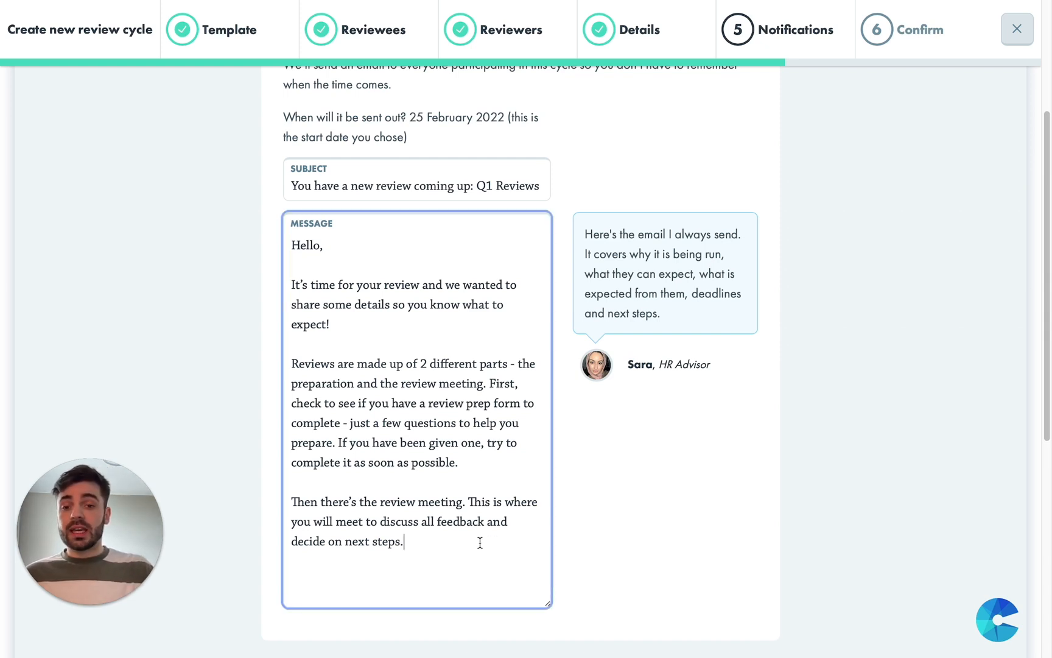
{"action": "type", "text": ":)"}
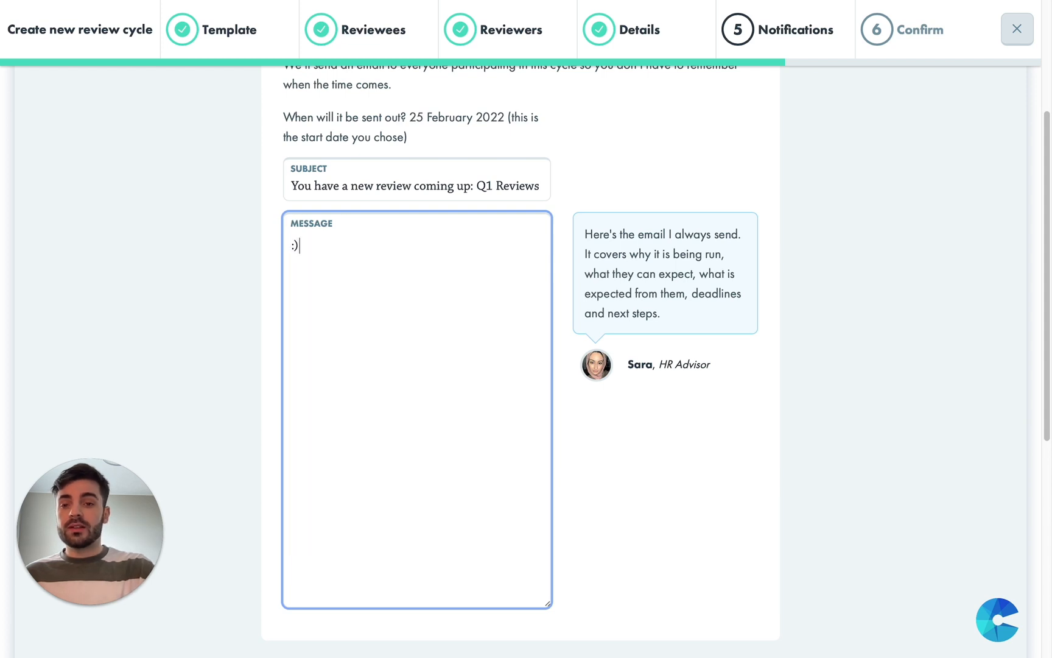
{"action": "scroll", "scroll_direction": "down", "scroll_amount": 3}
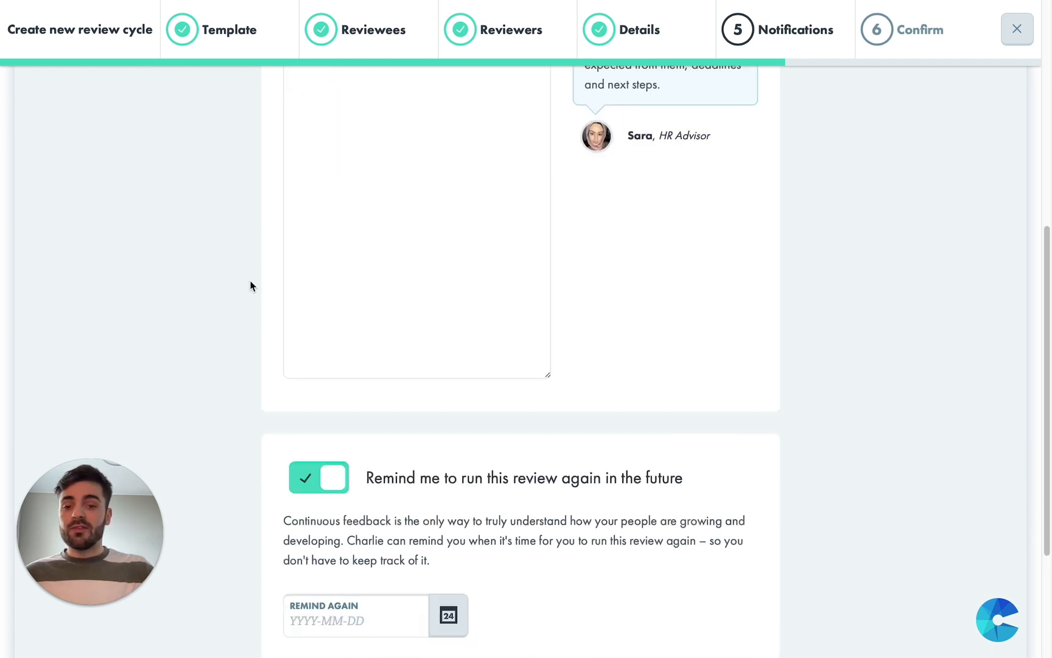
{"action": "scroll", "scroll_direction": "down", "scroll_amount": 3}
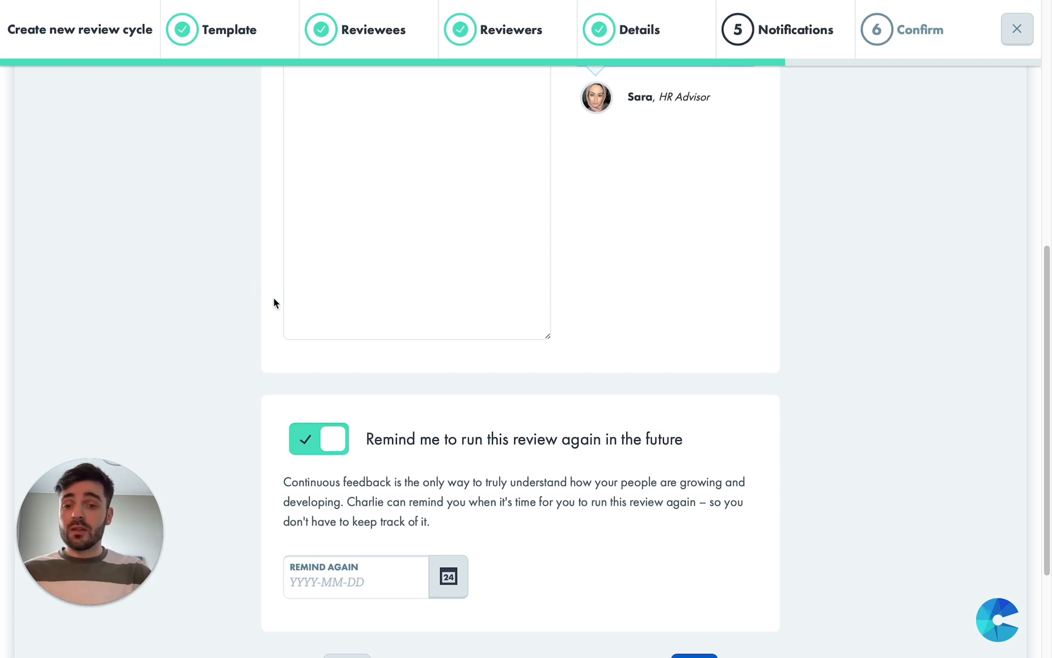
{"action": "mouse_move", "coordinate": [374, 464]}
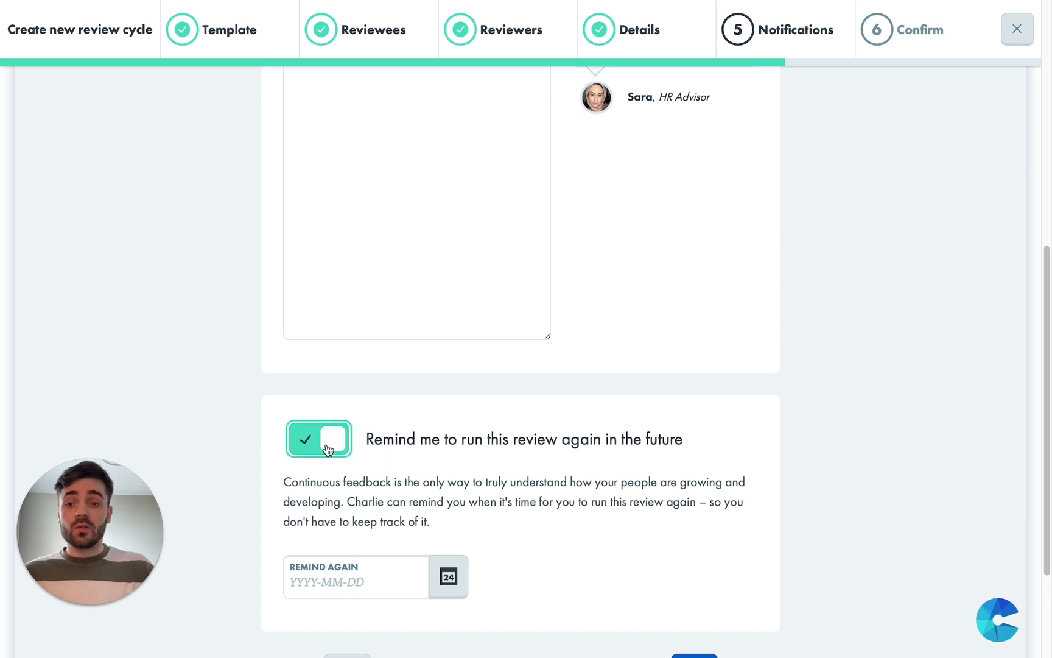
{"action": "left_click", "coordinate": [318, 439]}
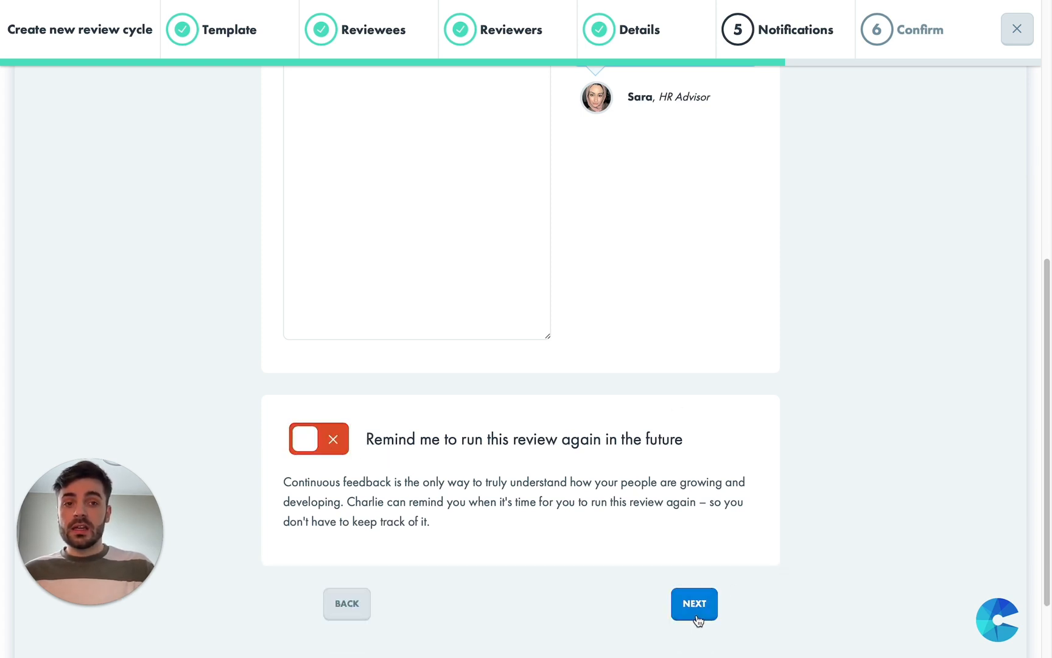
Scroll the Confirm step through participant experience to the 'What happens next?' timeline
{"action": "left_click", "coordinate": [694, 604]}
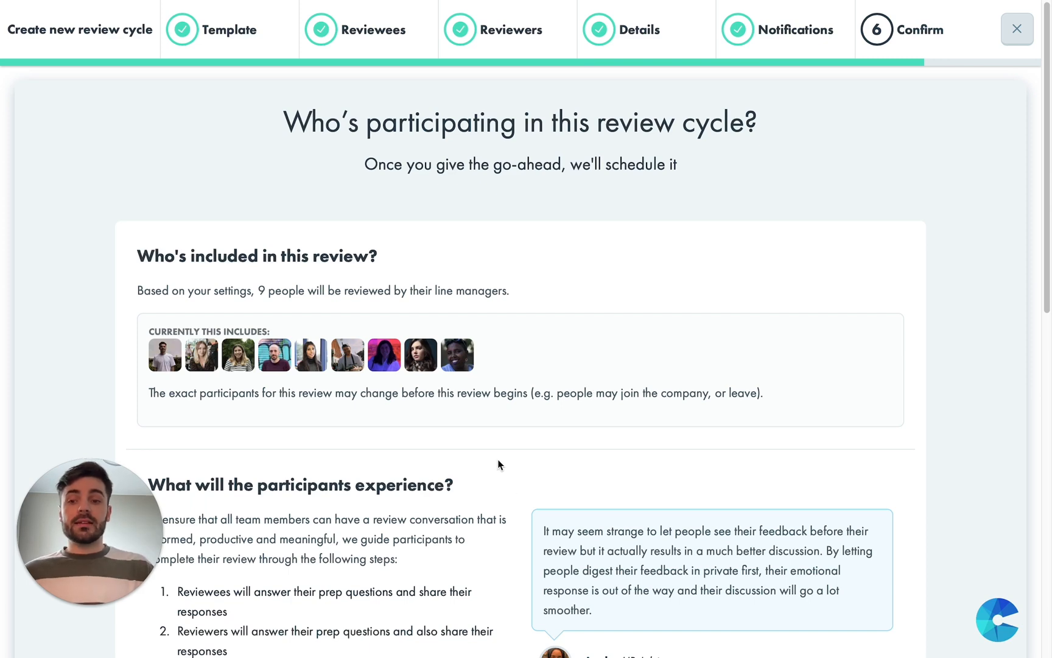
{"action": "scroll", "scroll_direction": "down", "scroll_amount": 3}
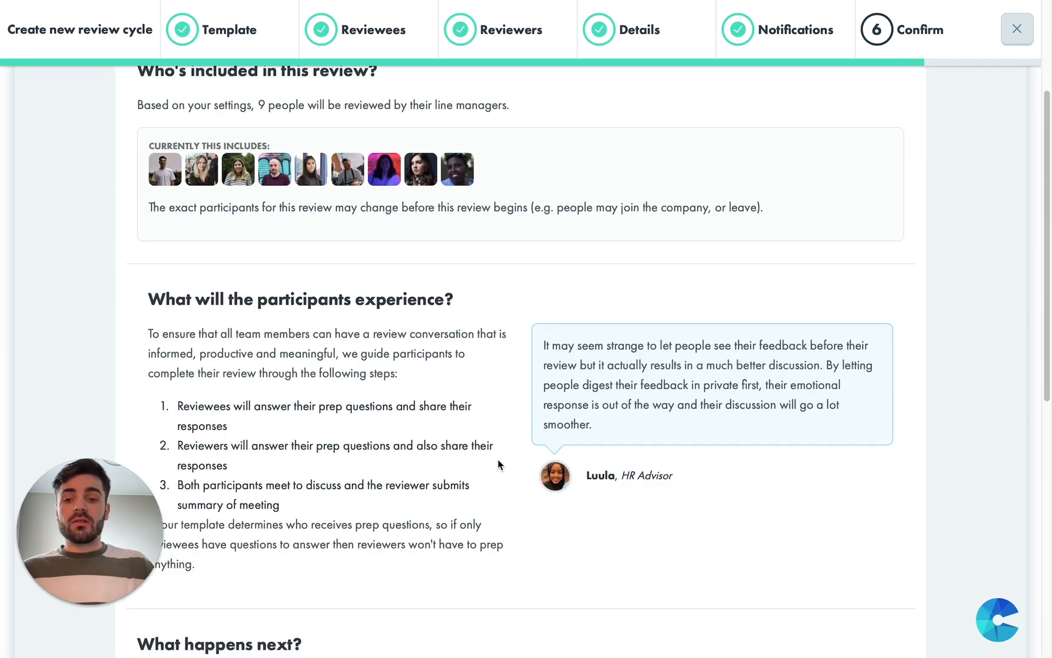
{"action": "scroll", "scroll_direction": "down", "scroll_amount": 3}
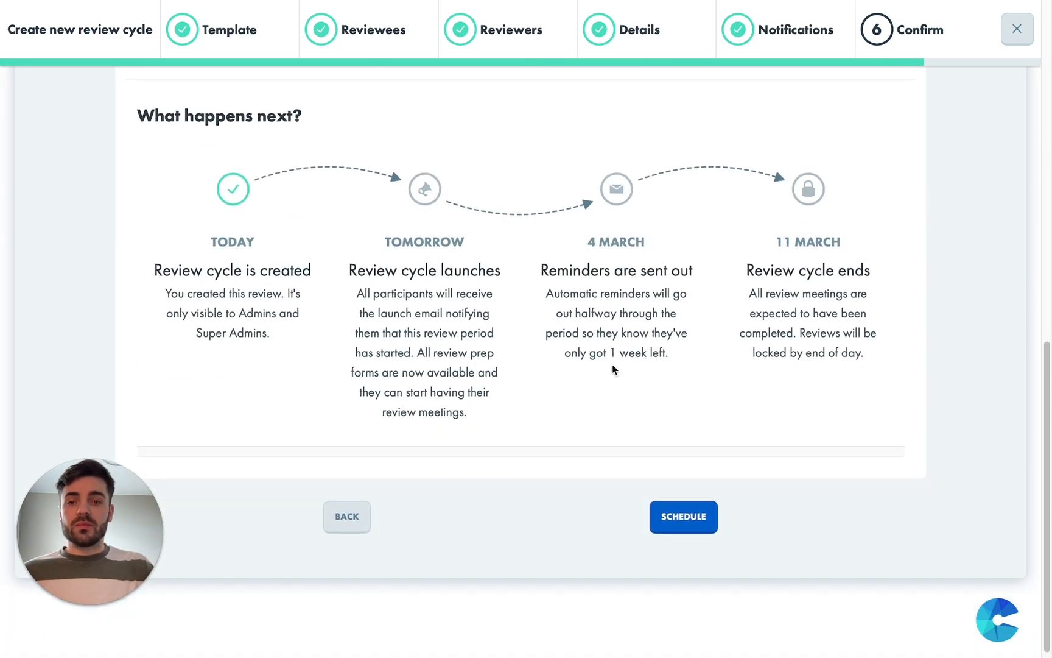
{"action": "mouse_move", "coordinate": [663, 387]}
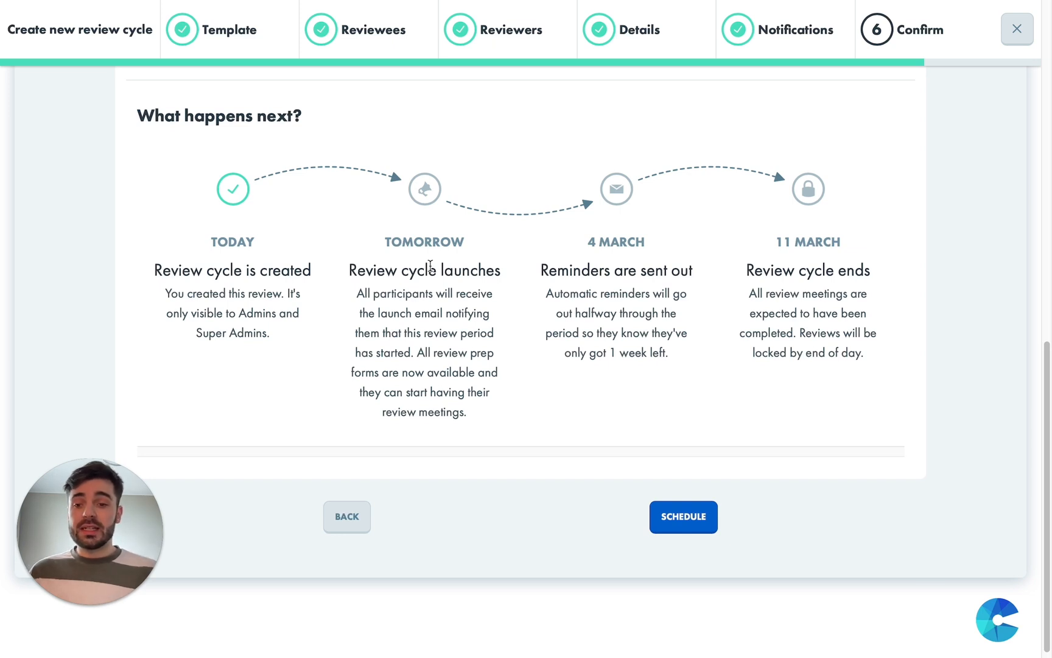
{"action": "mouse_move", "coordinate": [471, 306]}
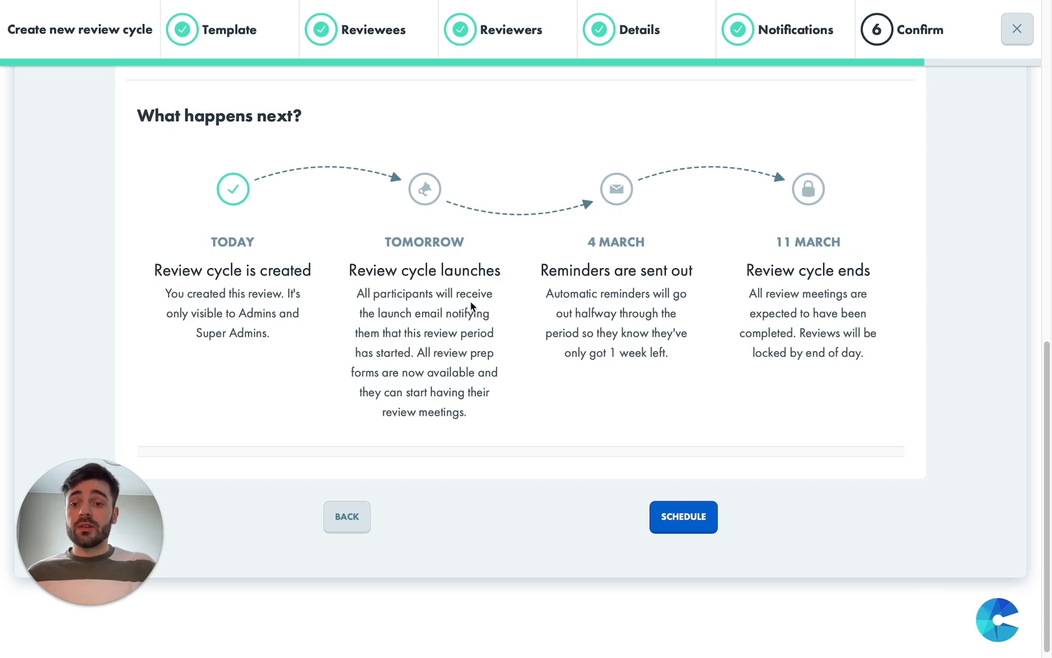
{"action": "left_click_drag", "start_coordinate": [540, 270], "coordinate": [640, 271]}
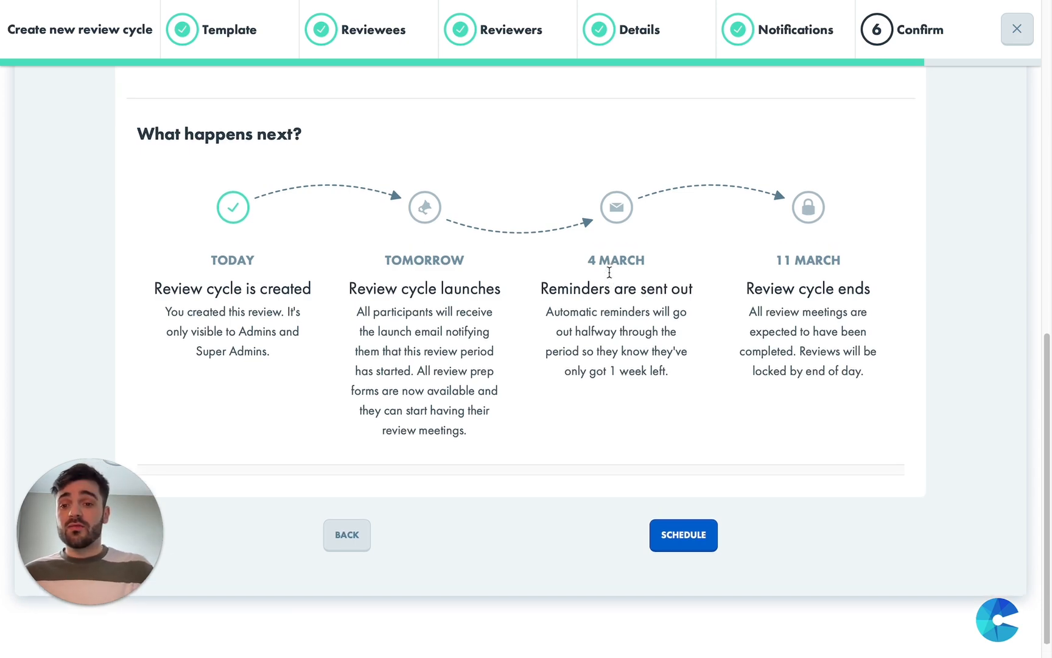
{"action": "scroll", "scroll_direction": "up", "scroll_amount": 3}
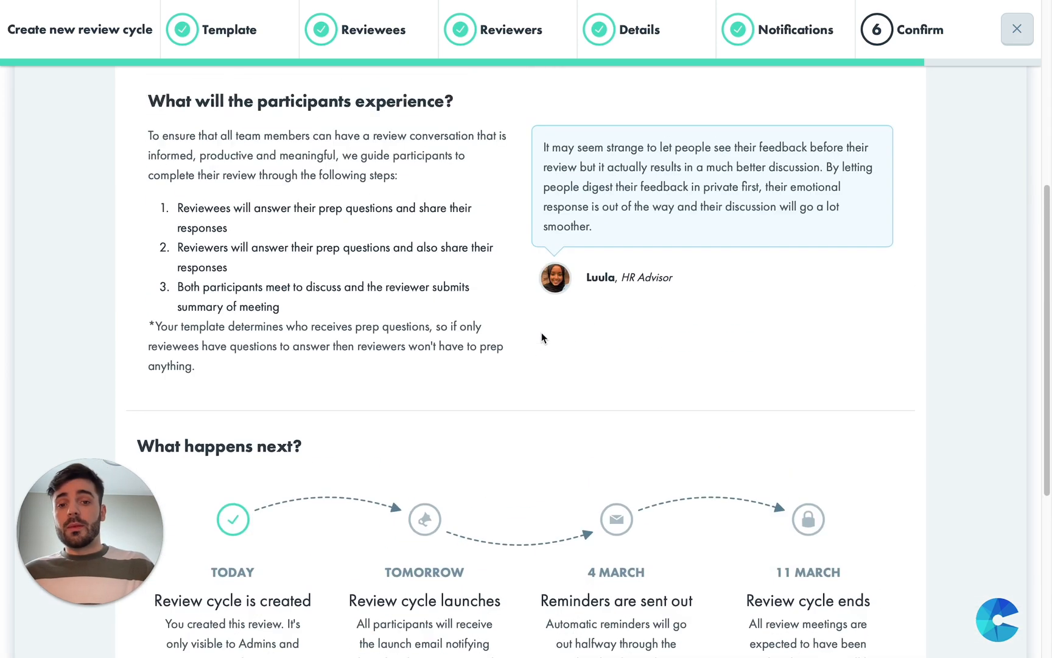
{"action": "scroll", "scroll_direction": "up", "scroll_amount": 3}
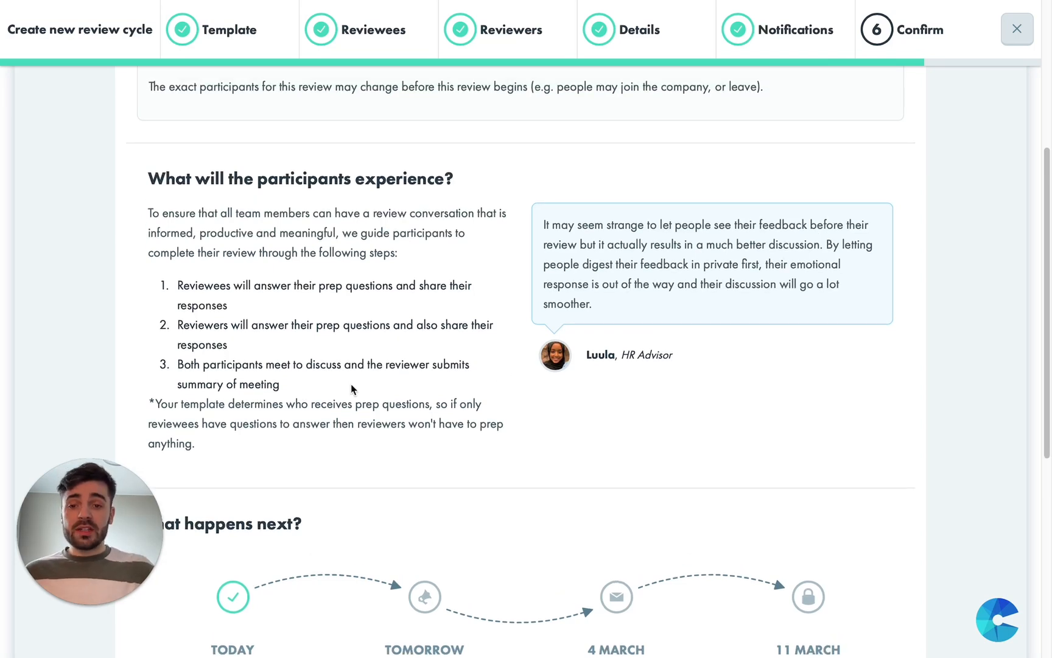
{"action": "mouse_move", "coordinate": [140, 289]}
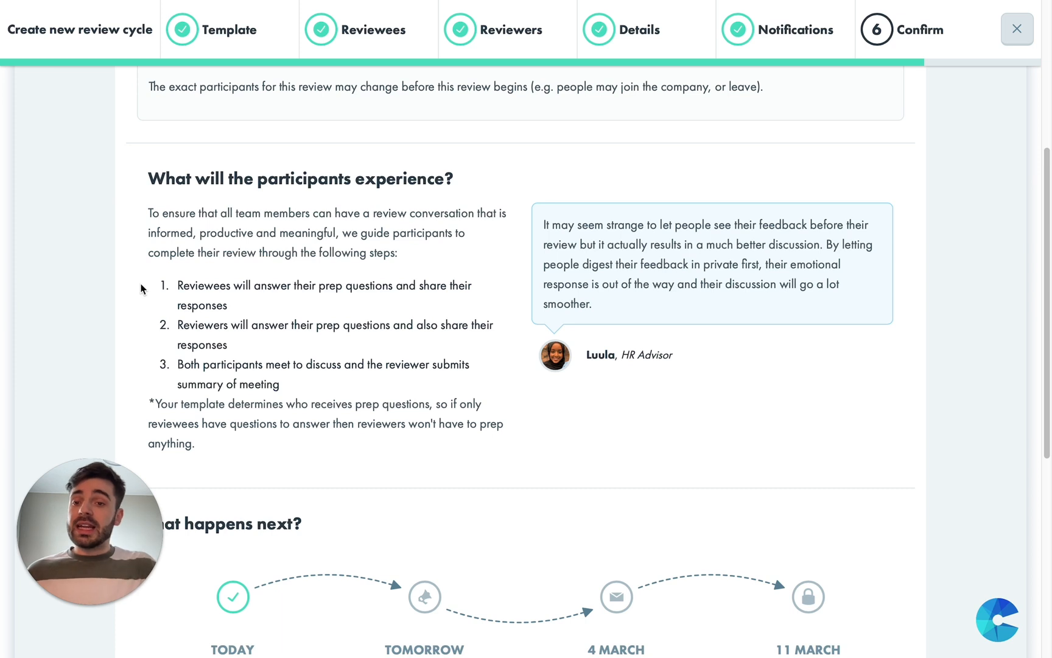
{"action": "mouse_move", "coordinate": [288, 383]}
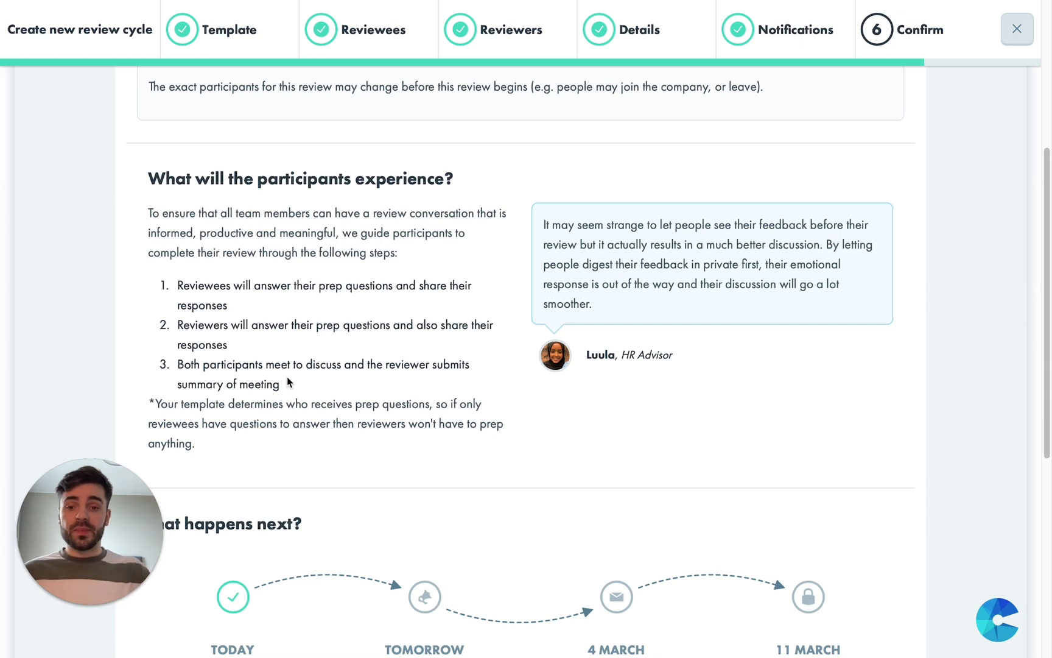
{"action": "mouse_move", "coordinate": [205, 377]}
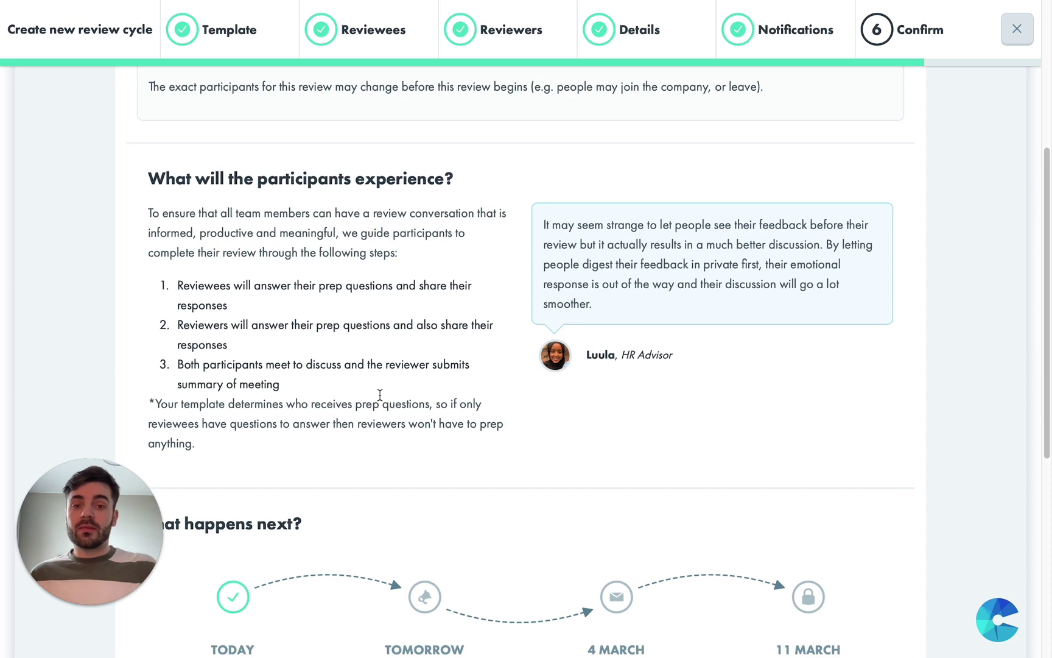
{"action": "scroll", "scroll_direction": "down", "scroll_amount": 3}
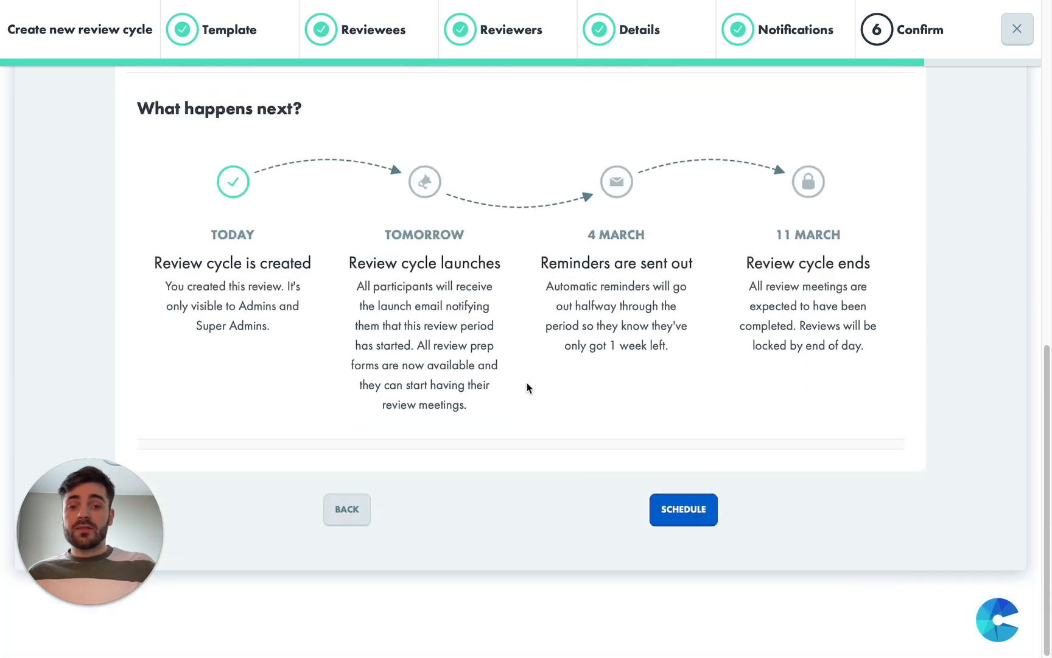
{"action": "mouse_move", "coordinate": [710, 505]}
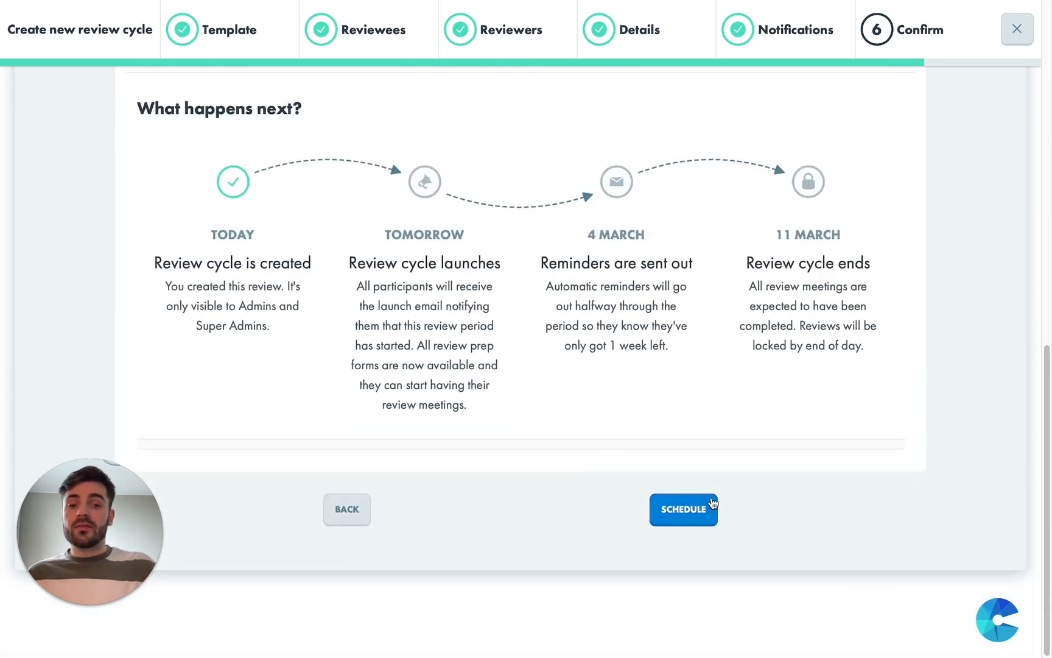
Schedule Q1 Reviews, then view Q1 Check-in's 19% progress and its 9 reviews
{"action": "left_click", "coordinate": [684, 510]}
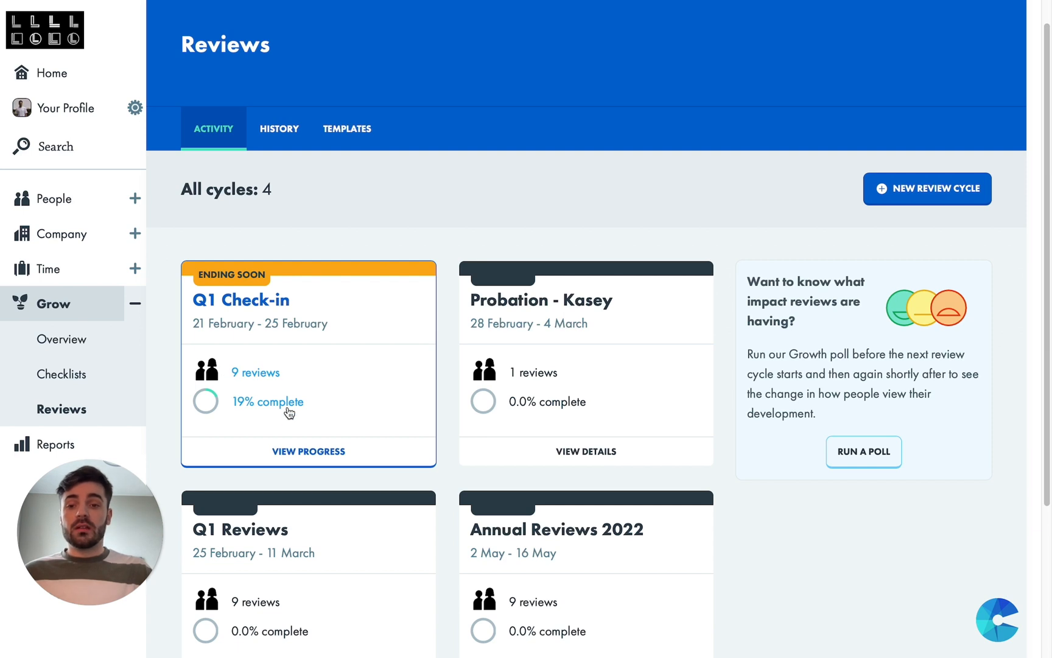
{"action": "left_click", "coordinate": [308, 451]}
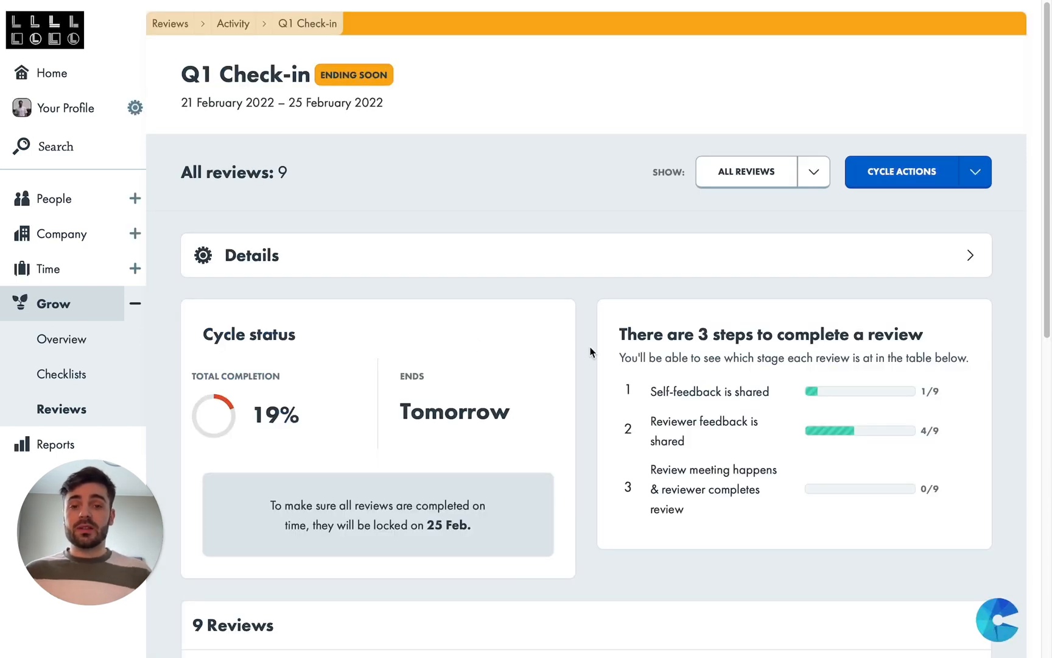
{"action": "scroll", "scroll_direction": "down", "scroll_amount": 3}
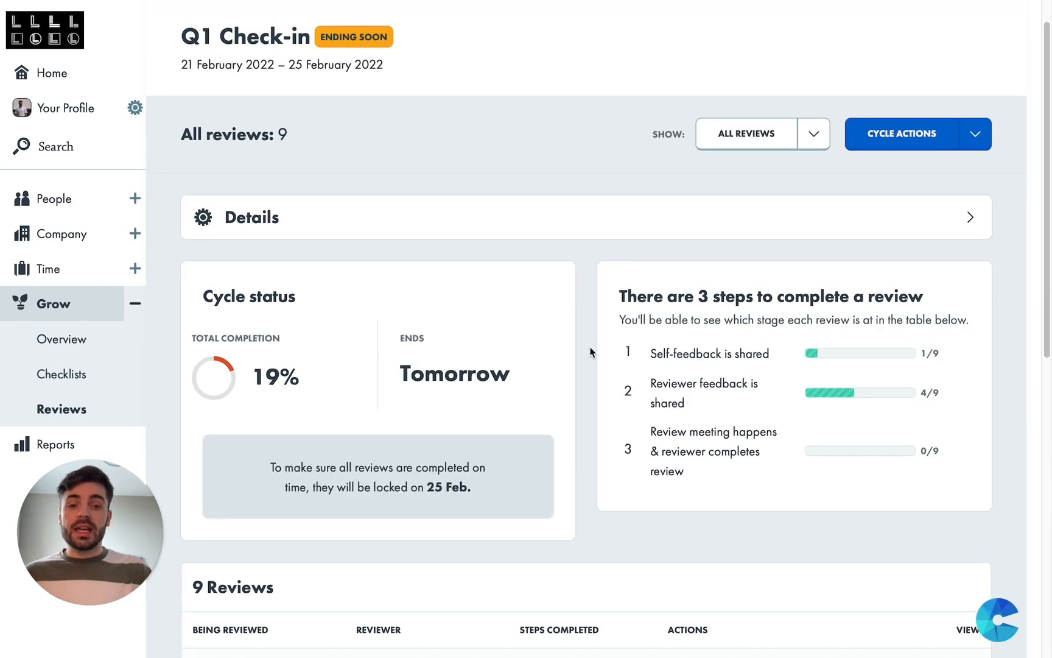
{"action": "scroll", "scroll_direction": "down", "scroll_amount": 3}
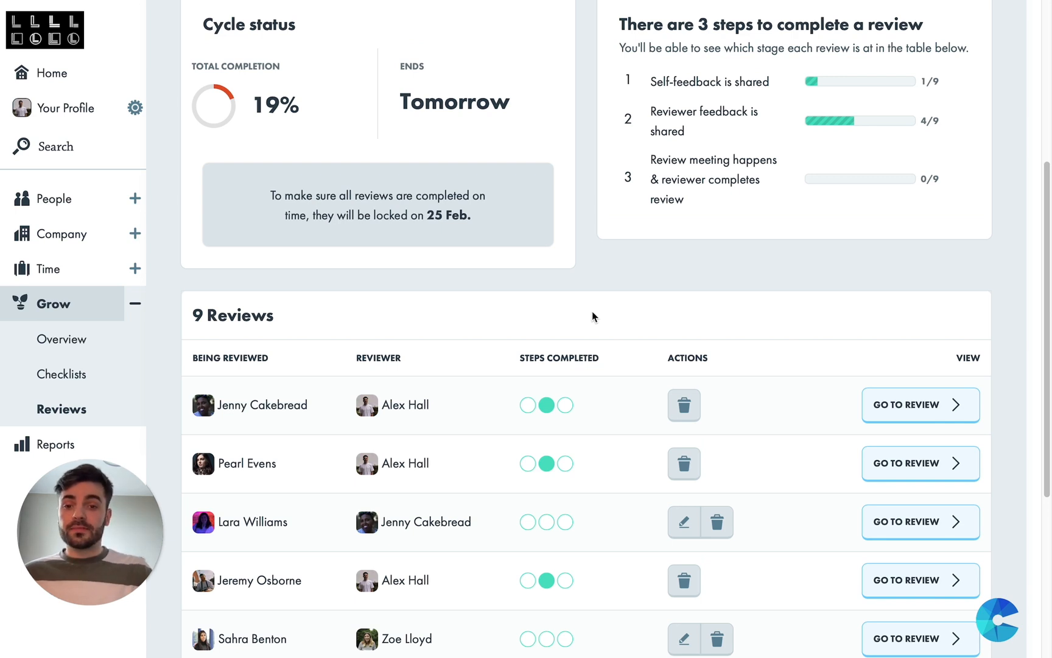
{"action": "left_click", "coordinate": [54, 444]}
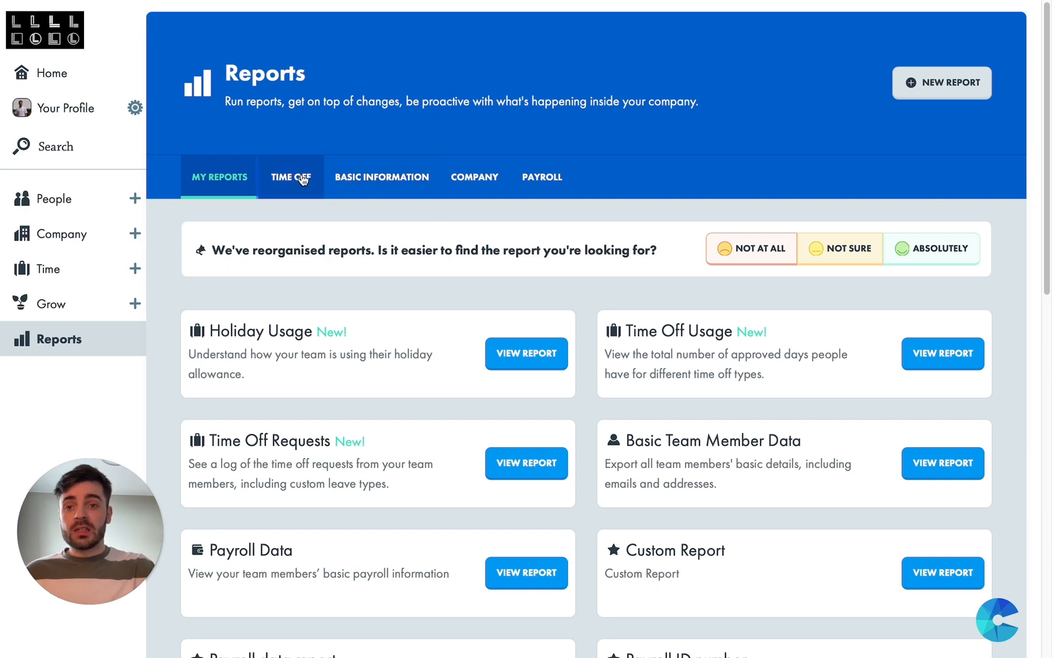
Browse the Time Off, Basic Information, Company and Payroll report tabs
{"action": "left_click", "coordinate": [291, 177]}
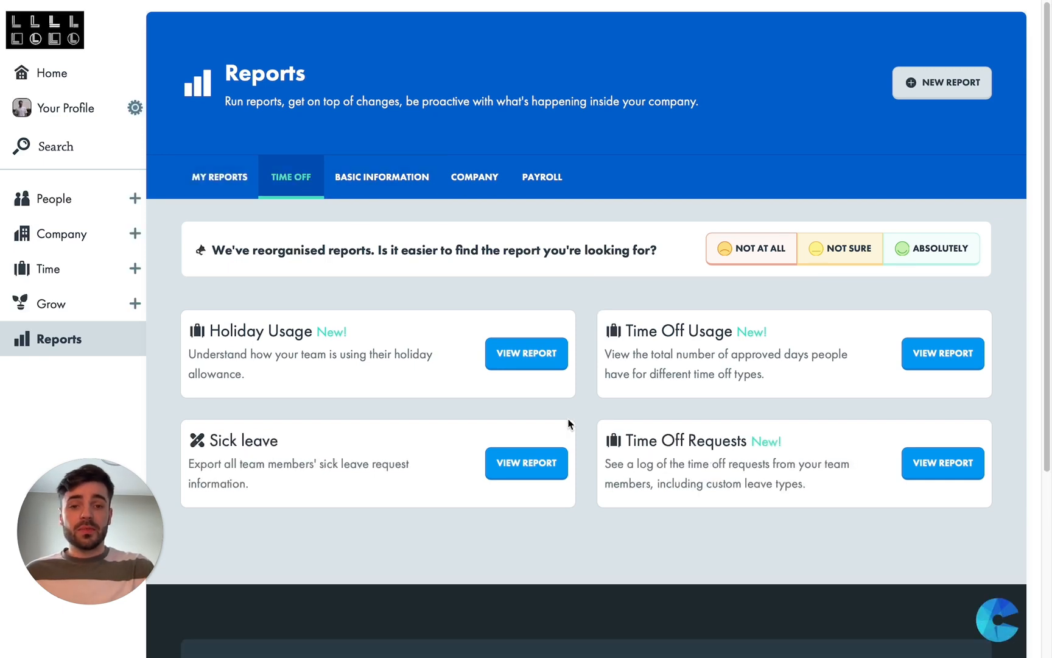
{"action": "mouse_move", "coordinate": [597, 439]}
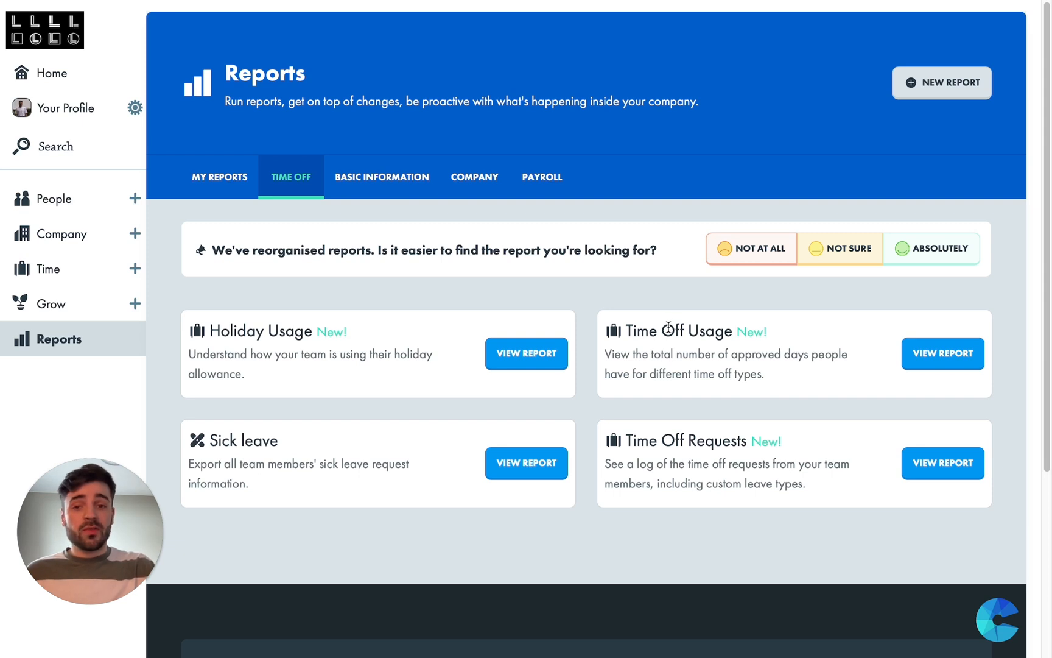
{"action": "mouse_move", "coordinate": [389, 174]}
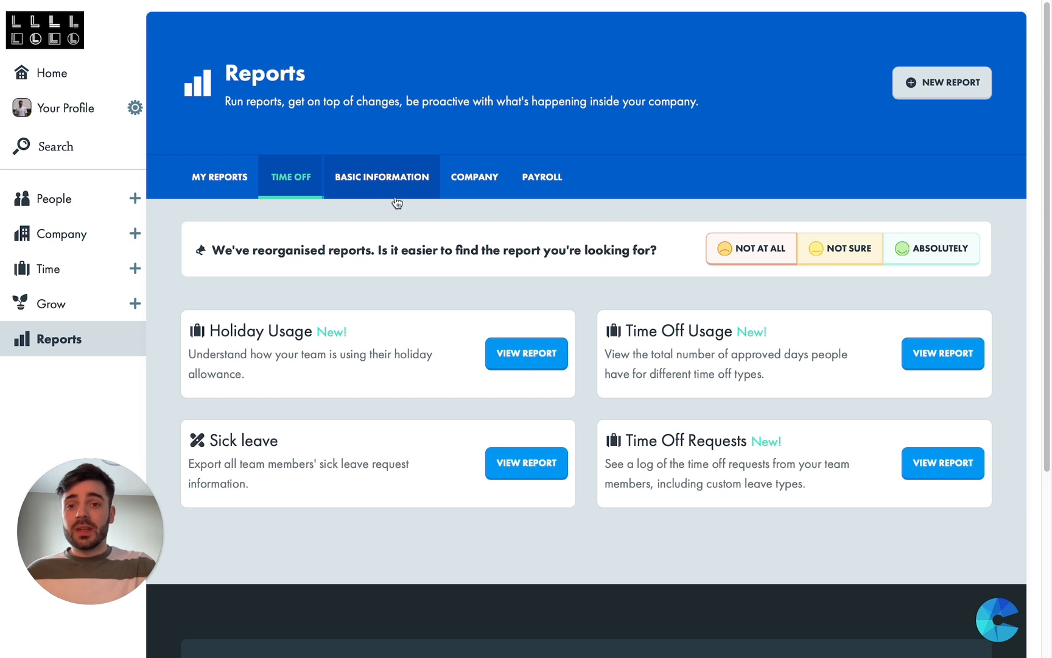
{"action": "left_click", "coordinate": [382, 176]}
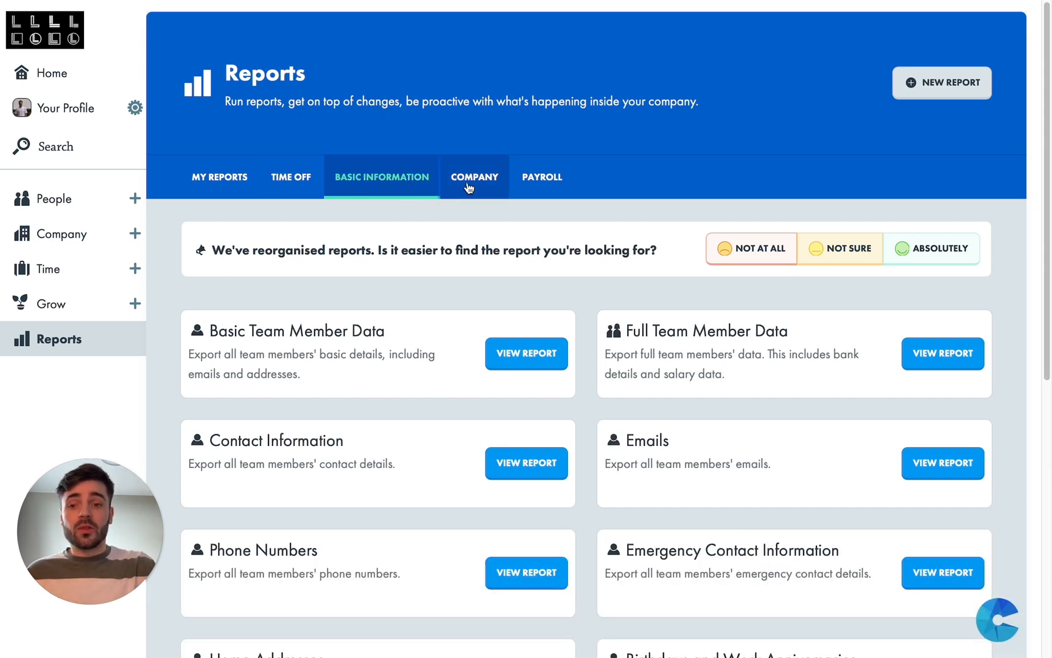
{"action": "left_click", "coordinate": [475, 177]}
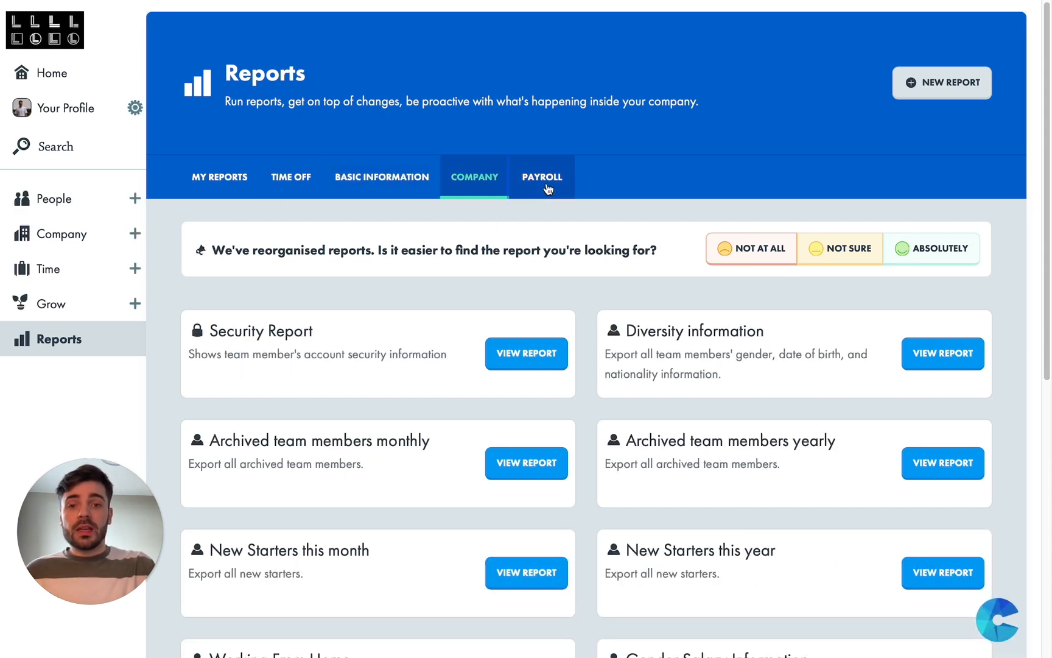
{"action": "left_click", "coordinate": [542, 176]}
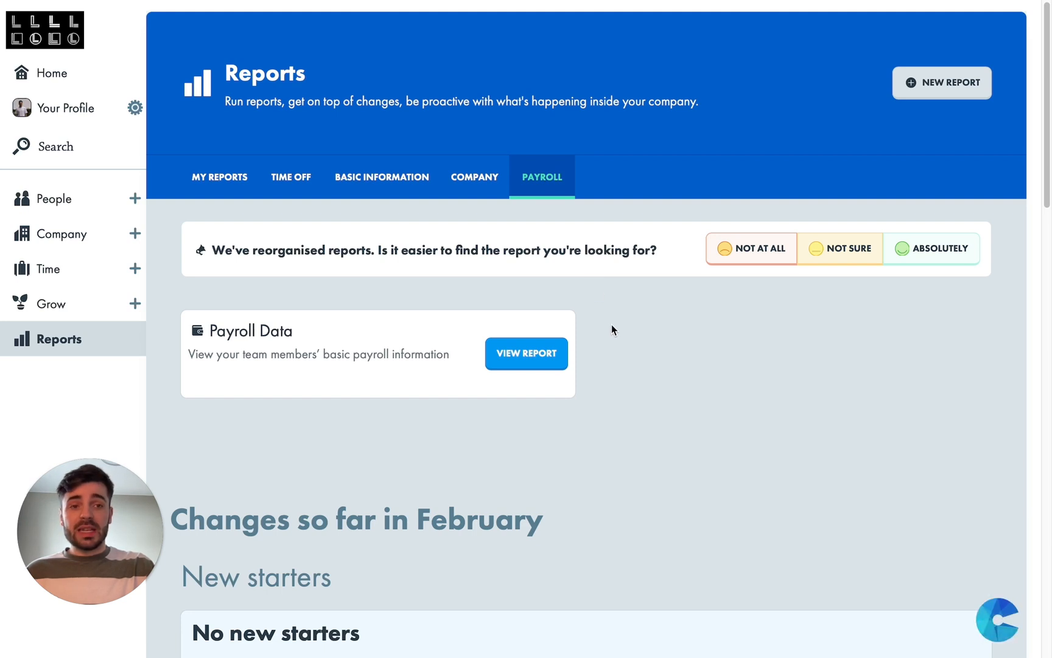
{"action": "mouse_move", "coordinate": [862, 100]}
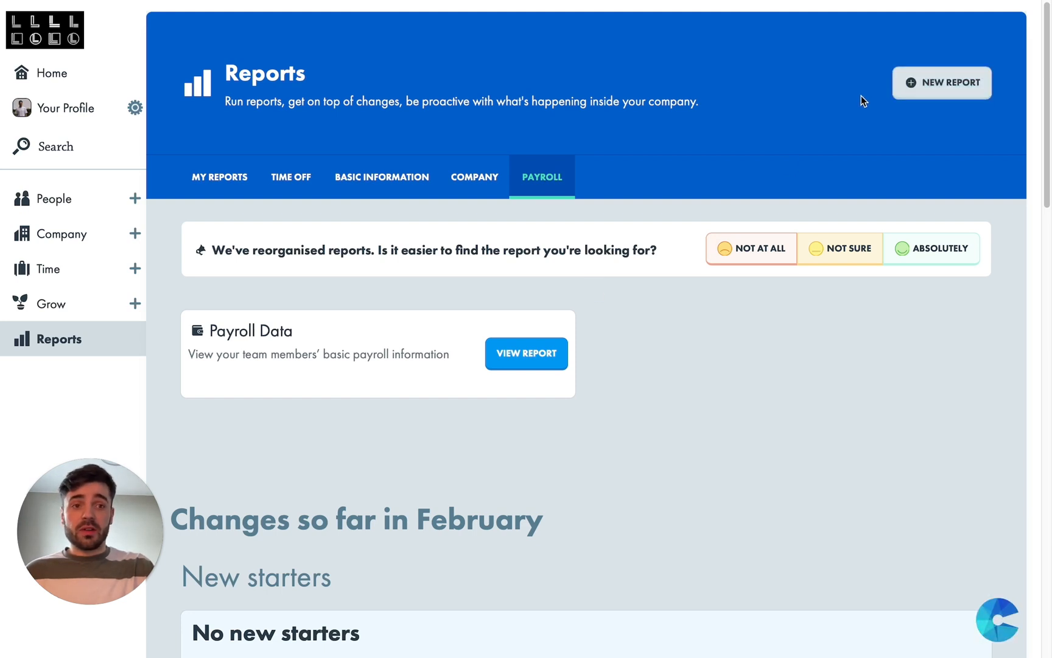
{"action": "mouse_move", "coordinate": [917, 86]}
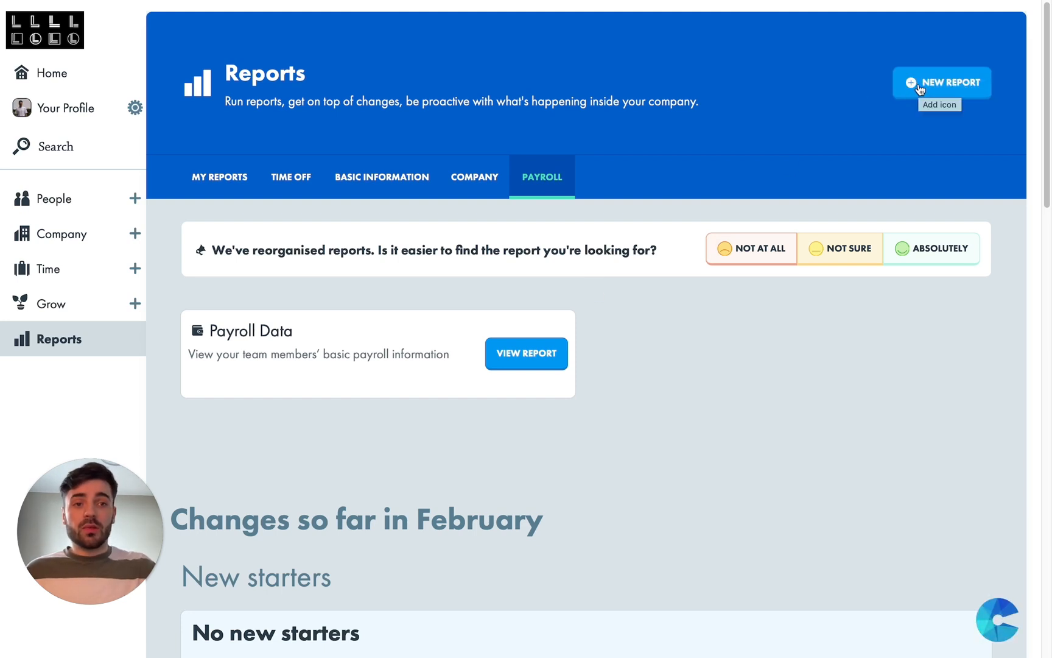
Create a new Team member report and add Full Name to its data
{"action": "left_click", "coordinate": [941, 82]}
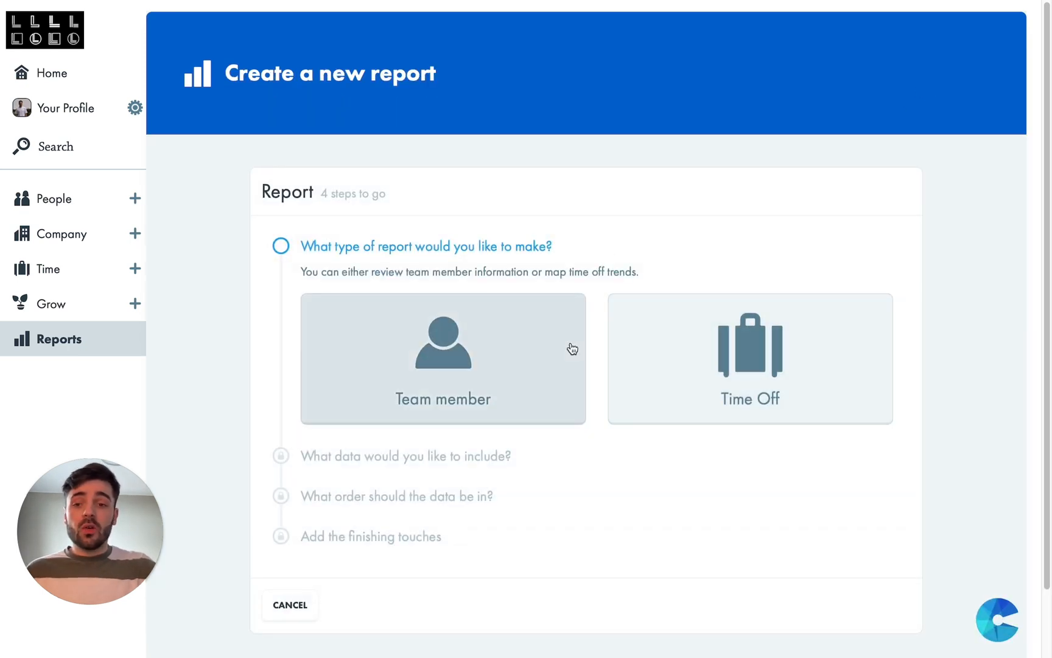
{"action": "left_click", "coordinate": [443, 358]}
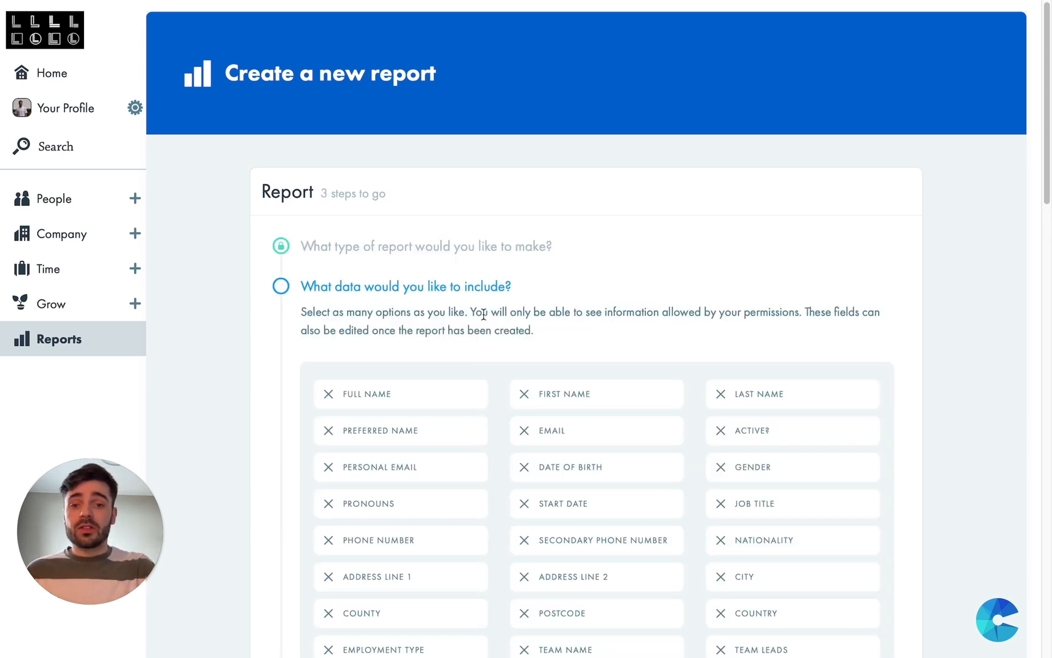
{"action": "scroll", "scroll_direction": "down", "scroll_amount": 3}
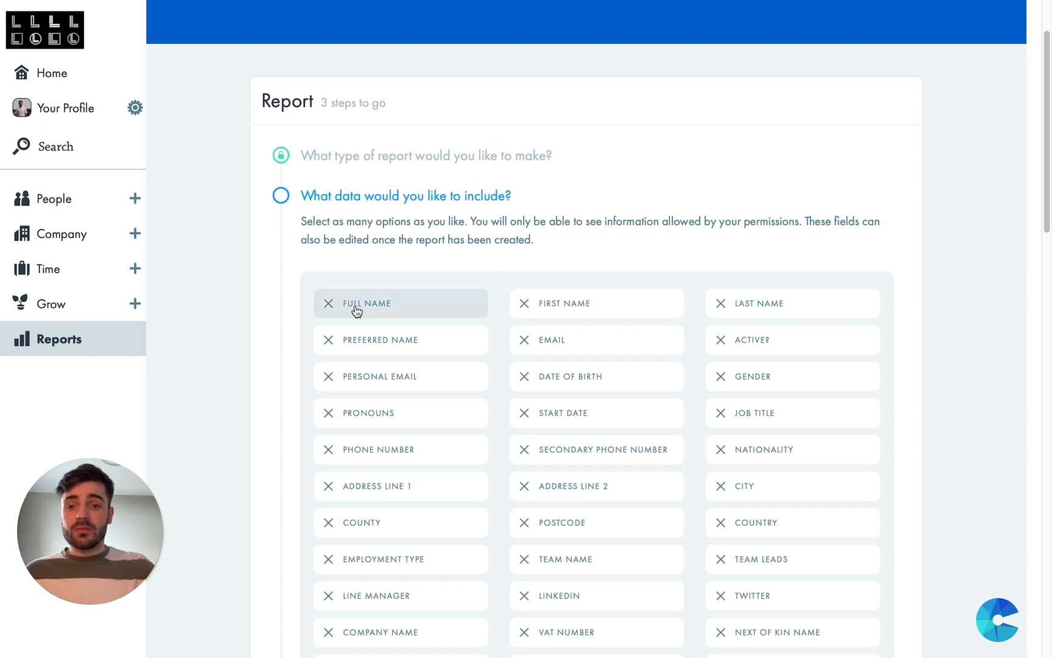
{"action": "left_click", "coordinate": [363, 303]}
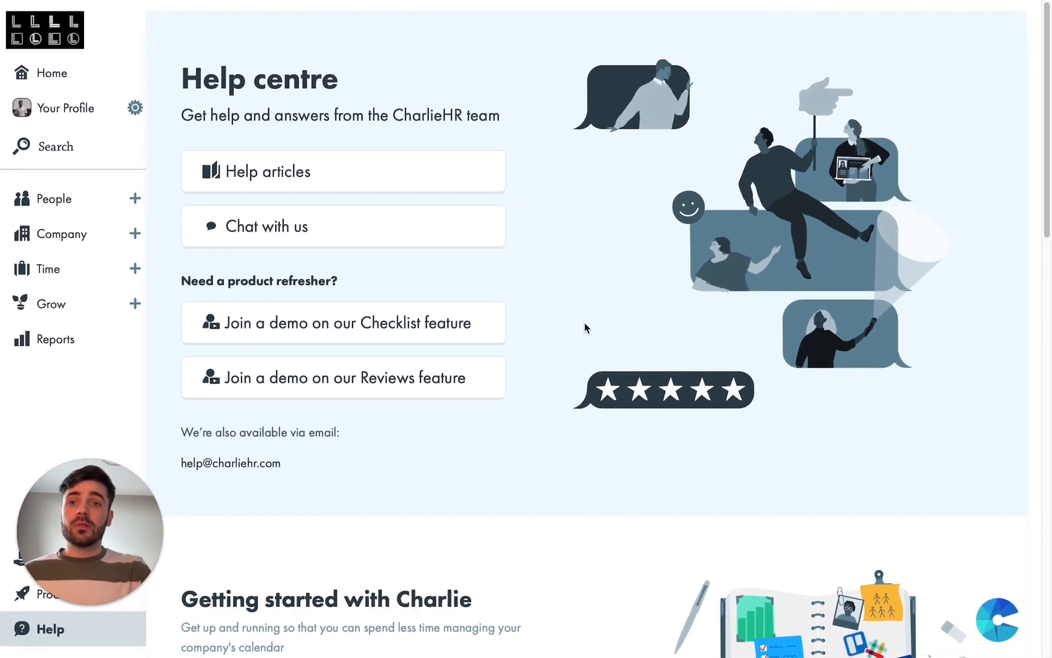
Scroll the Help centre down to the 'Getting started with Charlie' checklist
{"action": "scroll", "scroll_direction": "down", "scroll_amount": 3}
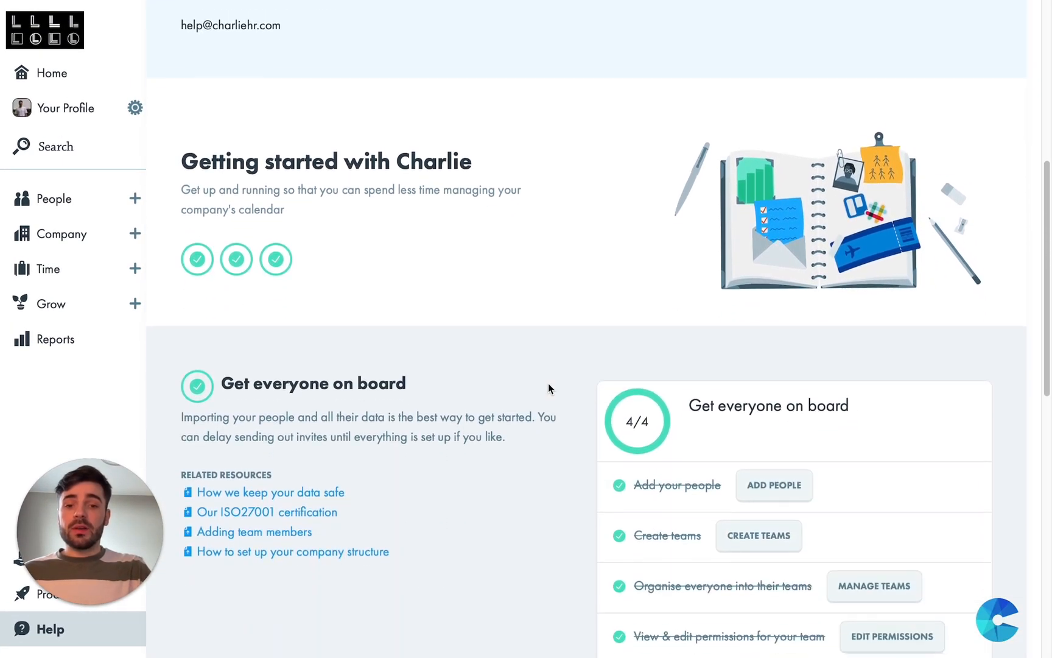
{"action": "scroll", "scroll_direction": "down", "scroll_amount": 3}
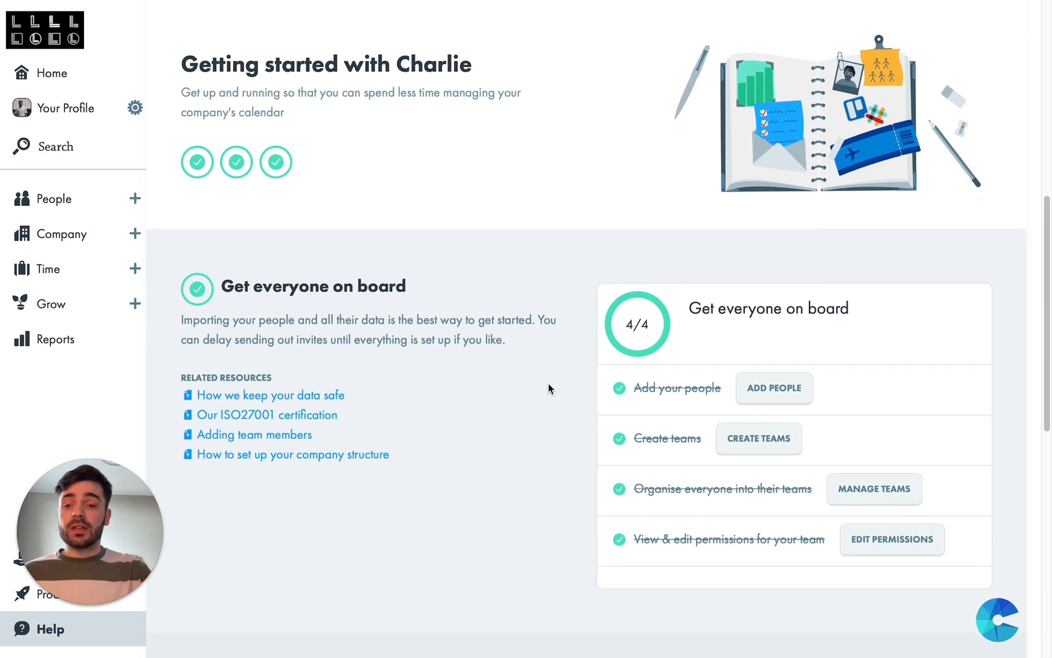